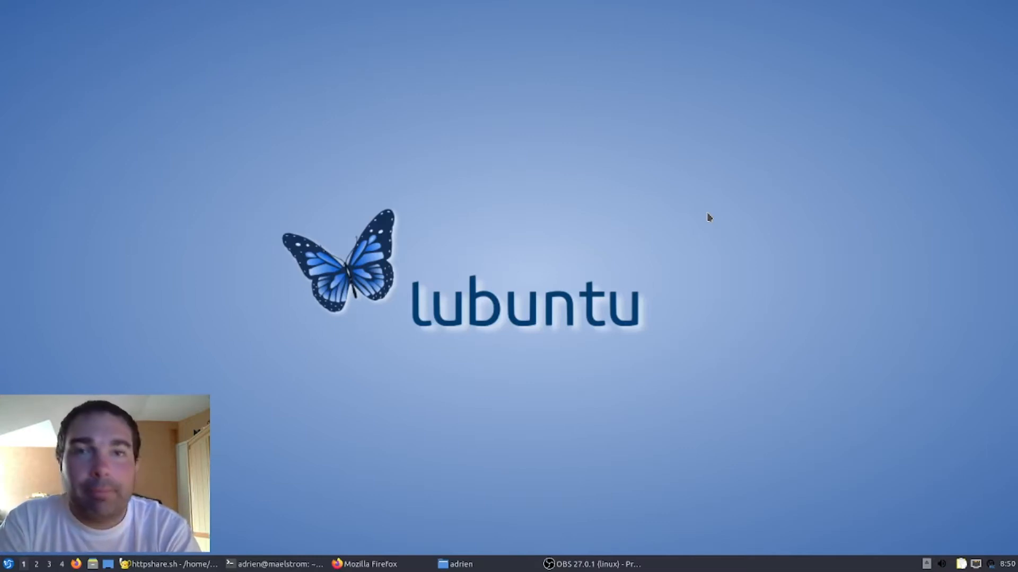
{"action": "mouse_move", "coordinate": [262, 530]}
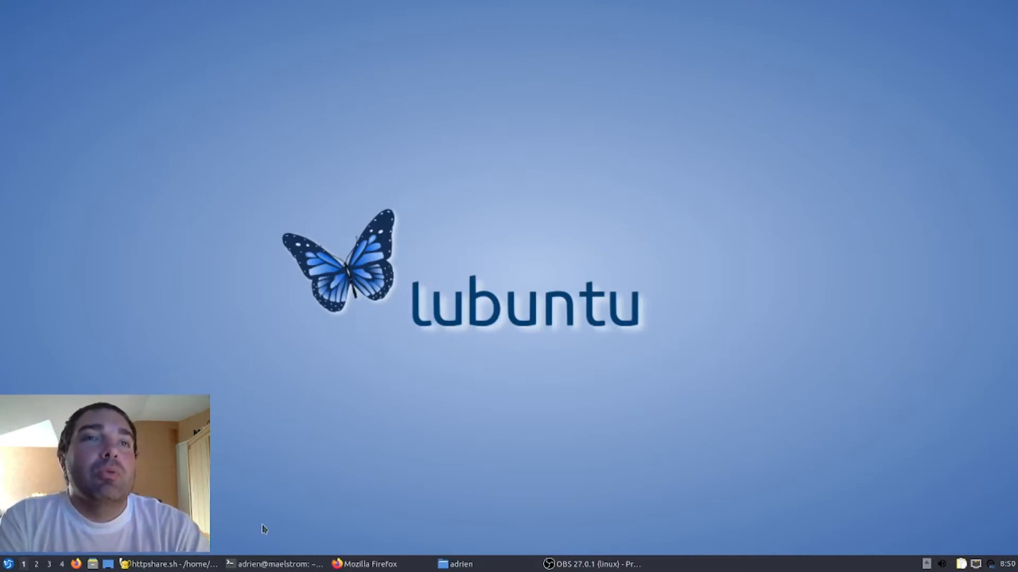
Restore the Geany window showing the httpshare.sh script from the taskbar.
{"action": "left_click", "coordinate": [169, 563]}
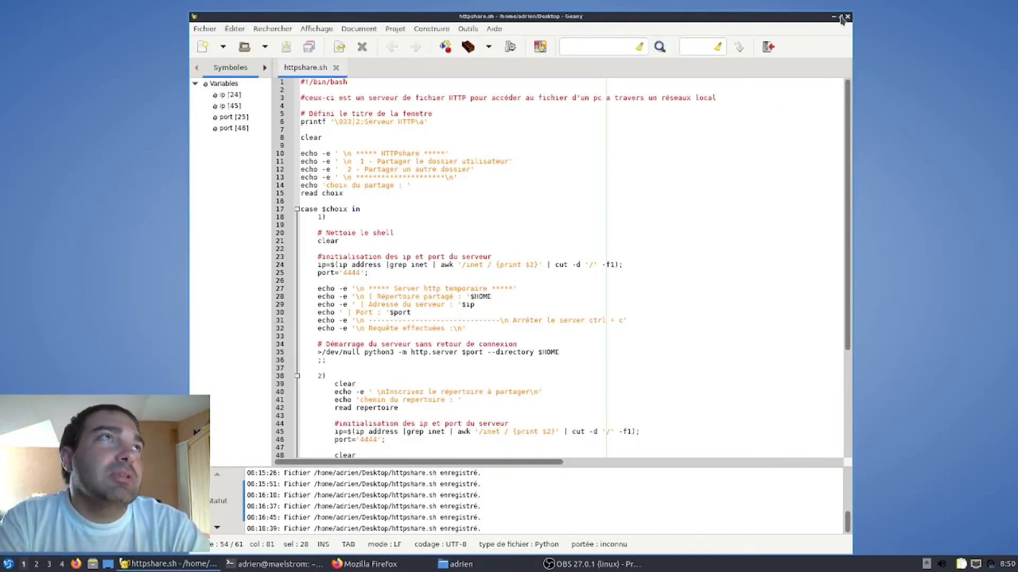
Maximize Geany and point out port 4444 and the python3 http.server directory option.
{"action": "left_click", "coordinate": [841, 16]}
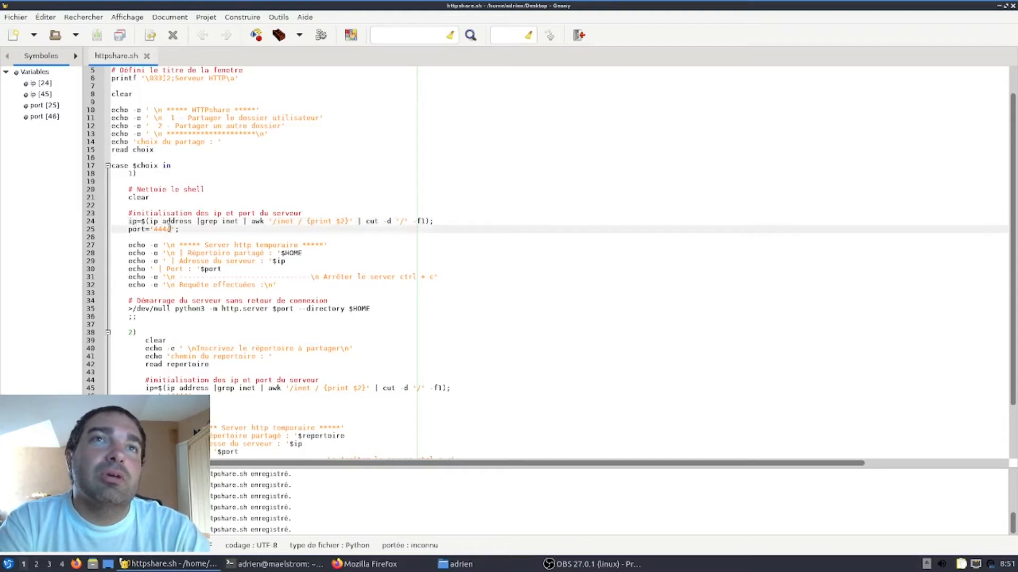
{"action": "double_click", "coordinate": [161, 229]}
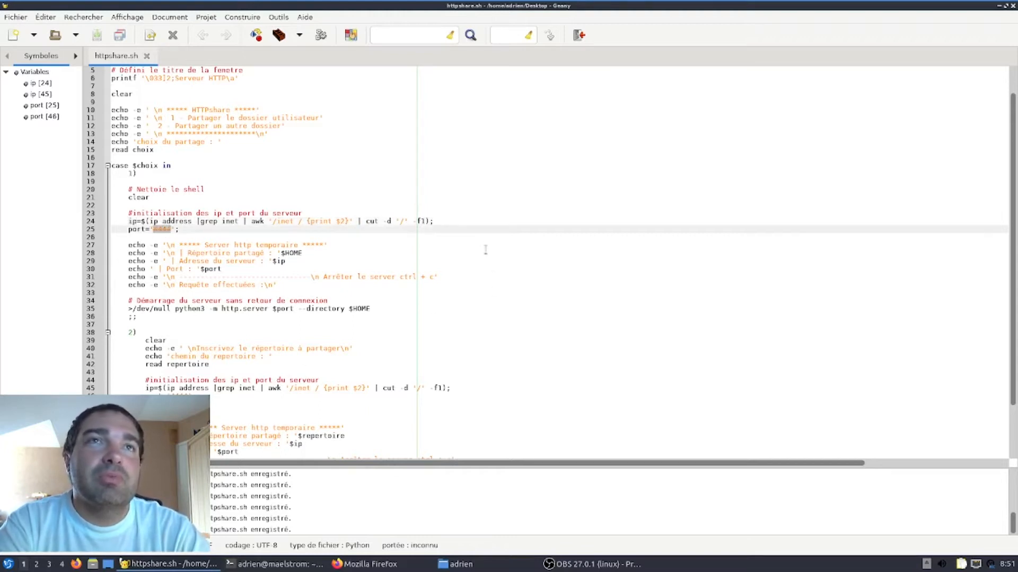
{"action": "mouse_move", "coordinate": [455, 247]}
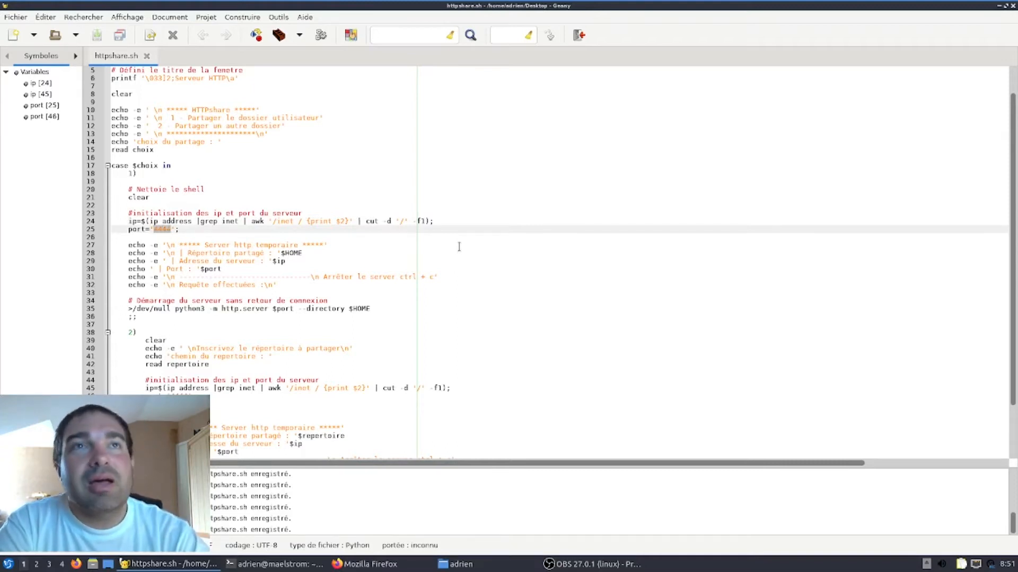
{"action": "mouse_move", "coordinate": [459, 247]}
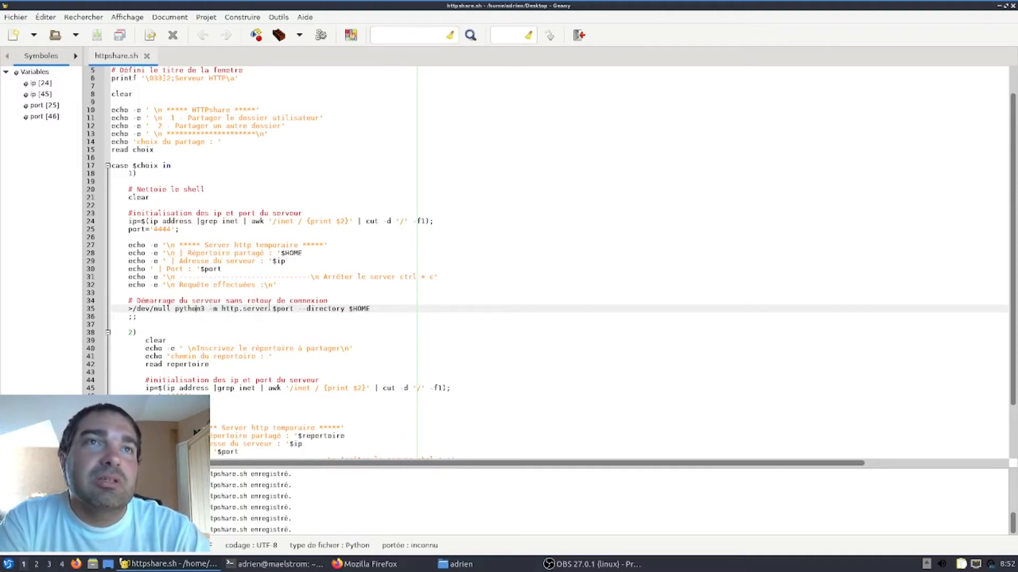
{"action": "double_click", "coordinate": [244, 309]}
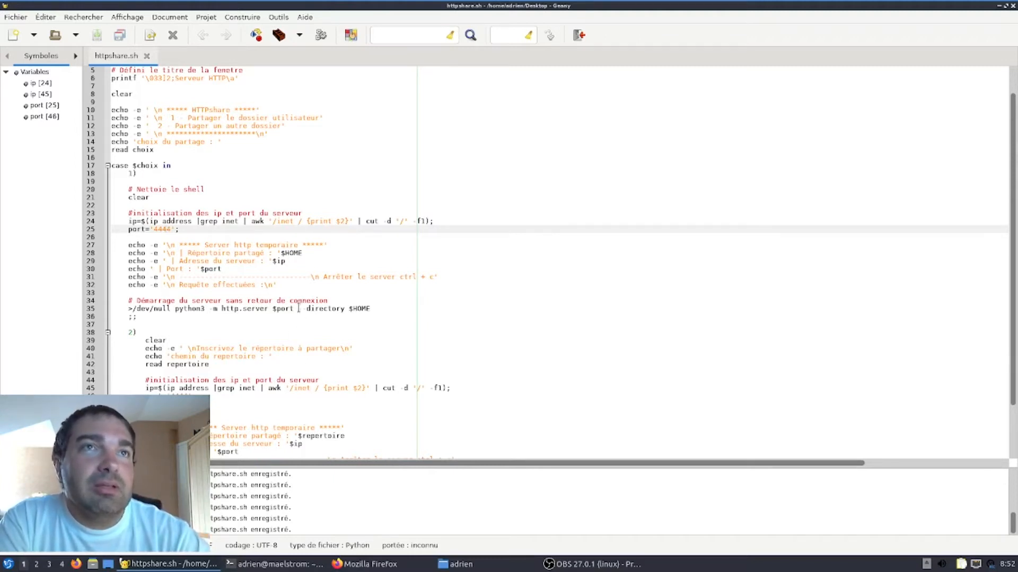
{"action": "double_click", "coordinate": [325, 309]}
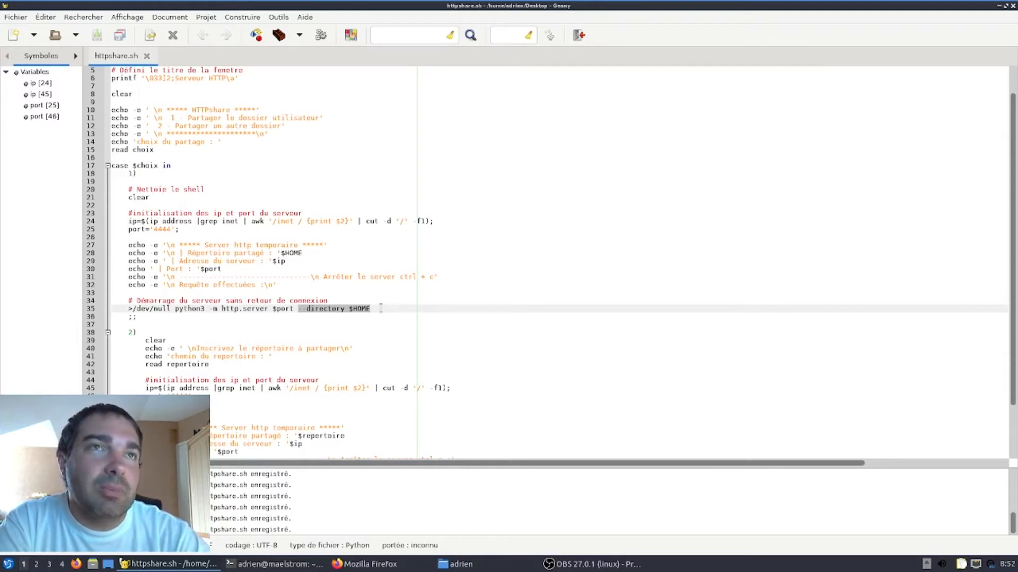
{"action": "left_click", "coordinate": [378, 308]}
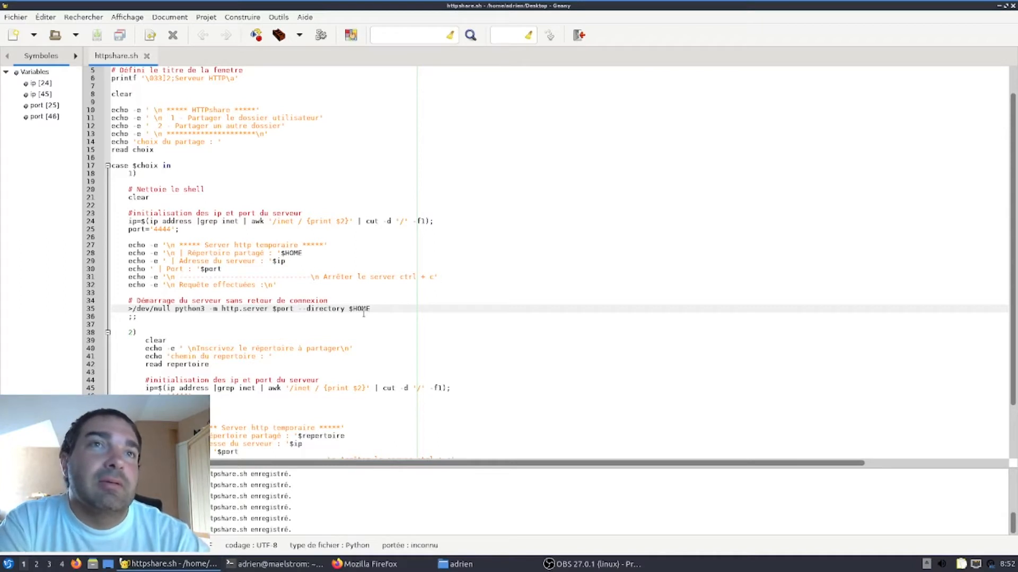
{"action": "scroll", "scroll_direction": "down", "scroll_amount": 3}
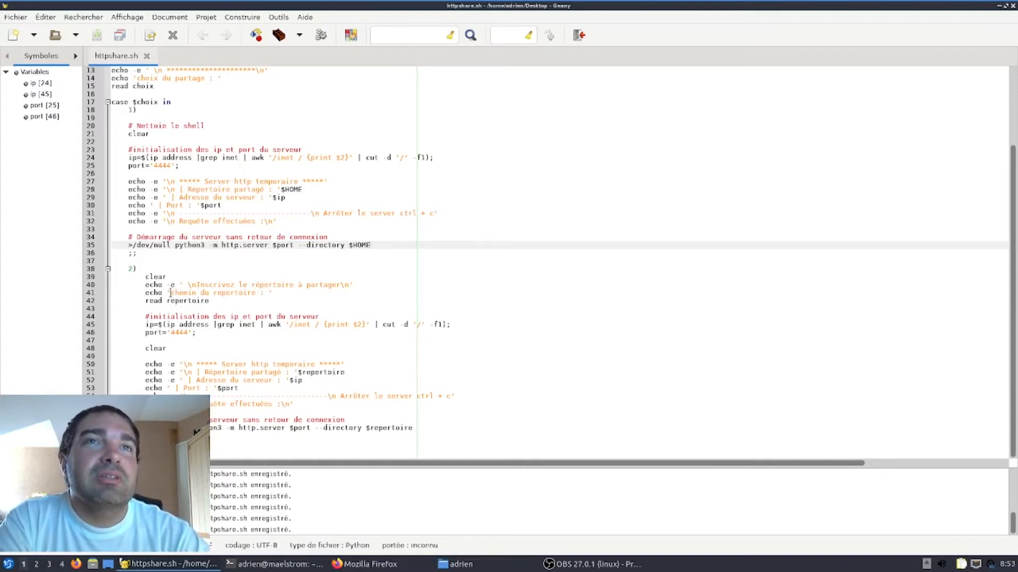
{"action": "double_click", "coordinate": [214, 293]}
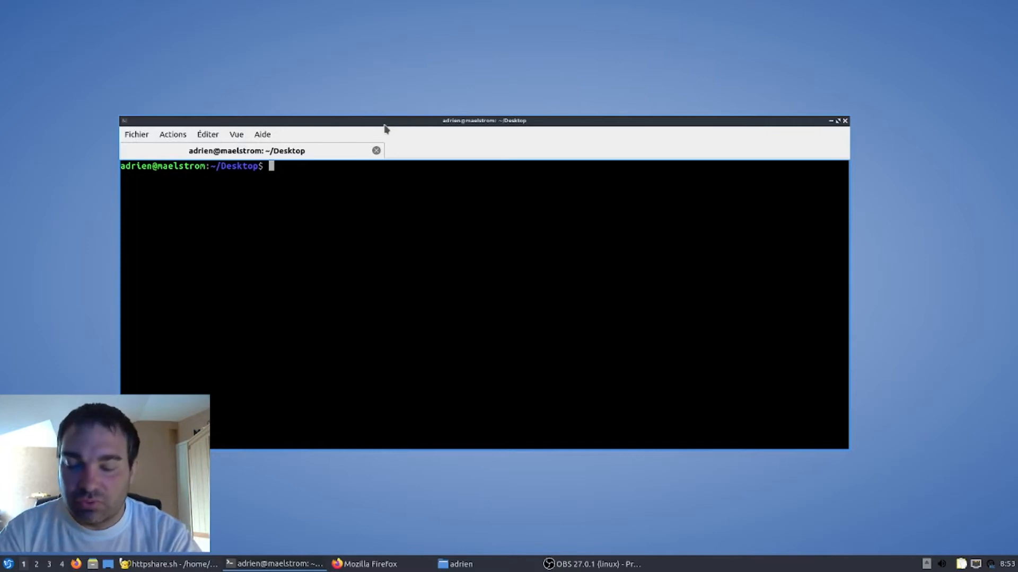
Run chmod +x httpshare.sh to make the script executable.
{"action": "type", "text": "chm"}
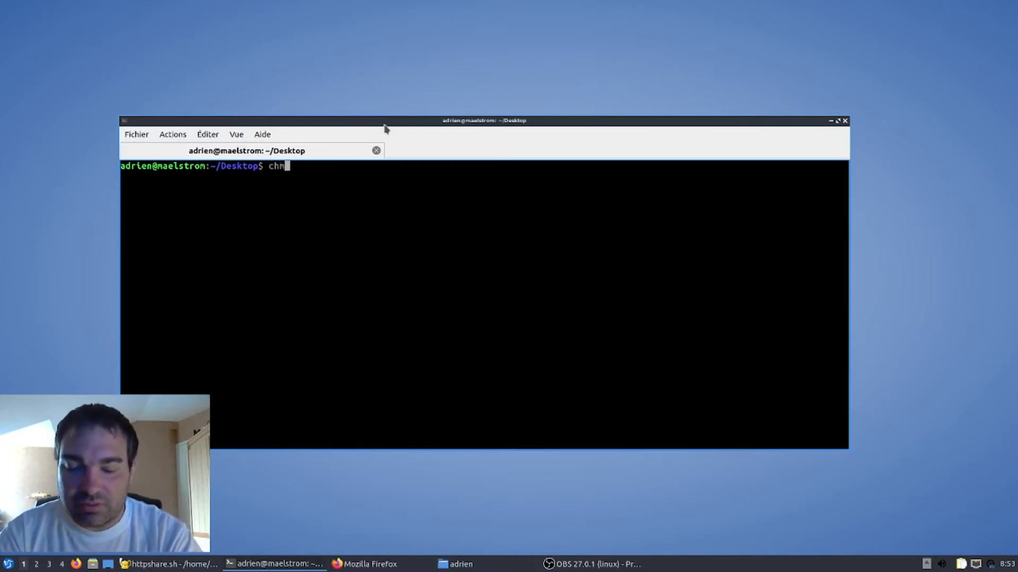
{"action": "type", "text": "od"}
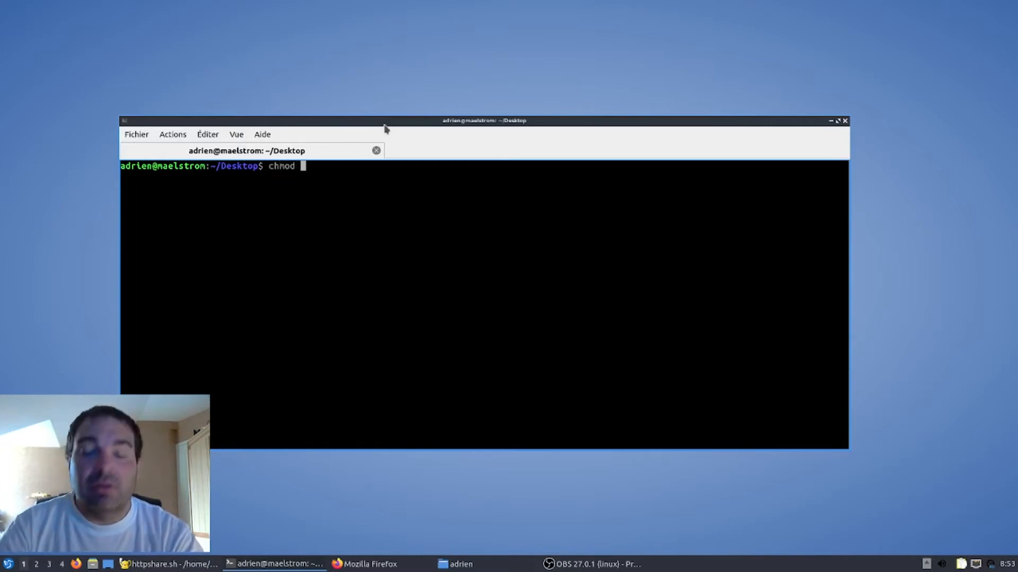
{"action": "type", "text": "+"}
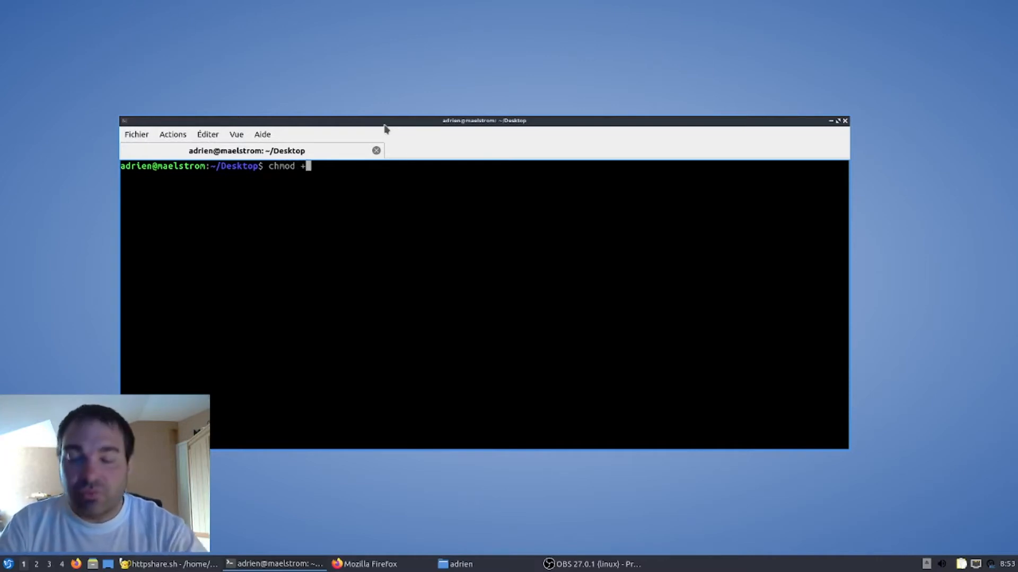
{"action": "type", "text": "x"}
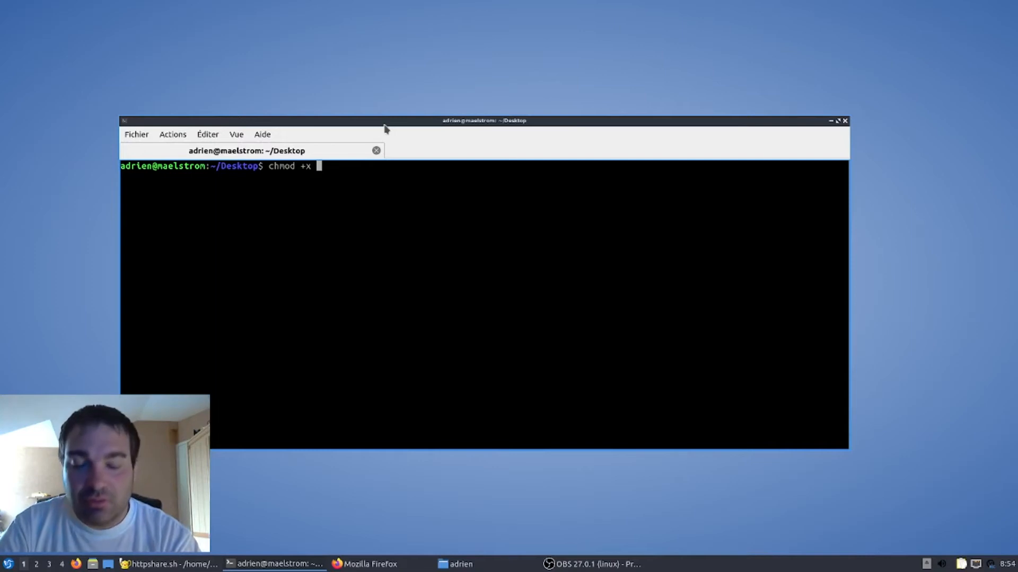
{"action": "type", "text": "httpshare.sh"}
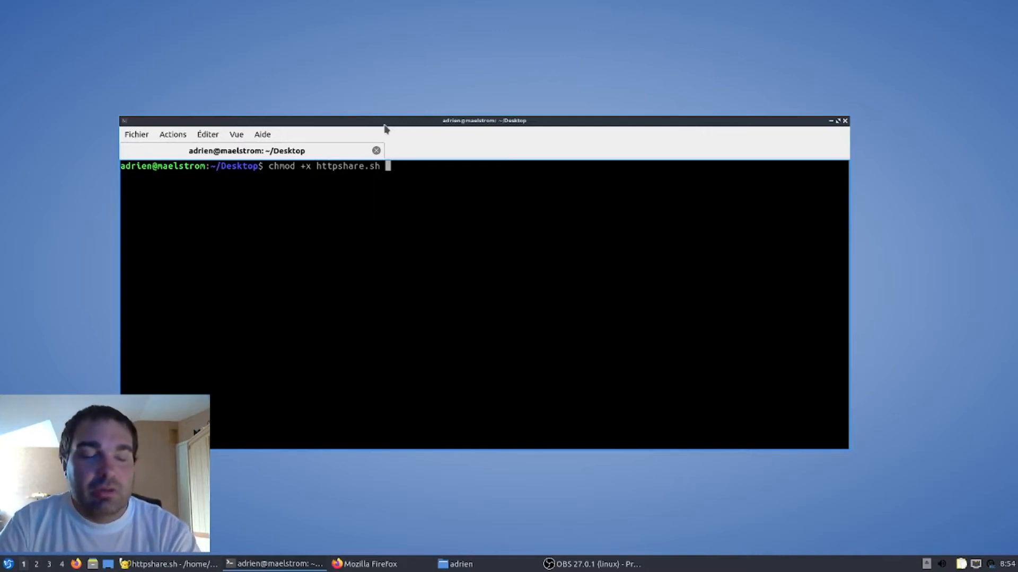
{"action": "key", "text": "Return"}
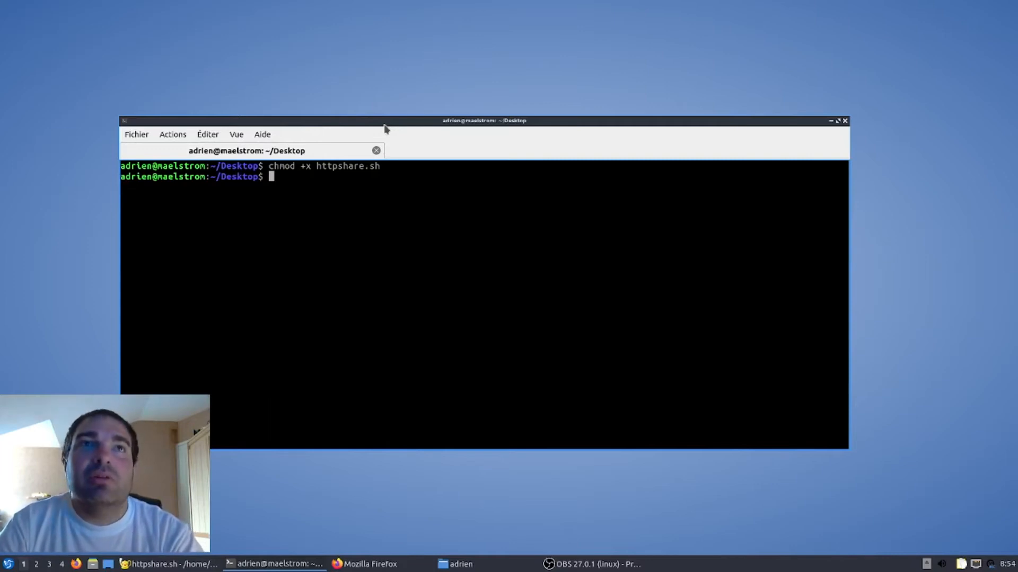
List the Desktop files with ls -l and point out httpshare.sh's execute permission.
{"action": "type", "text": "ls -l"}
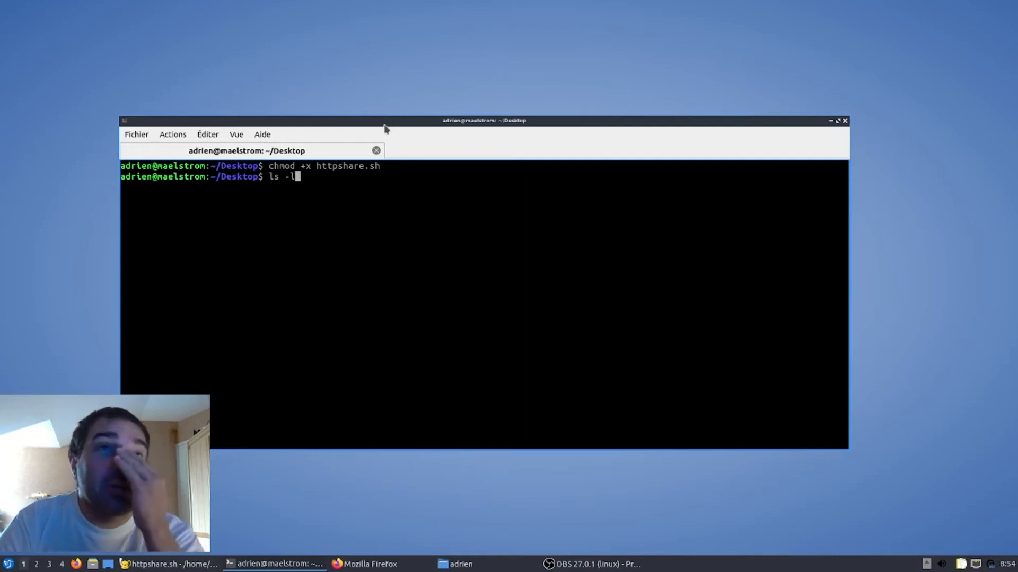
{"action": "key", "text": "Return"}
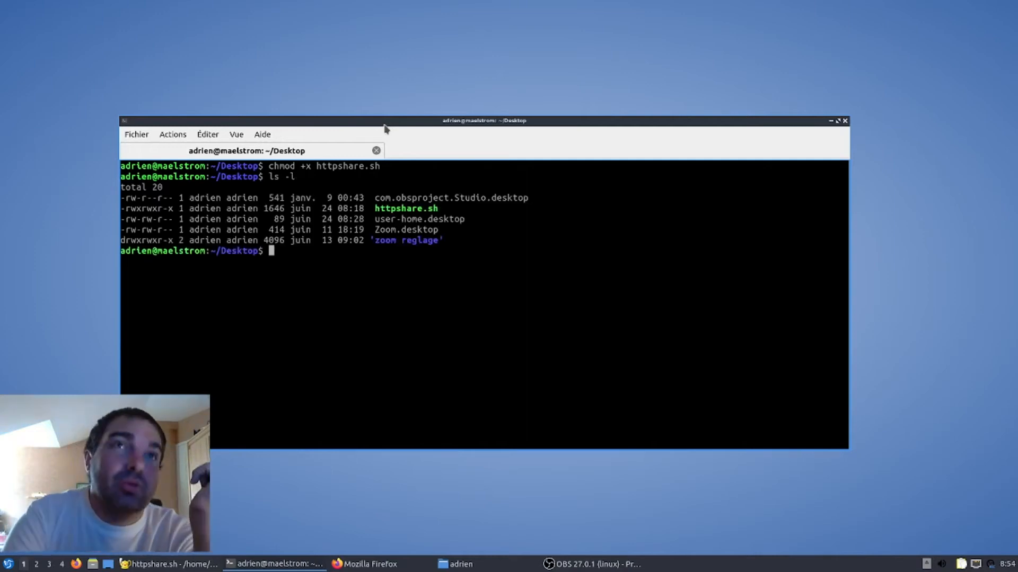
{"action": "mouse_move", "coordinate": [305, 127]}
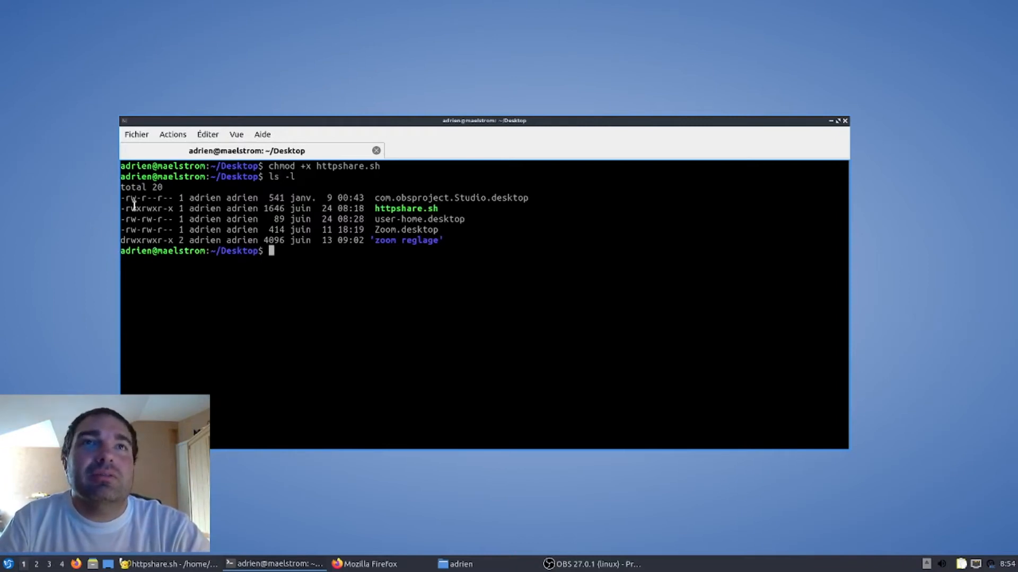
{"action": "double_click", "coordinate": [146, 208]}
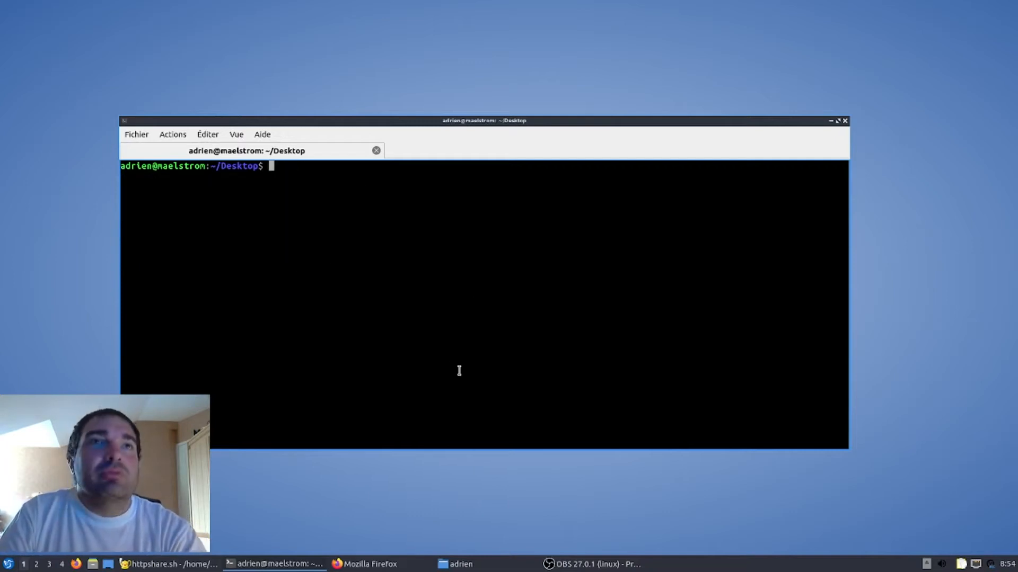
Run ./httpshare.sh so the HTTPshare sharing menu appears.
{"action": "type", "text": "chmod +x httpshare.sh"}
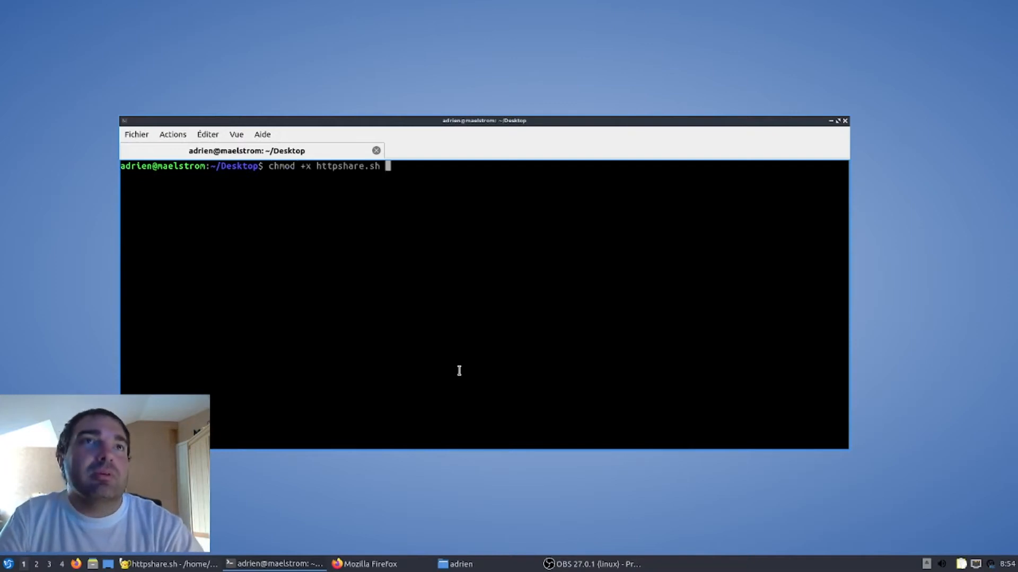
{"action": "type", "text": "./httpshare.sh"}
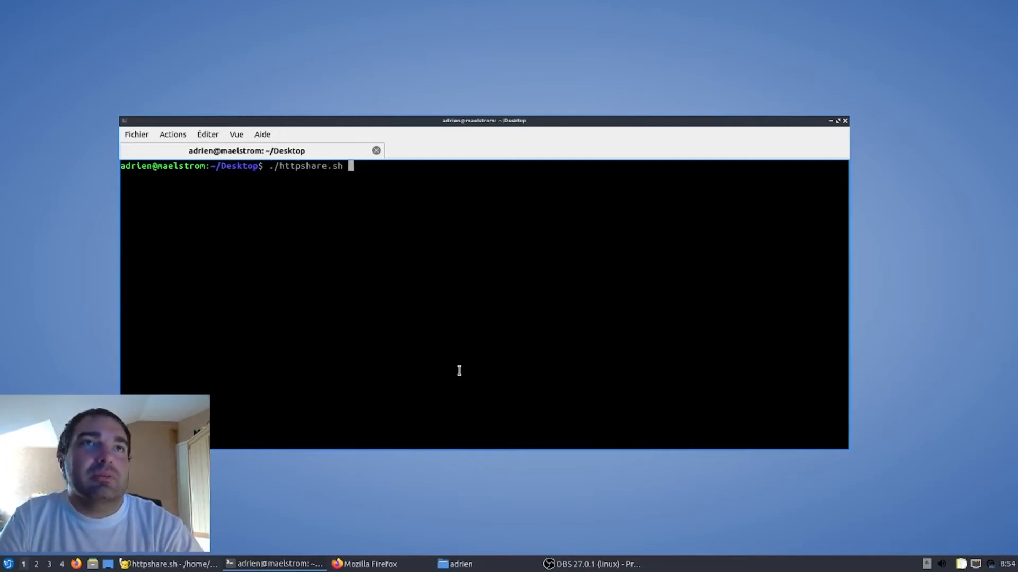
{"action": "mouse_move", "coordinate": [346, 190]}
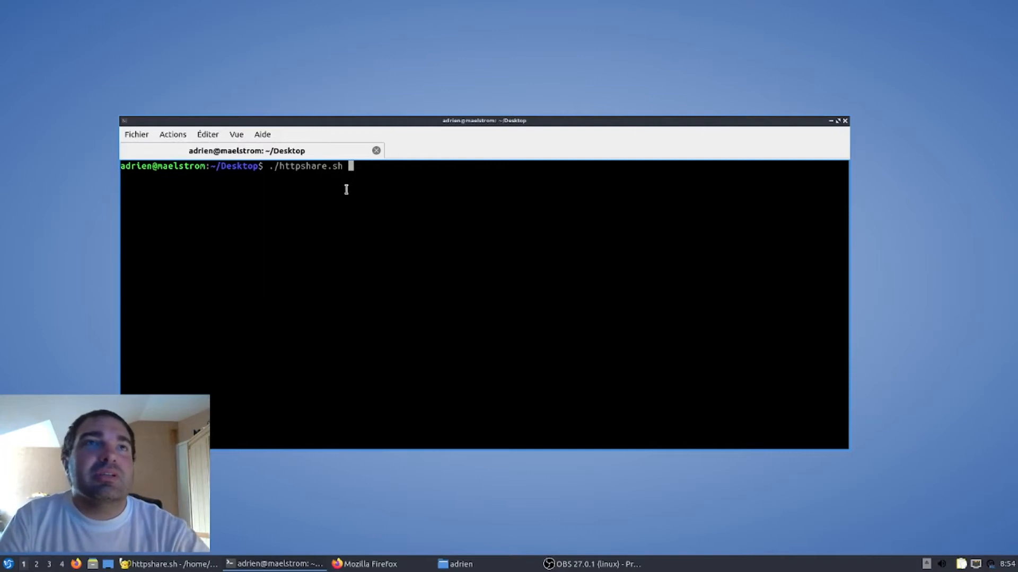
{"action": "mouse_move", "coordinate": [317, 208]}
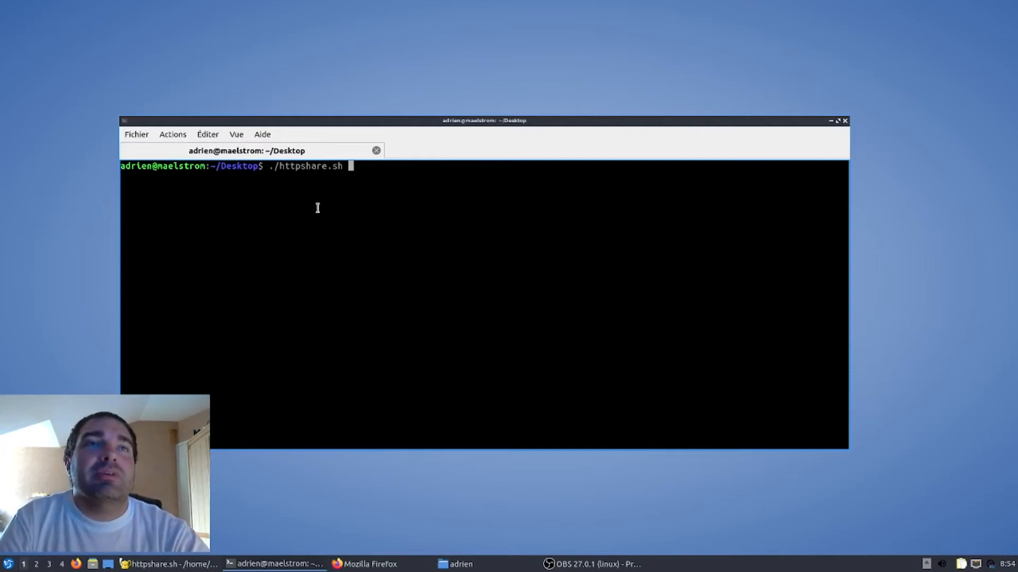
{"action": "key", "text": "Return"}
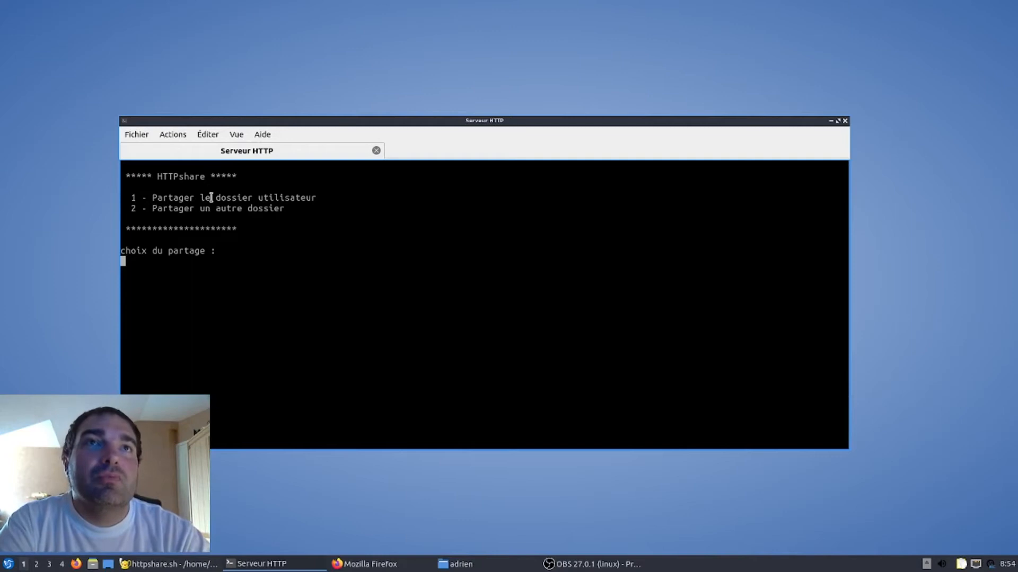
Choose option 1 to share the user folder, starting the HTTP server on port 4444.
{"action": "double_click", "coordinate": [223, 197]}
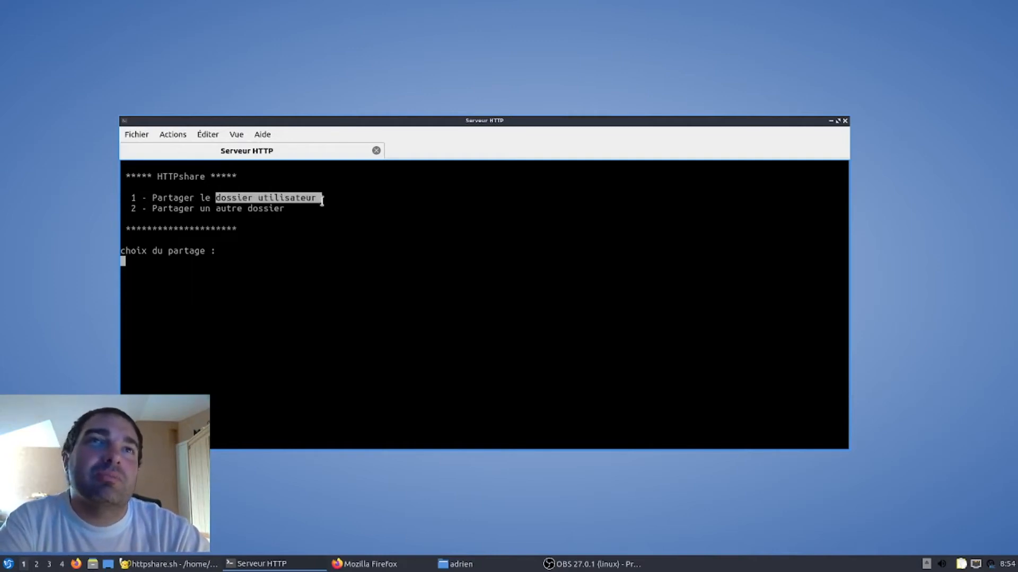
{"action": "mouse_move", "coordinate": [223, 217]}
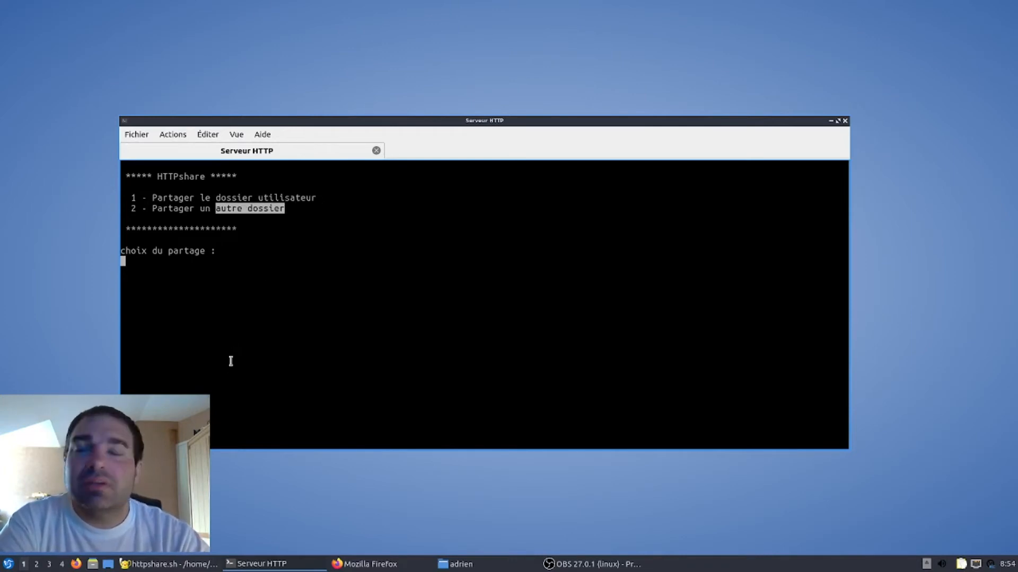
{"action": "mouse_move", "coordinate": [261, 345]}
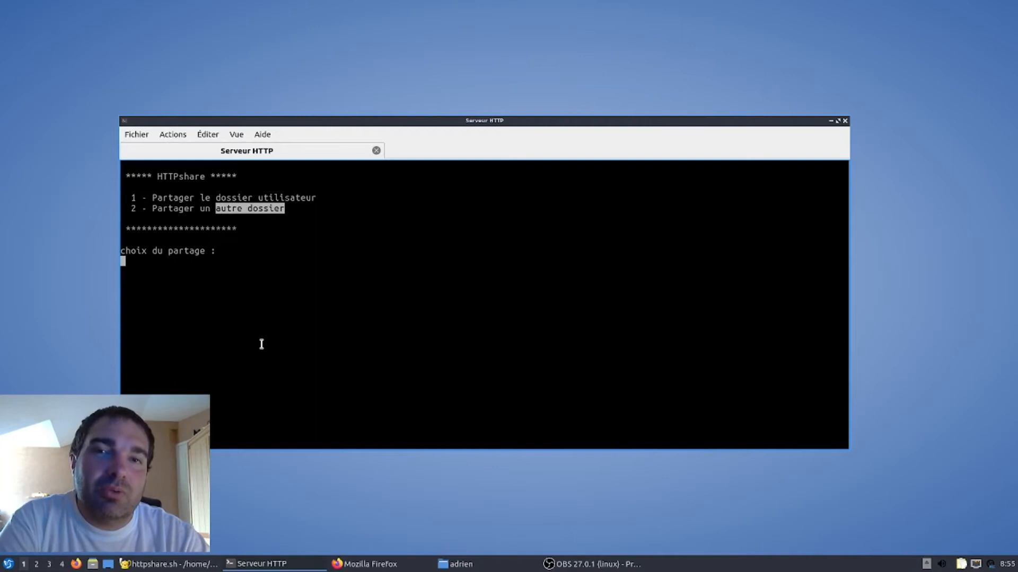
{"action": "mouse_move", "coordinate": [209, 257]}
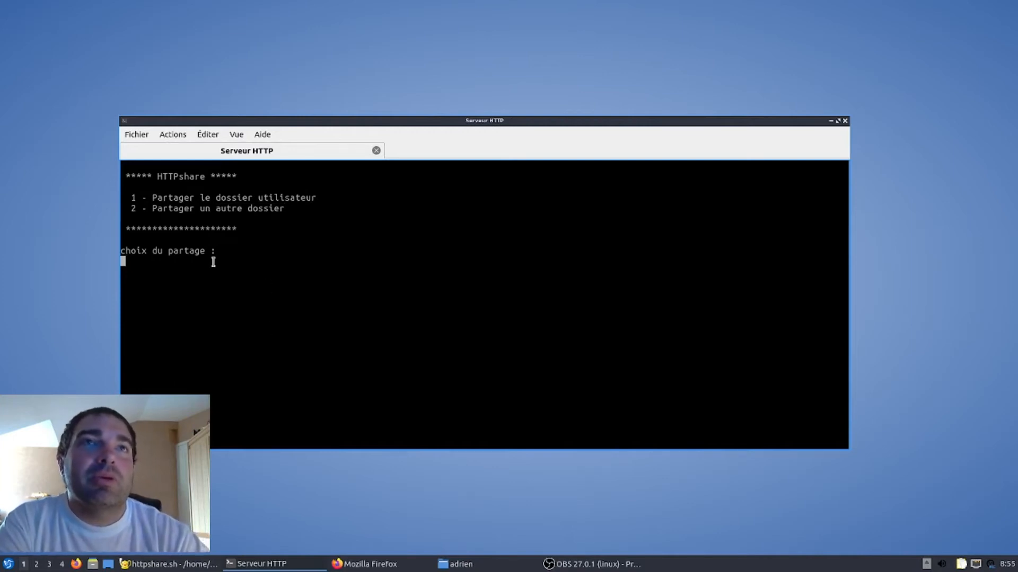
{"action": "type", "text": "1"}
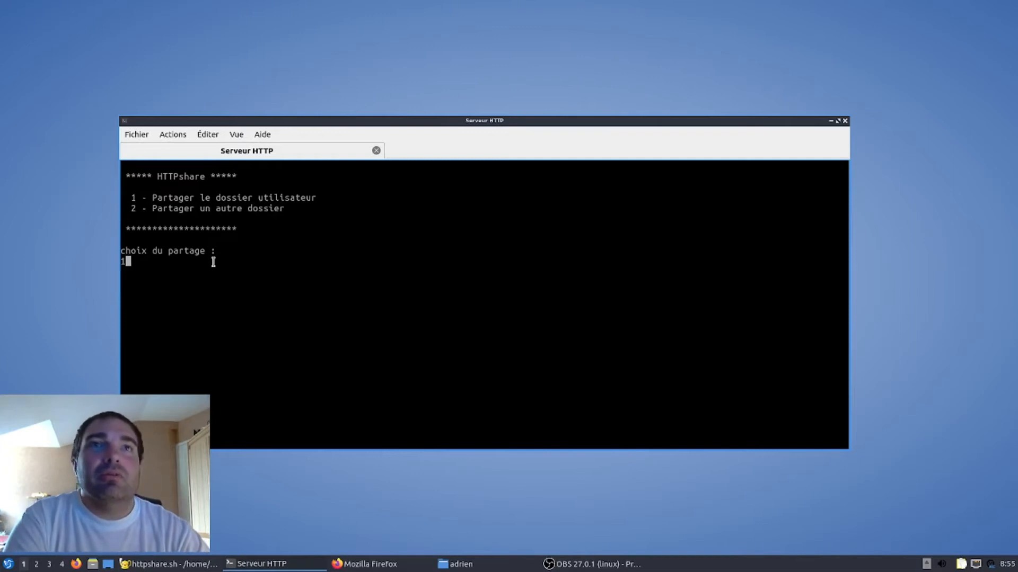
{"action": "key", "text": "Return"}
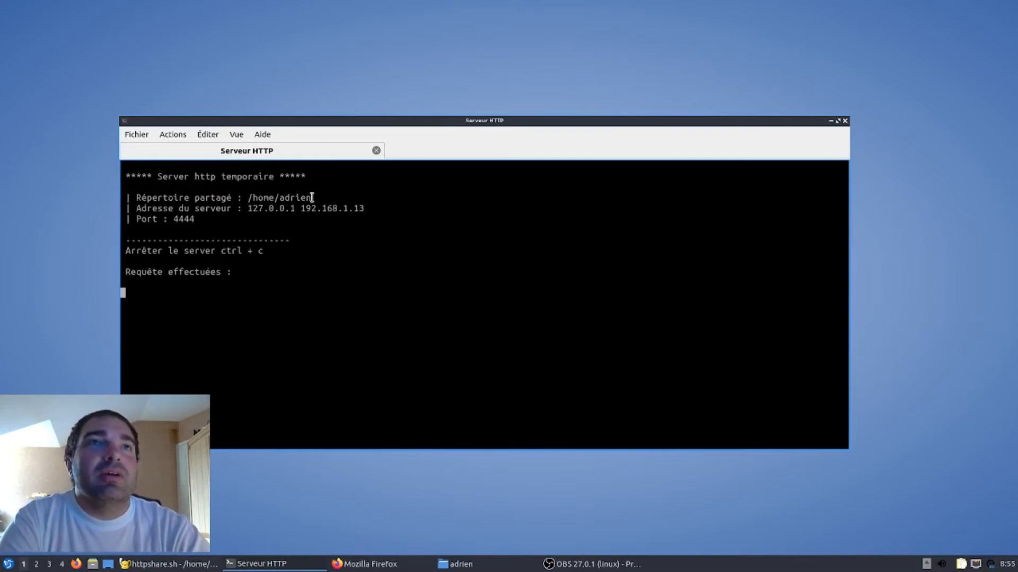
{"action": "double_click", "coordinate": [278, 198]}
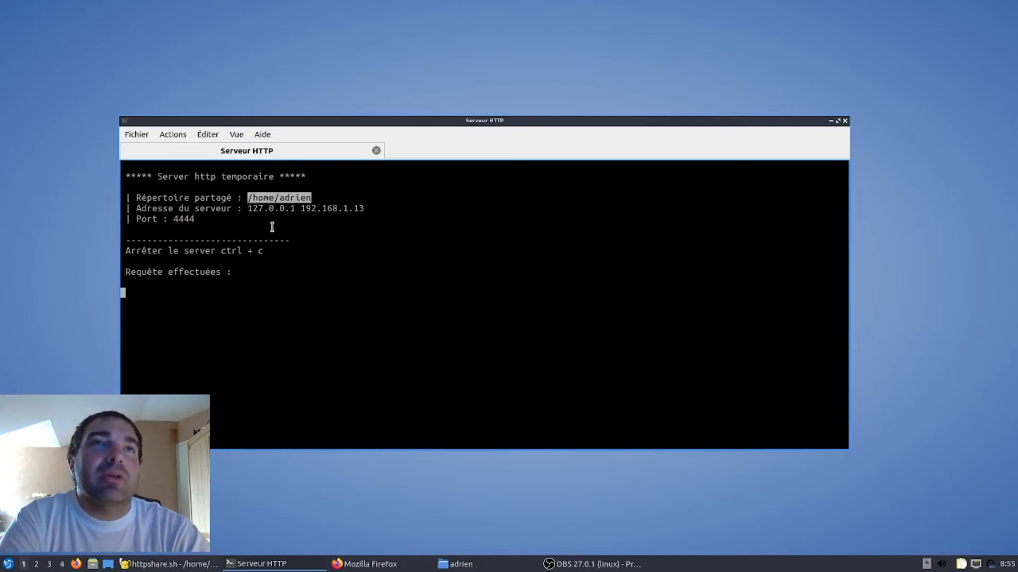
{"action": "mouse_move", "coordinate": [270, 430]}
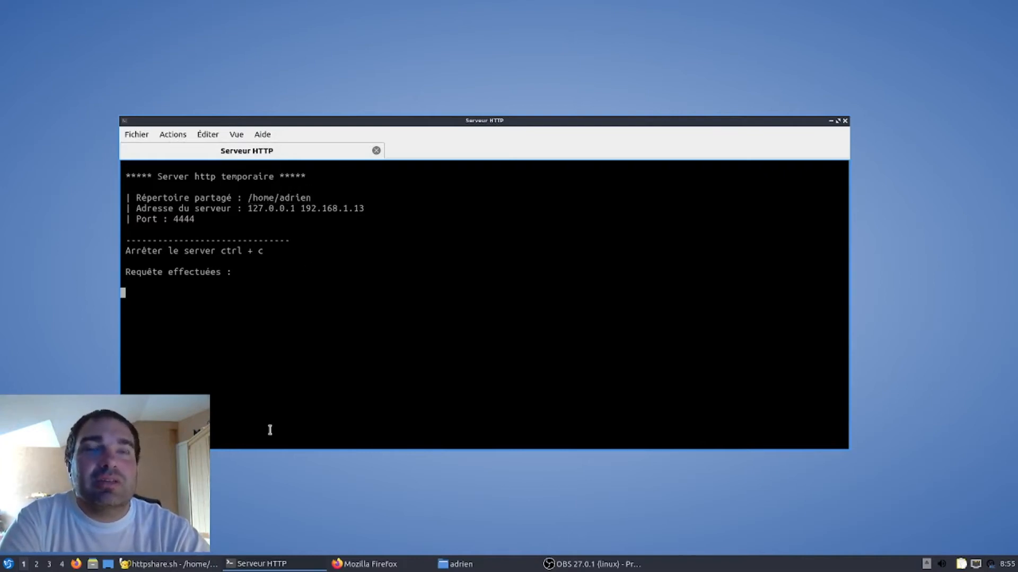
{"action": "mouse_move", "coordinate": [331, 190]}
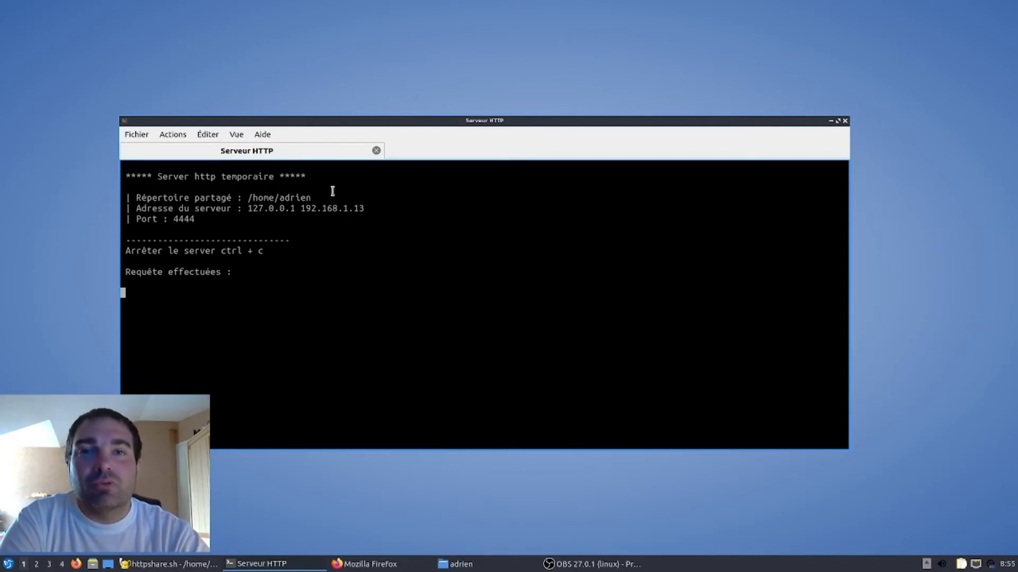
{"action": "mouse_move", "coordinate": [247, 208]}
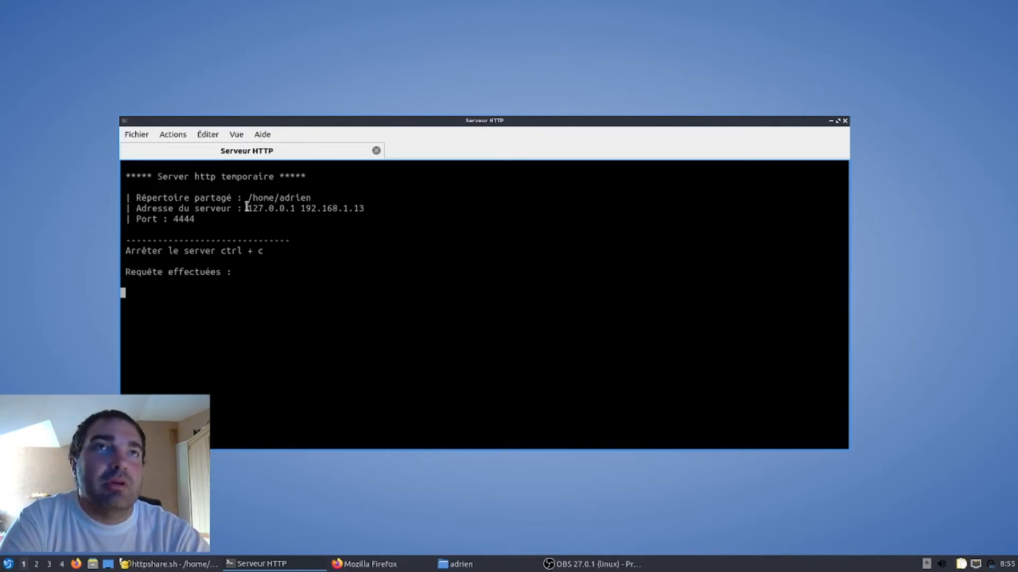
{"action": "double_click", "coordinate": [269, 209]}
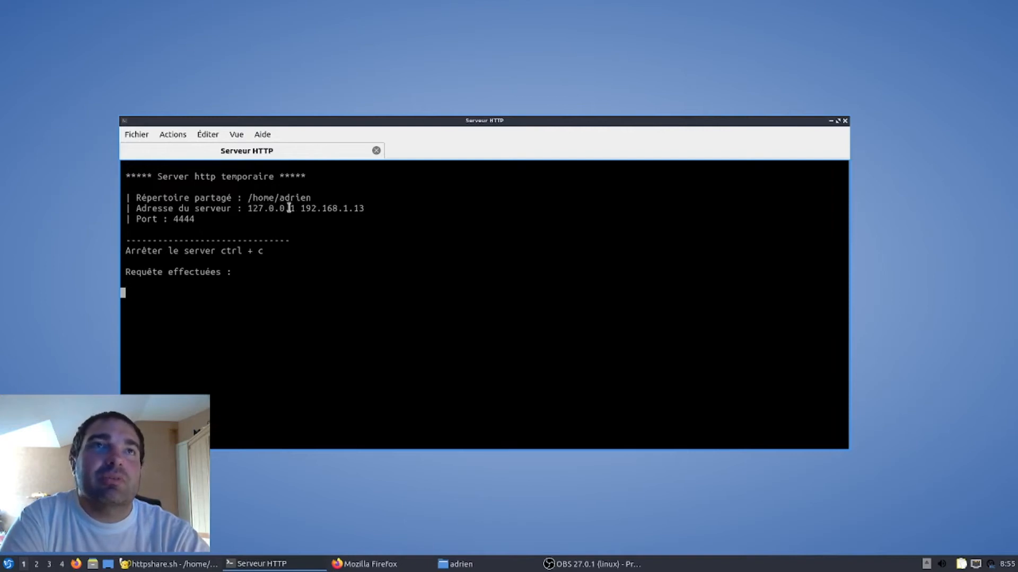
{"action": "mouse_move", "coordinate": [330, 201]}
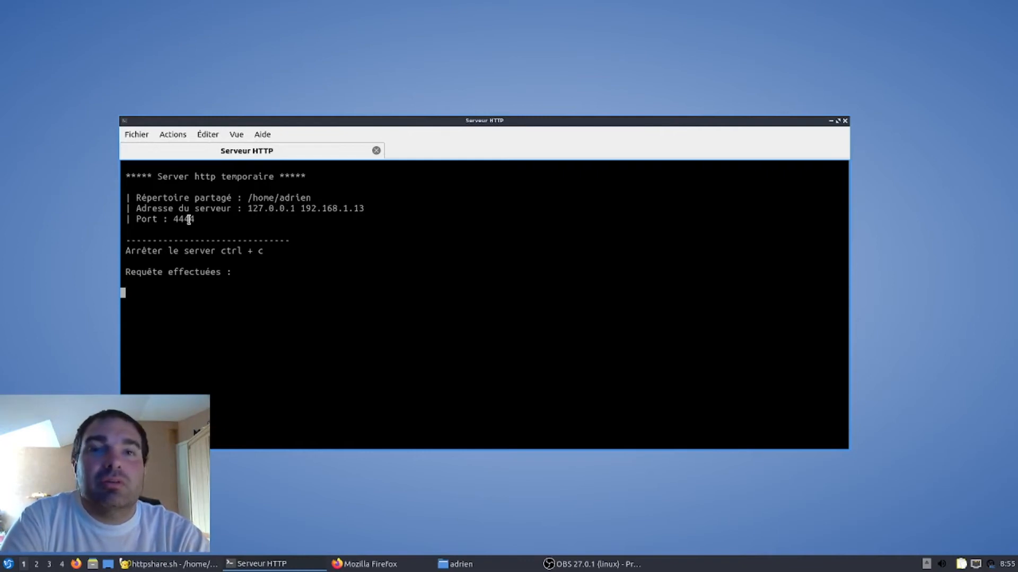
{"action": "mouse_move", "coordinate": [327, 215]}
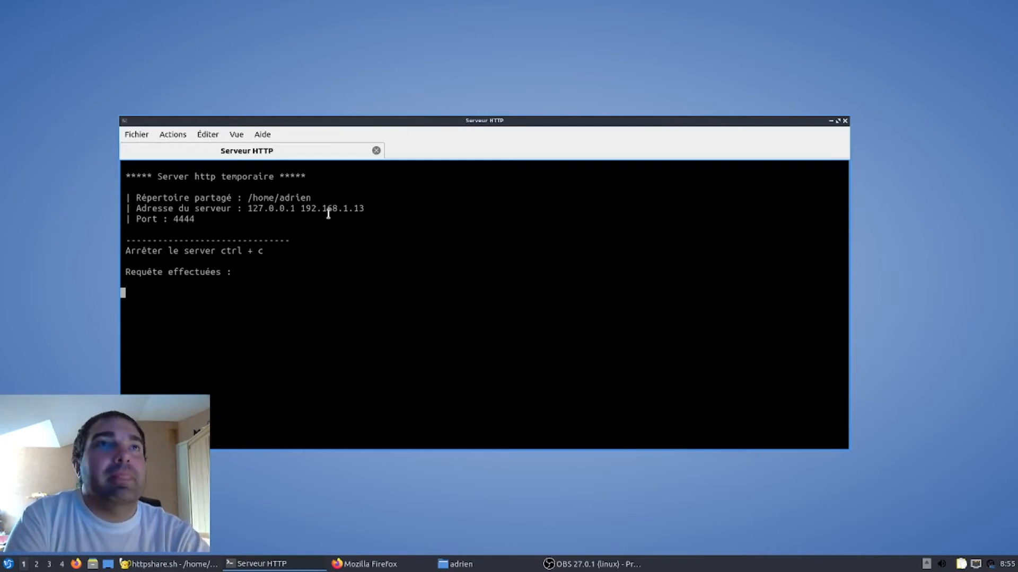
{"action": "double_click", "coordinate": [307, 208]}
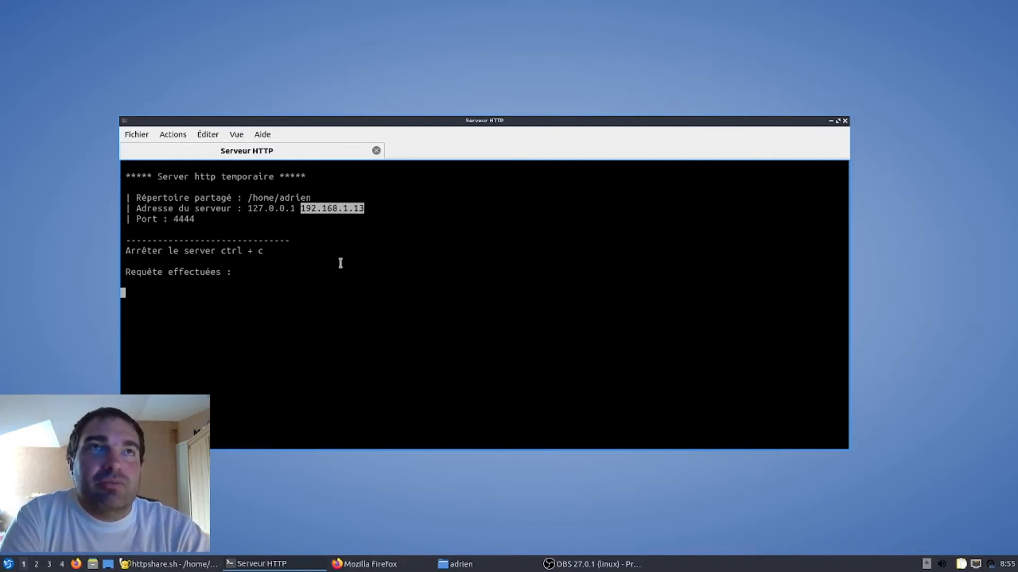
{"action": "mouse_move", "coordinate": [363, 244]}
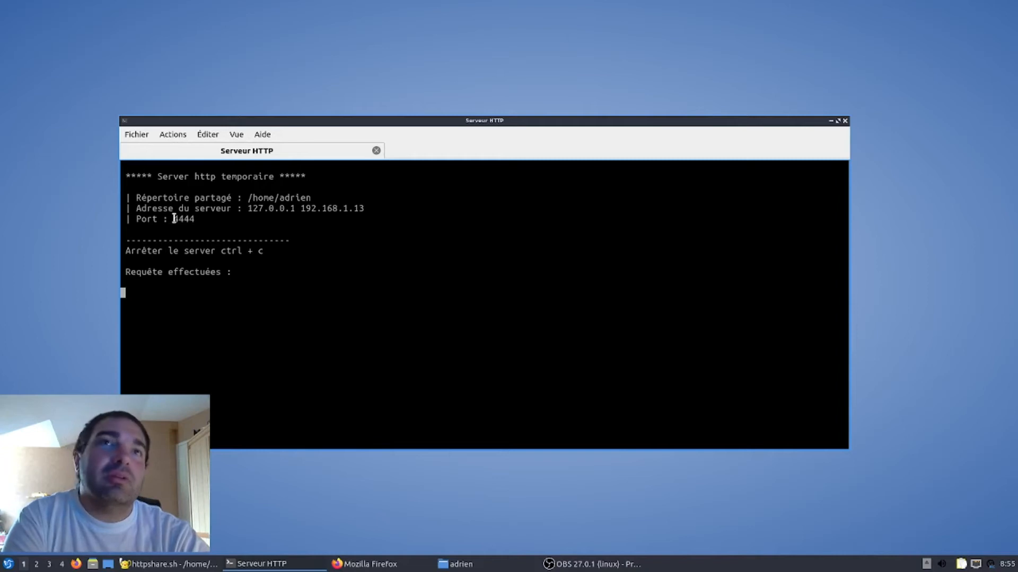
{"action": "mouse_move", "coordinate": [373, 308]}
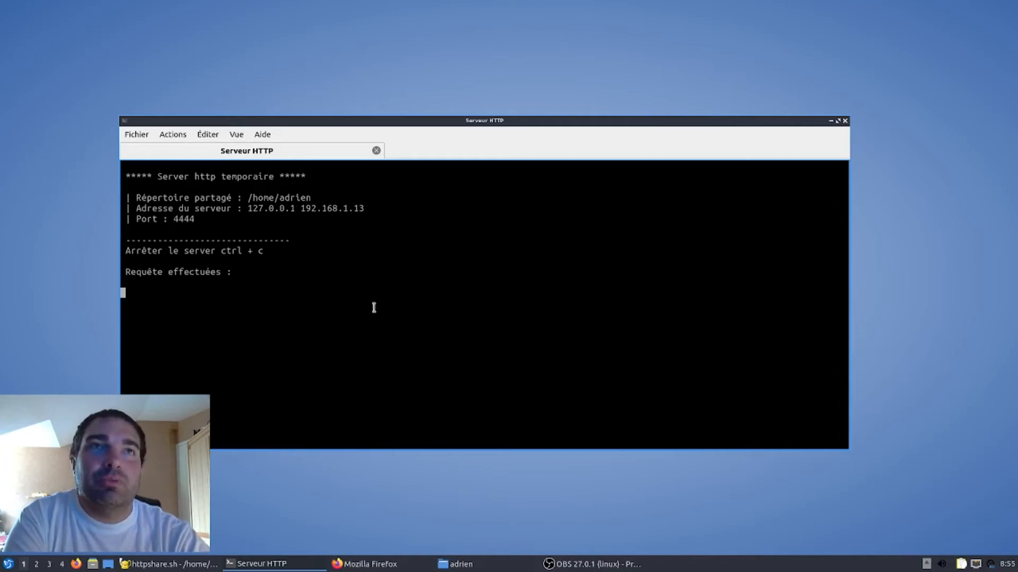
{"action": "mouse_move", "coordinate": [369, 563]}
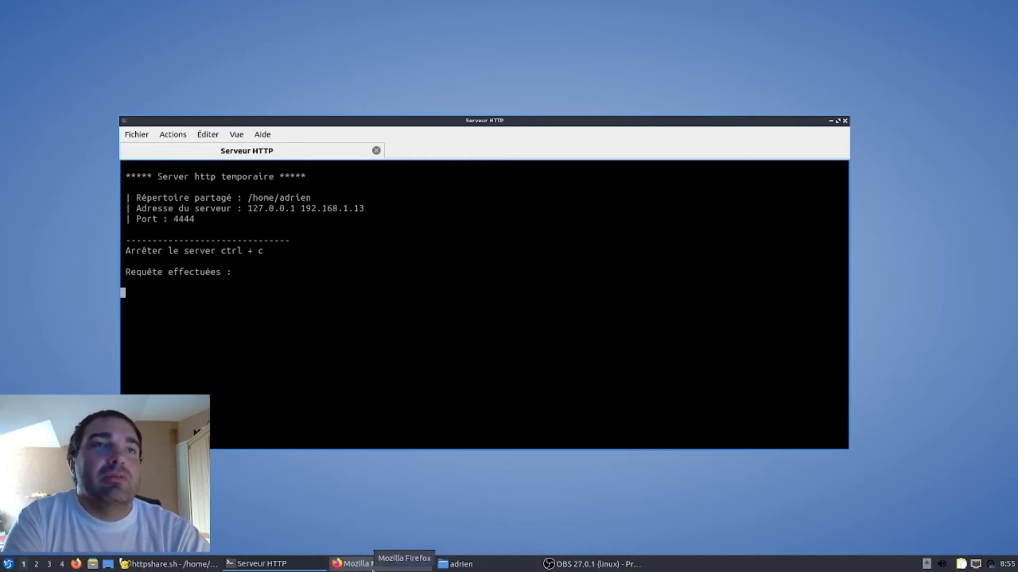
Enter the server address in Firefox and bring up the home folder in the file manager.
{"action": "left_click", "coordinate": [370, 563]}
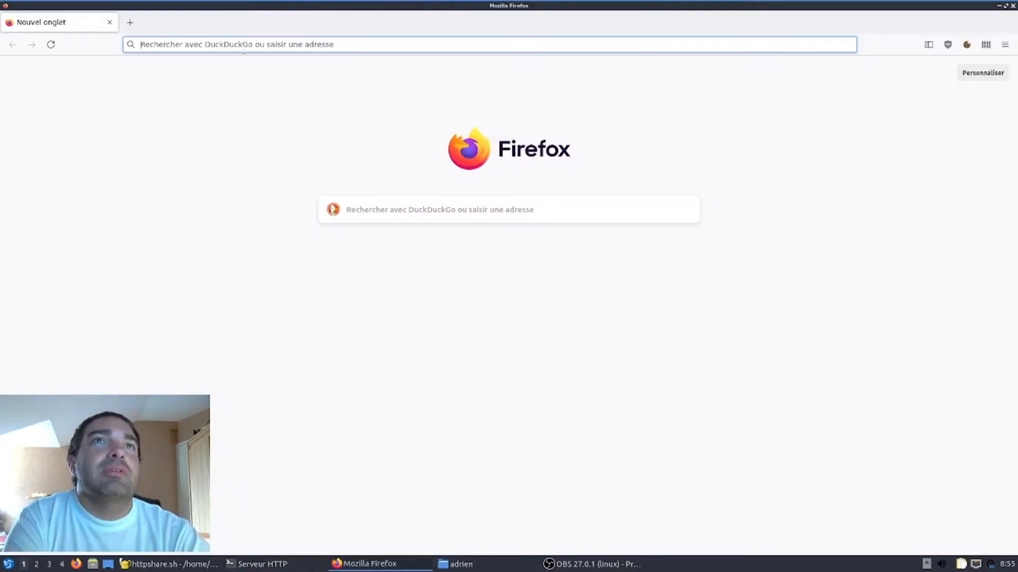
{"action": "type", "text": "192.168.1.16/"}
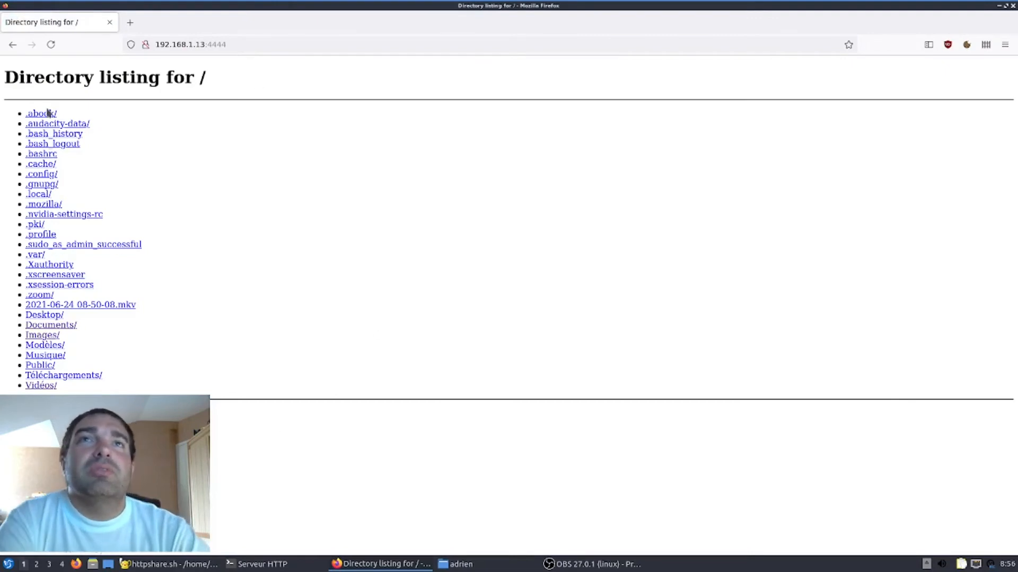
{"action": "mouse_move", "coordinate": [71, 261]}
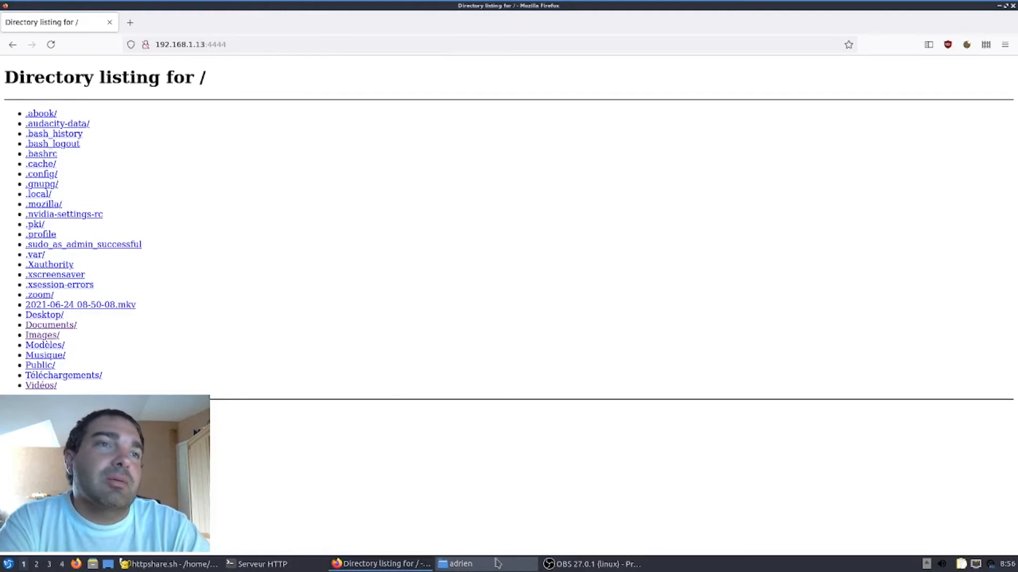
{"action": "left_click", "coordinate": [461, 563]}
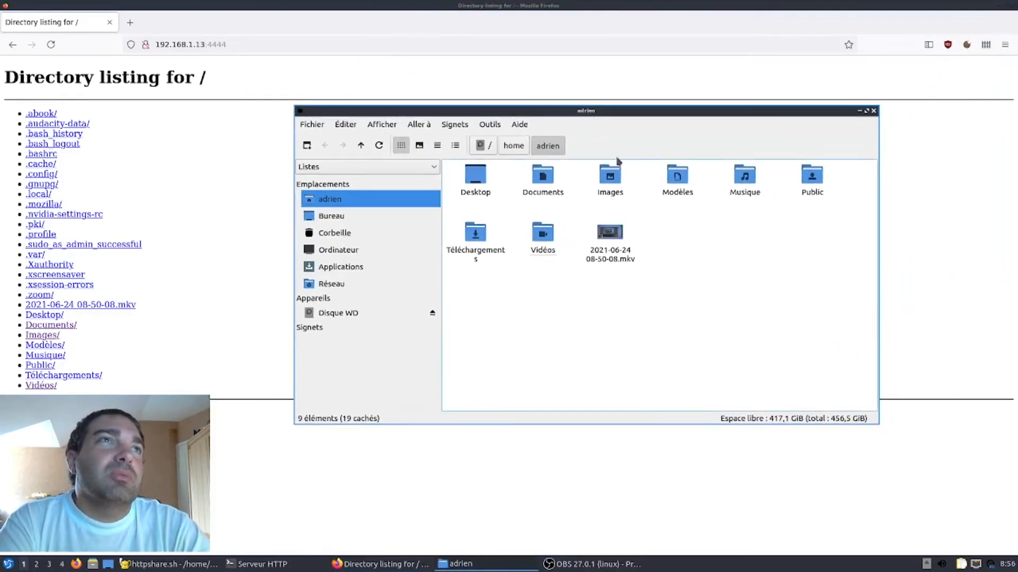
{"action": "mouse_move", "coordinate": [646, 367]}
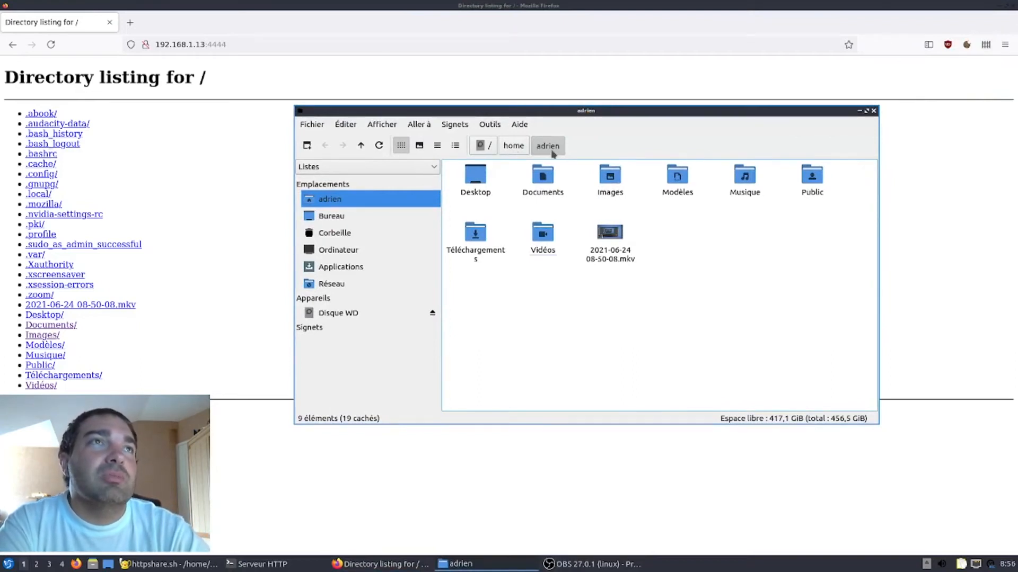
{"action": "mouse_move", "coordinate": [455, 173]}
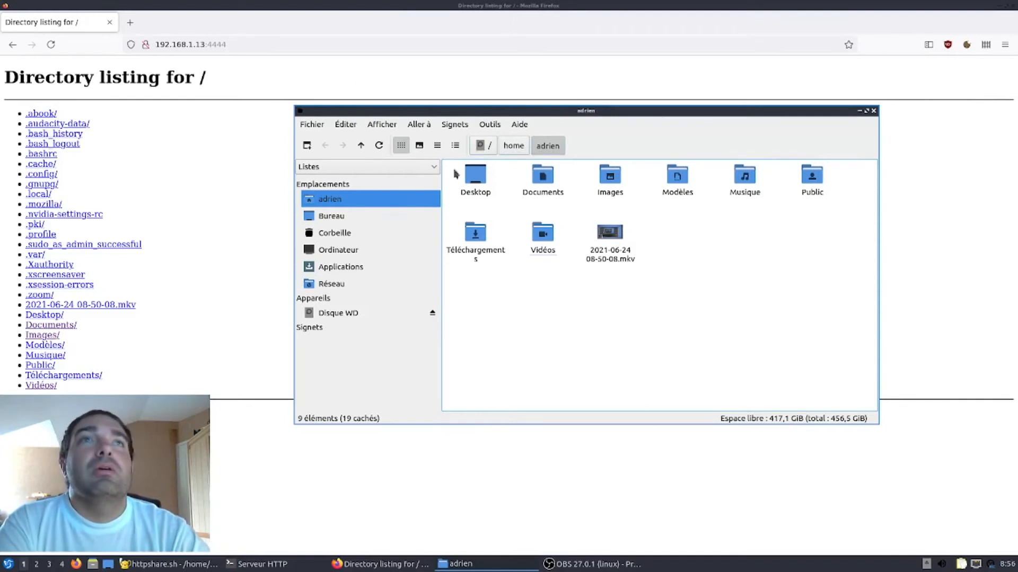
{"action": "left_click", "coordinate": [475, 174]}
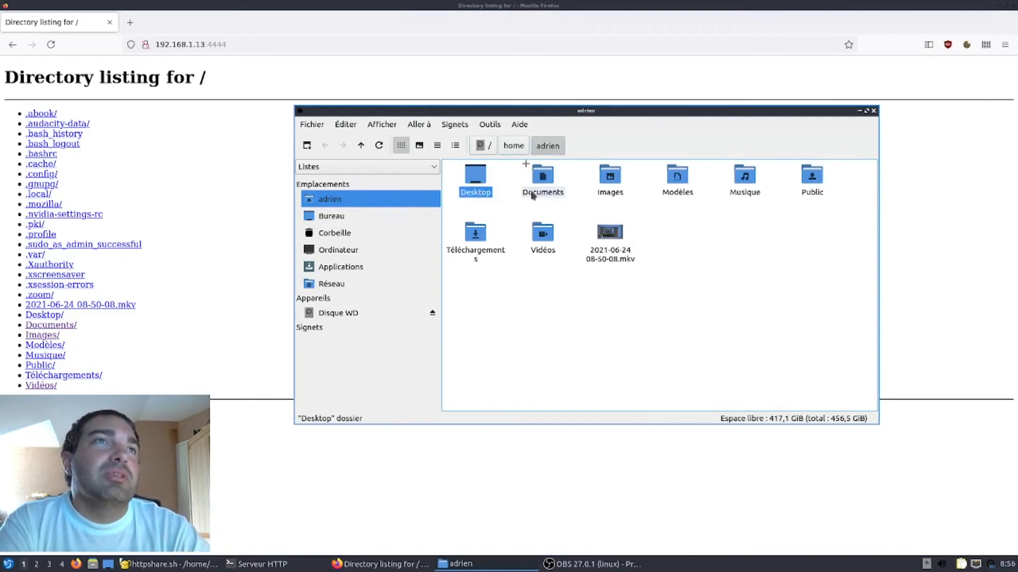
{"action": "left_click", "coordinate": [609, 181]}
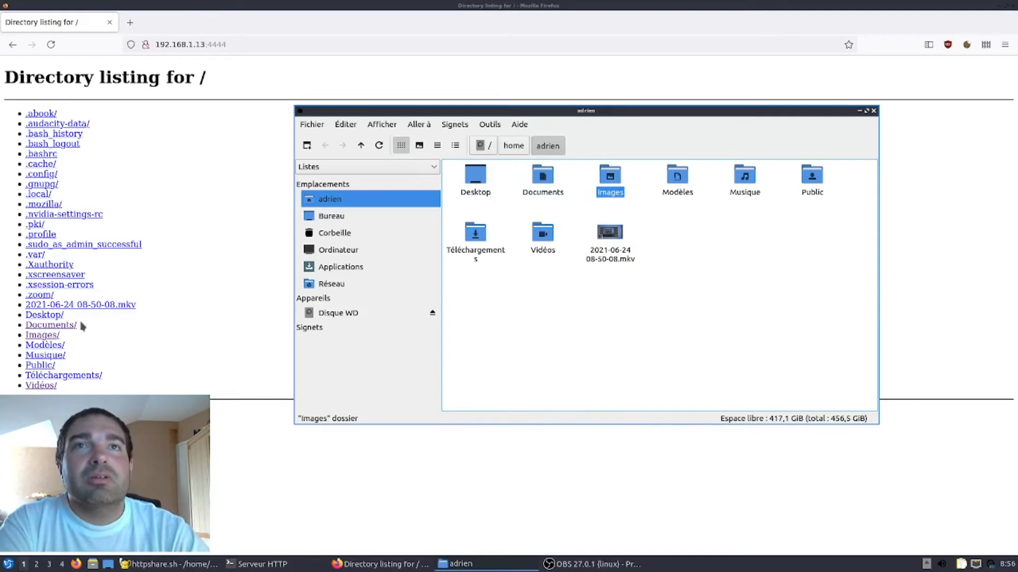
{"action": "mouse_move", "coordinate": [55, 320]}
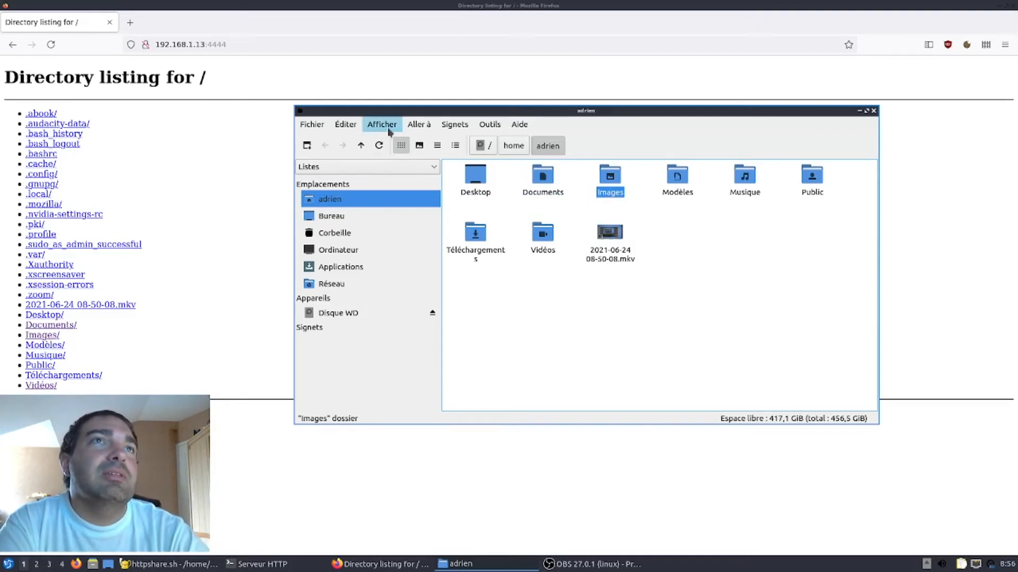
{"action": "left_click", "coordinate": [382, 124]}
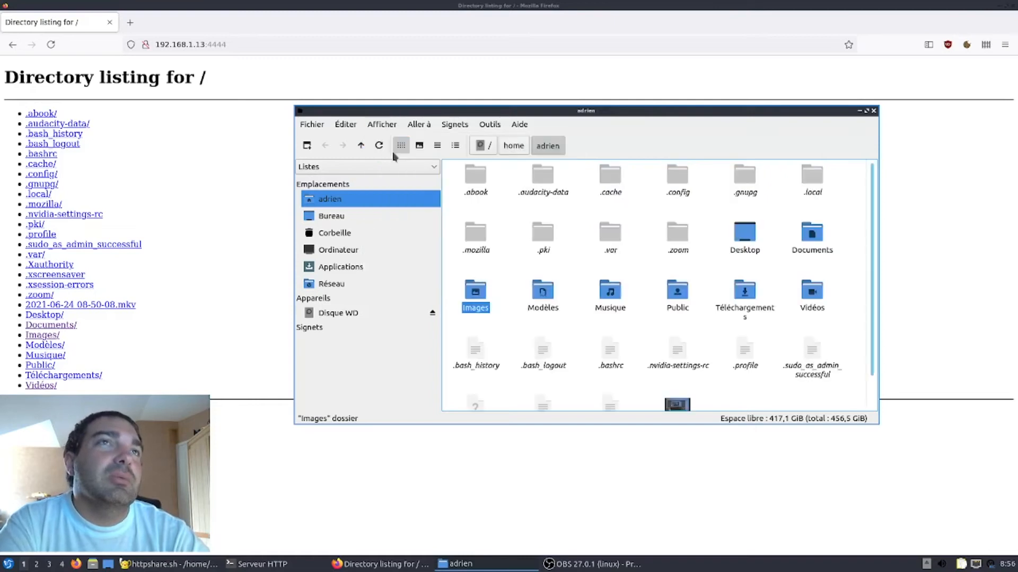
{"action": "mouse_move", "coordinate": [493, 172]}
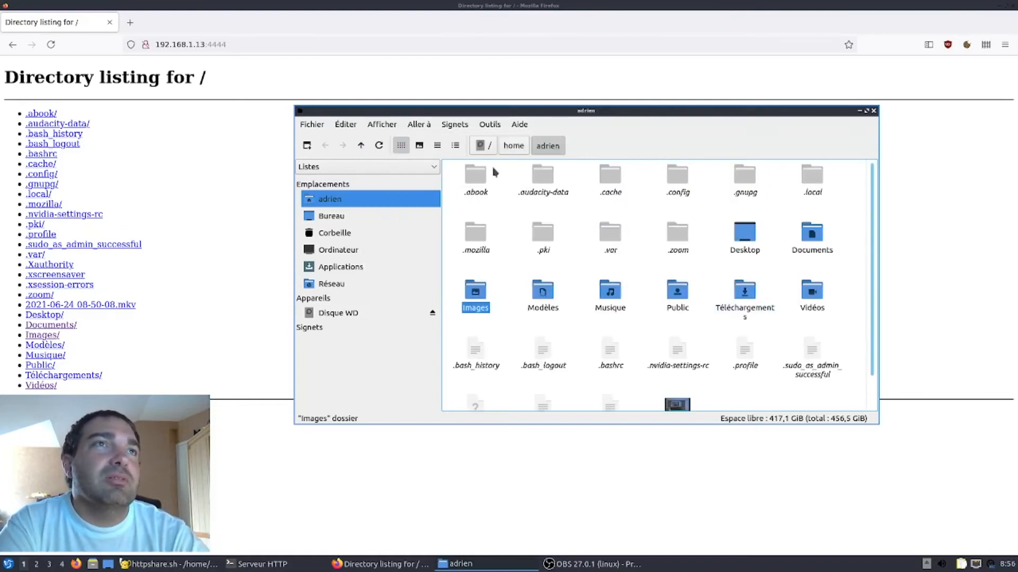
{"action": "mouse_move", "coordinate": [743, 188]}
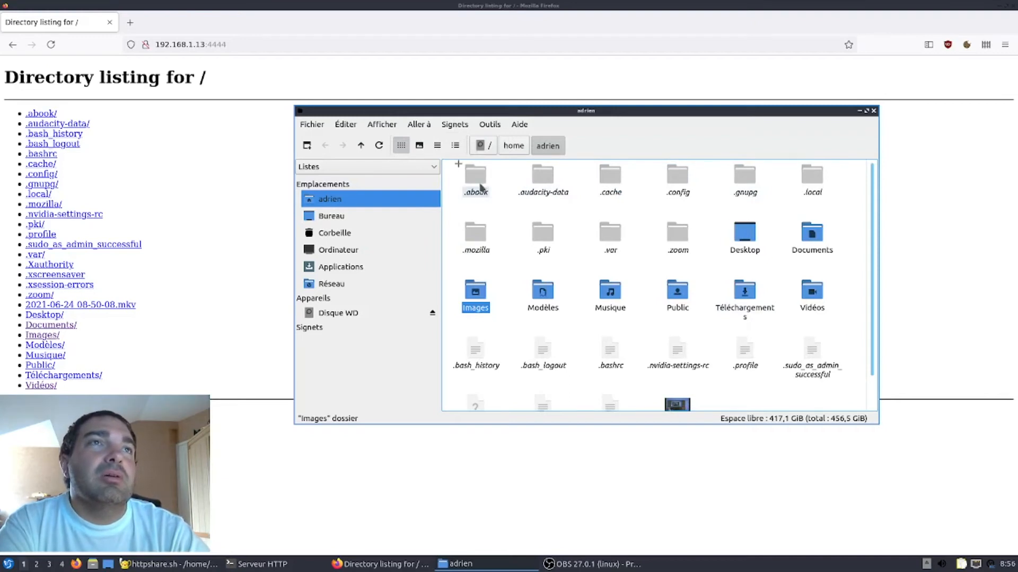
{"action": "mouse_move", "coordinate": [509, 190]}
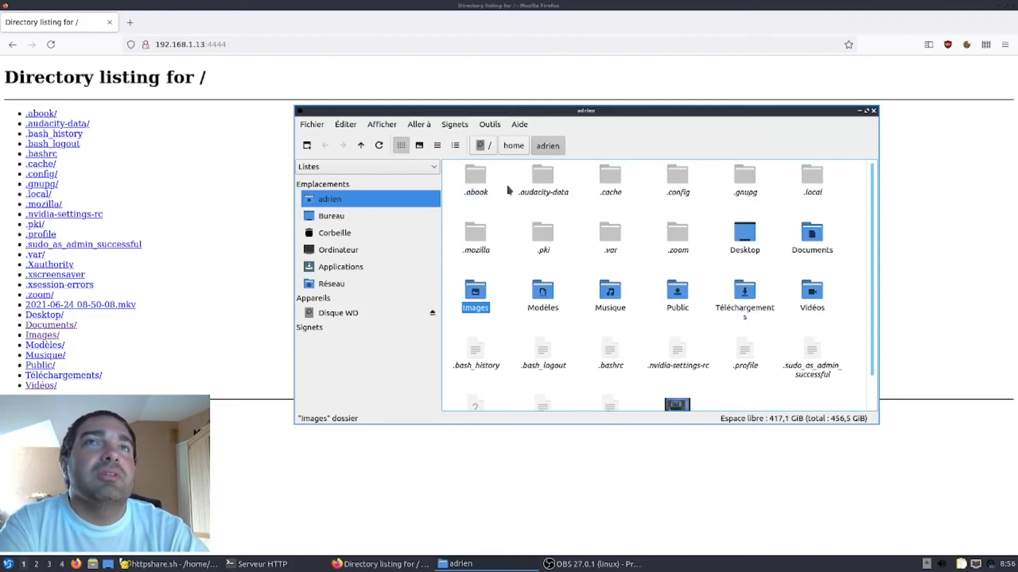
{"action": "mouse_move", "coordinate": [498, 159]}
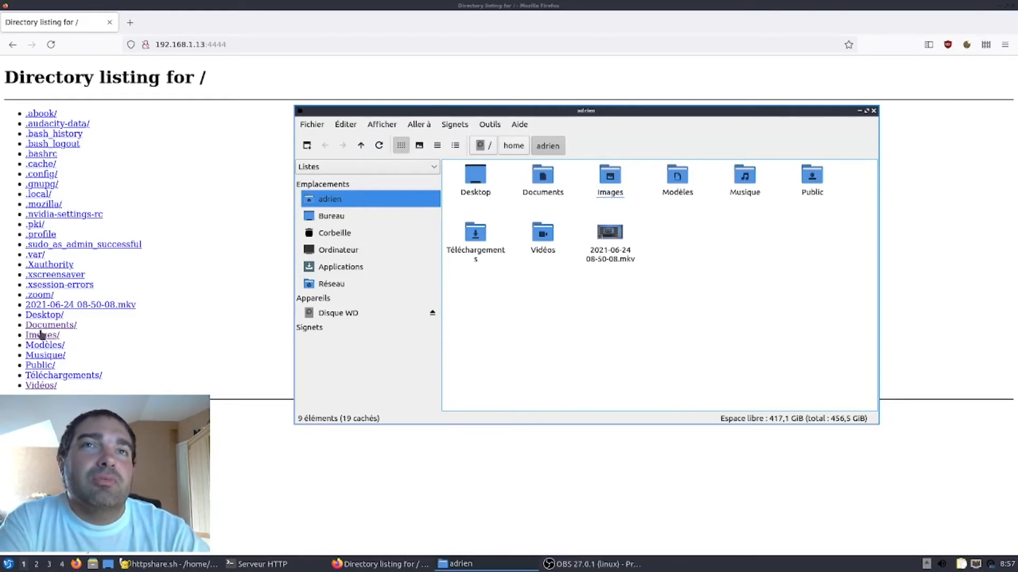
{"action": "left_click", "coordinate": [41, 334]}
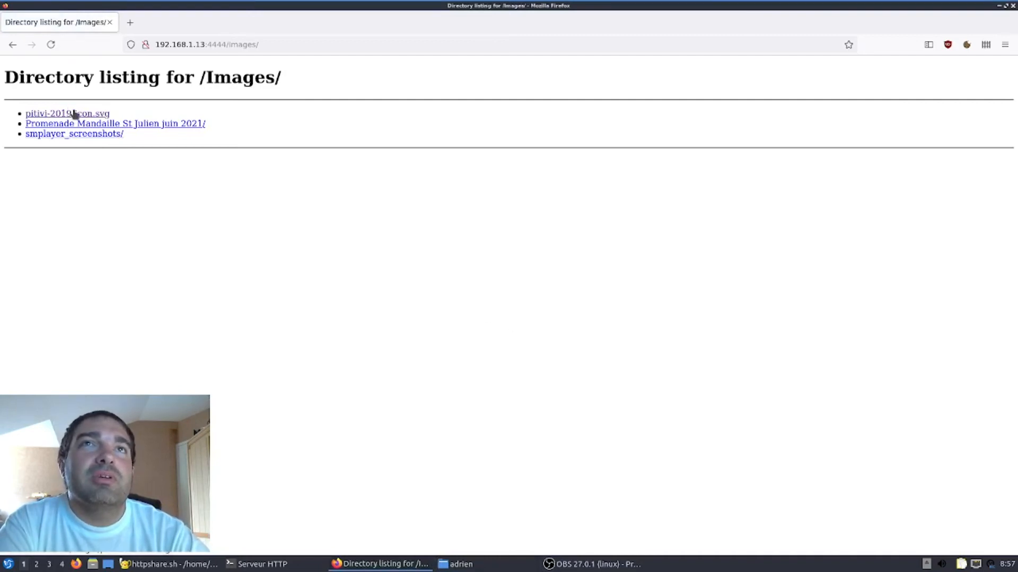
View pitivi-2019-icon.svg, start saving it via its link menu, then cancel the save.
{"action": "left_click", "coordinate": [66, 113]}
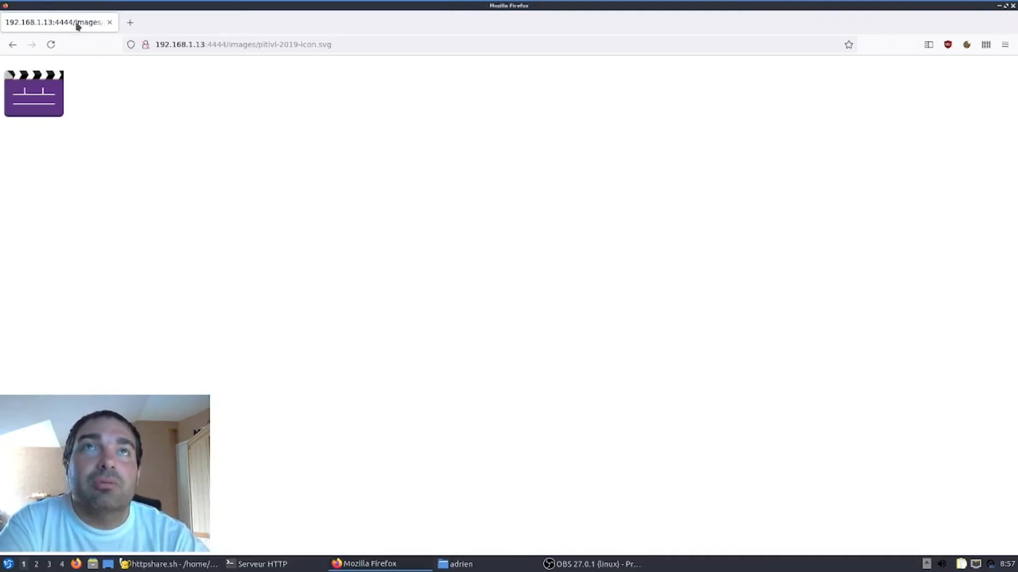
{"action": "left_click", "coordinate": [13, 44]}
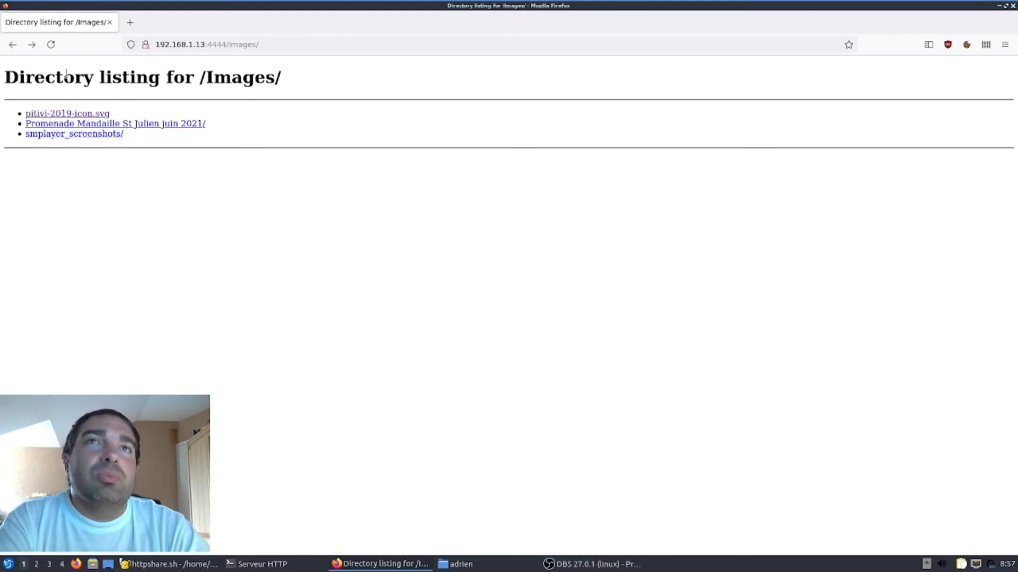
{"action": "right_click", "coordinate": [68, 113]}
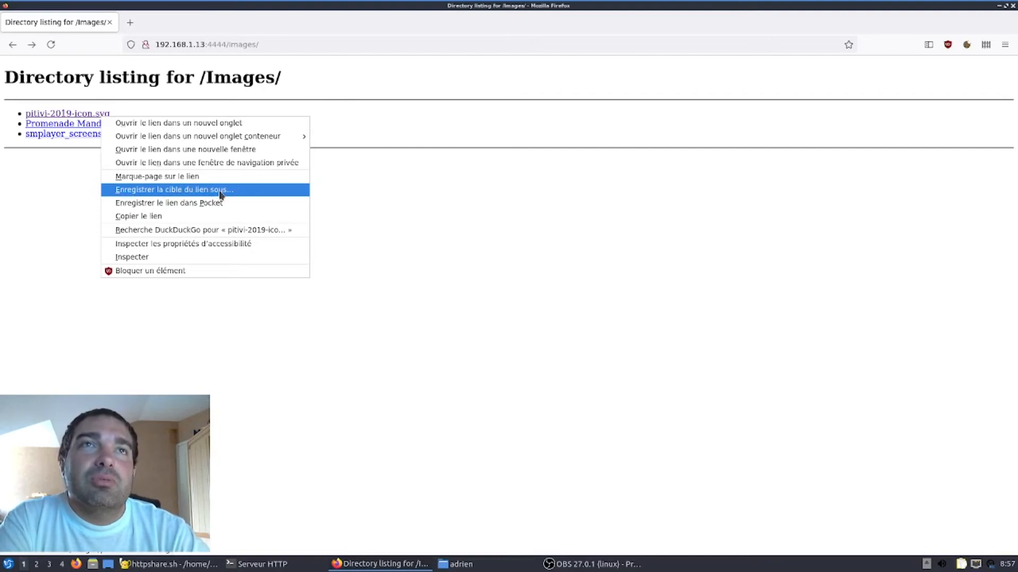
{"action": "left_click", "coordinate": [173, 189]}
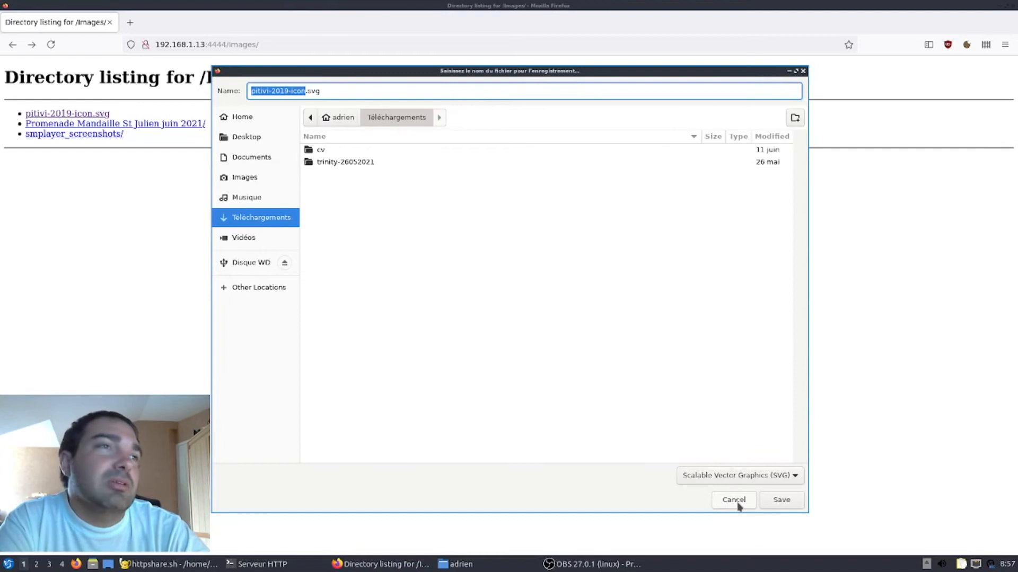
{"action": "left_click", "coordinate": [733, 499]}
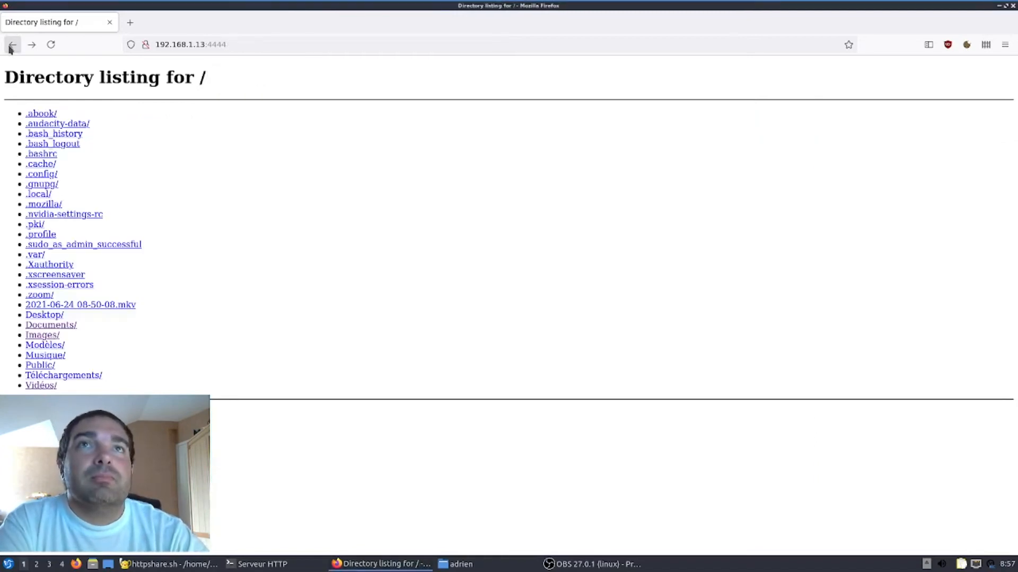
Browse Documents, view zoom.us.txt, and return to the root listing.
{"action": "left_click", "coordinate": [51, 324]}
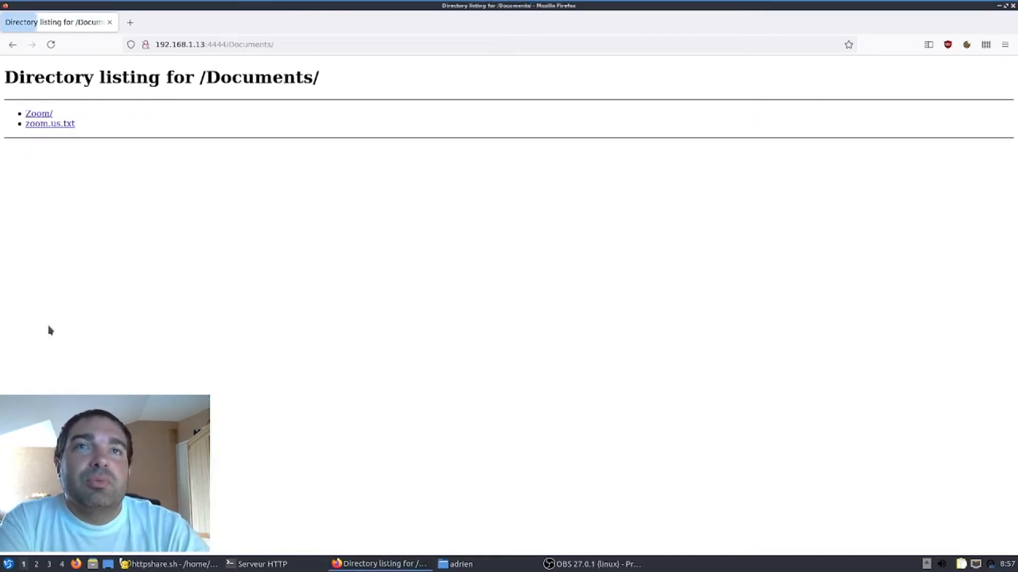
{"action": "left_click", "coordinate": [50, 123]}
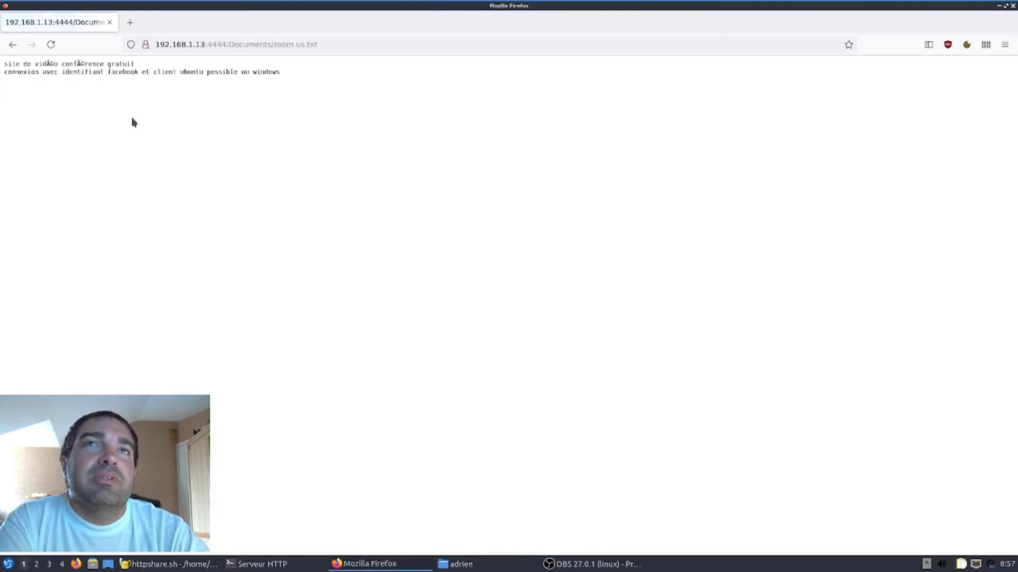
{"action": "left_click", "coordinate": [12, 44]}
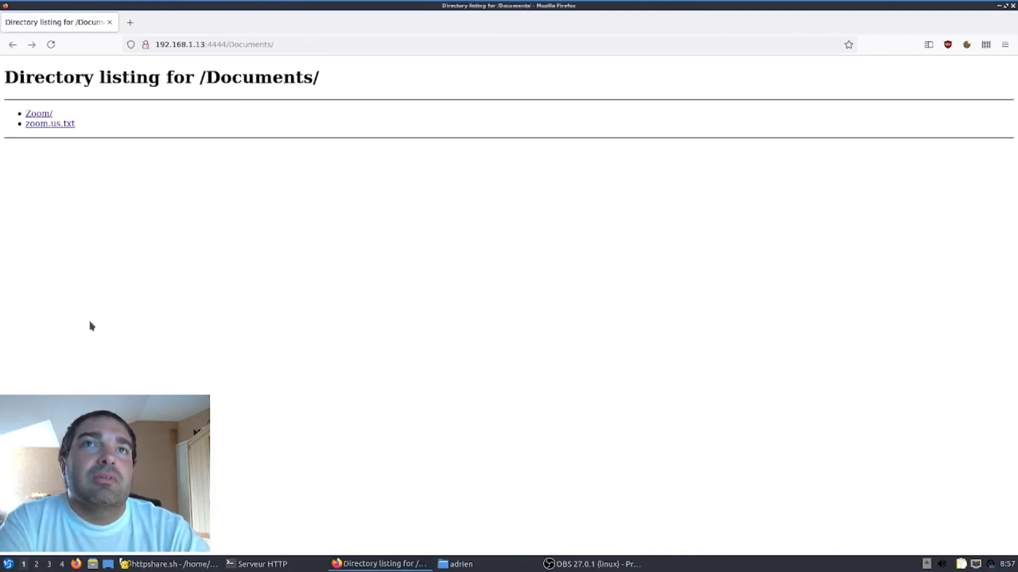
{"action": "left_click", "coordinate": [13, 45]}
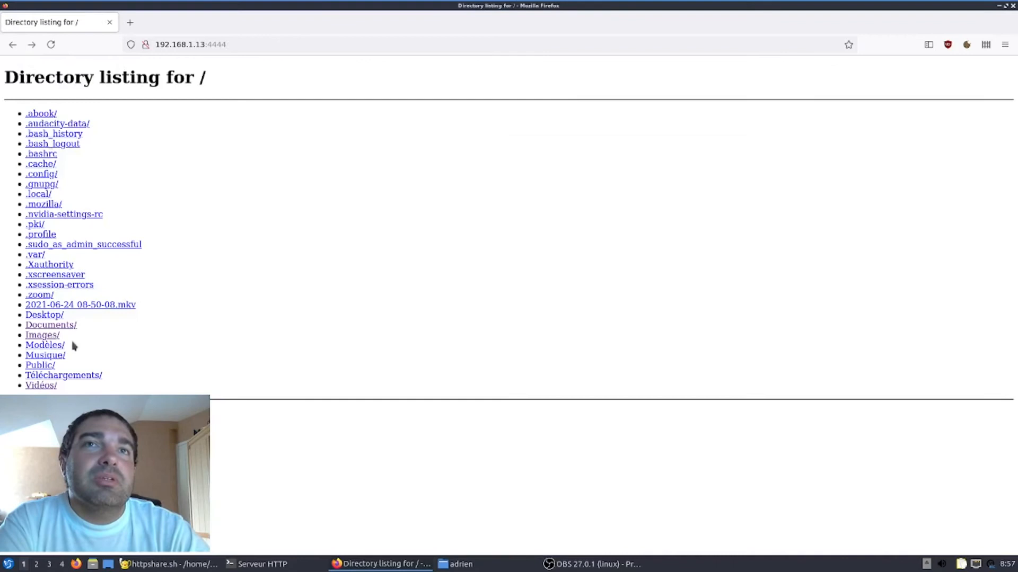
Play final route a prendre.webm in Vidéos/Notre dame de verdale and return to the root listing.
{"action": "left_click", "coordinate": [40, 385]}
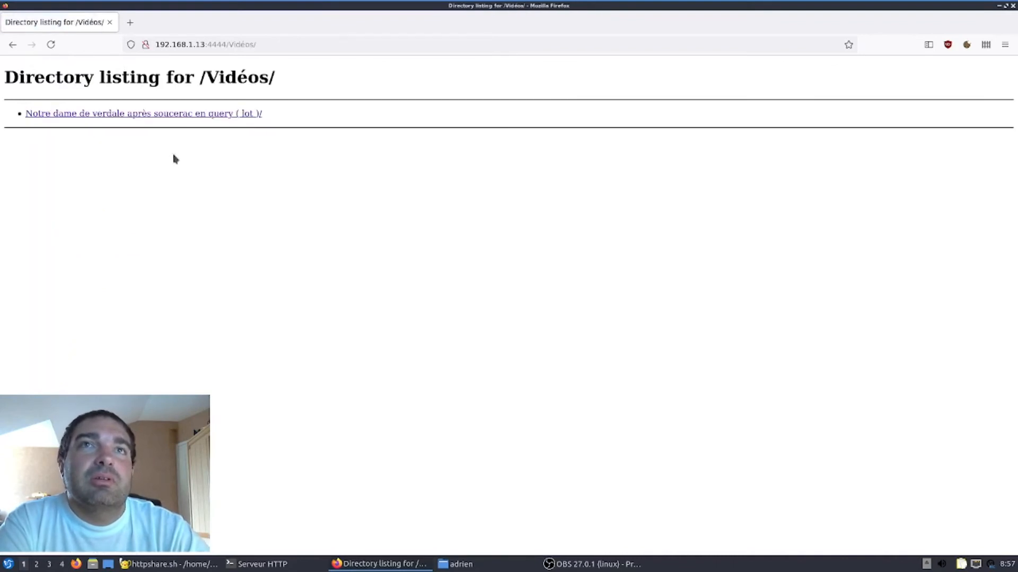
{"action": "left_click", "coordinate": [144, 113]}
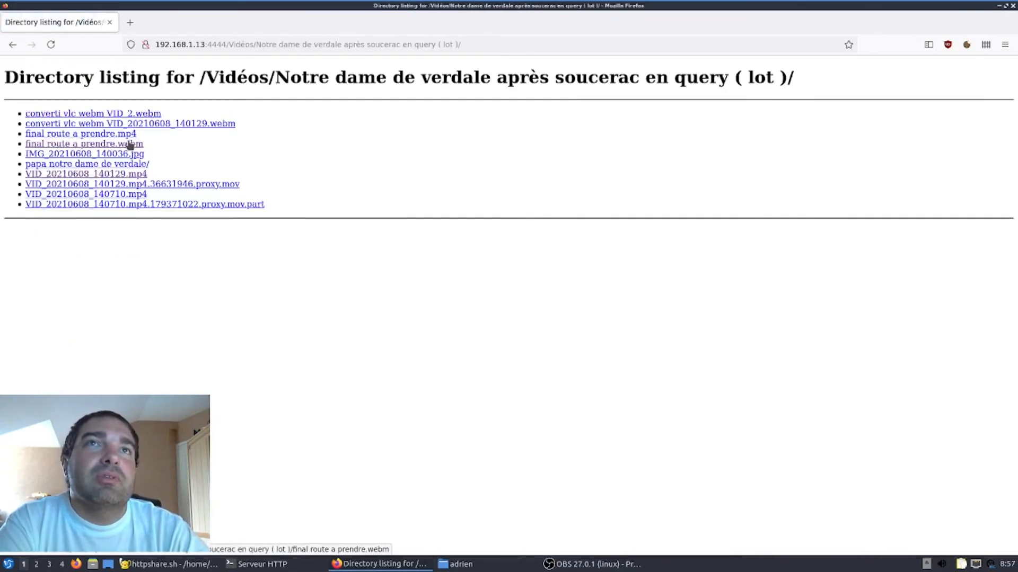
{"action": "left_click", "coordinate": [85, 143]}
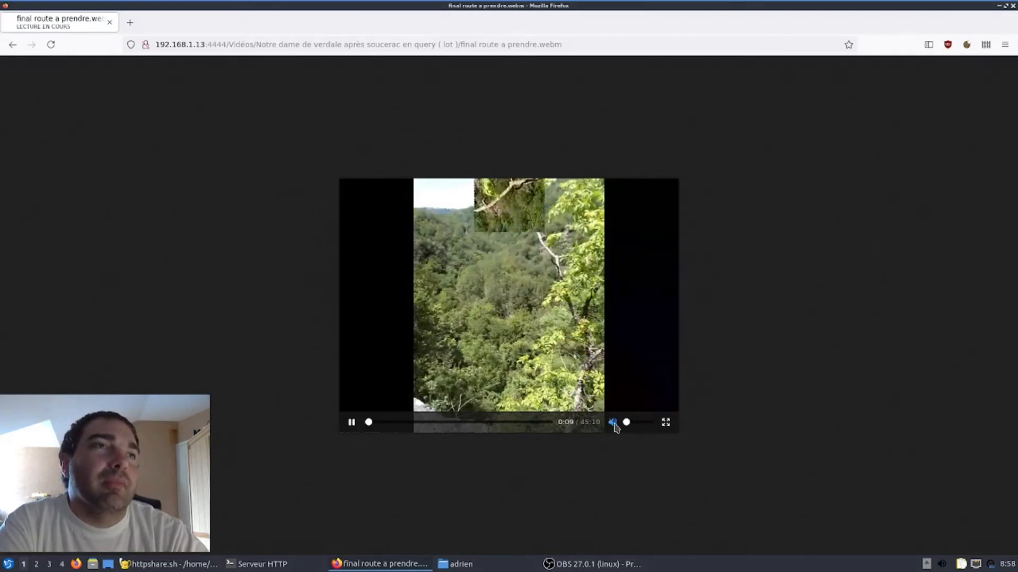
{"action": "left_click", "coordinate": [13, 44]}
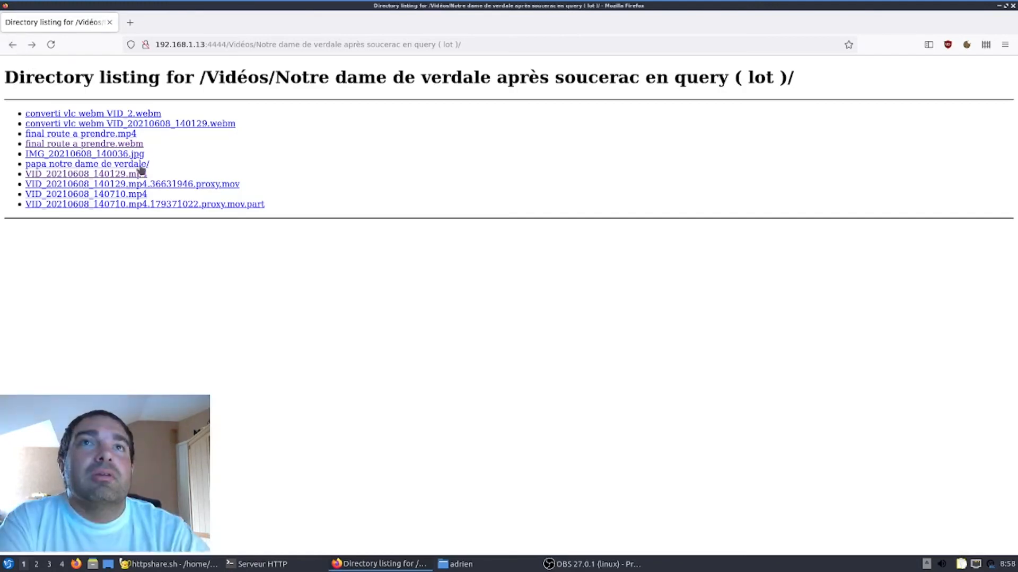
{"action": "left_click", "coordinate": [13, 45]}
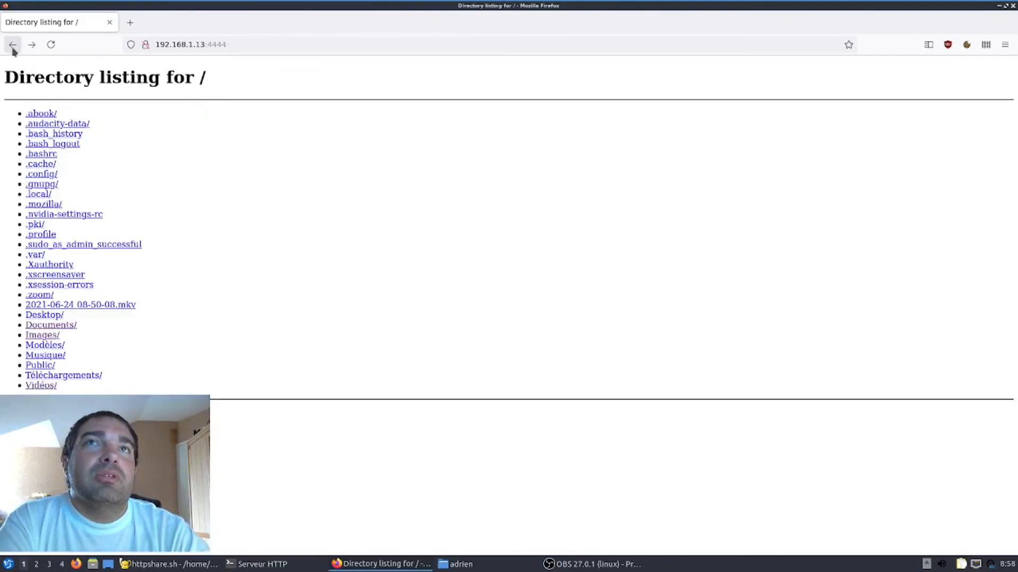
{"action": "mouse_move", "coordinate": [56, 362]}
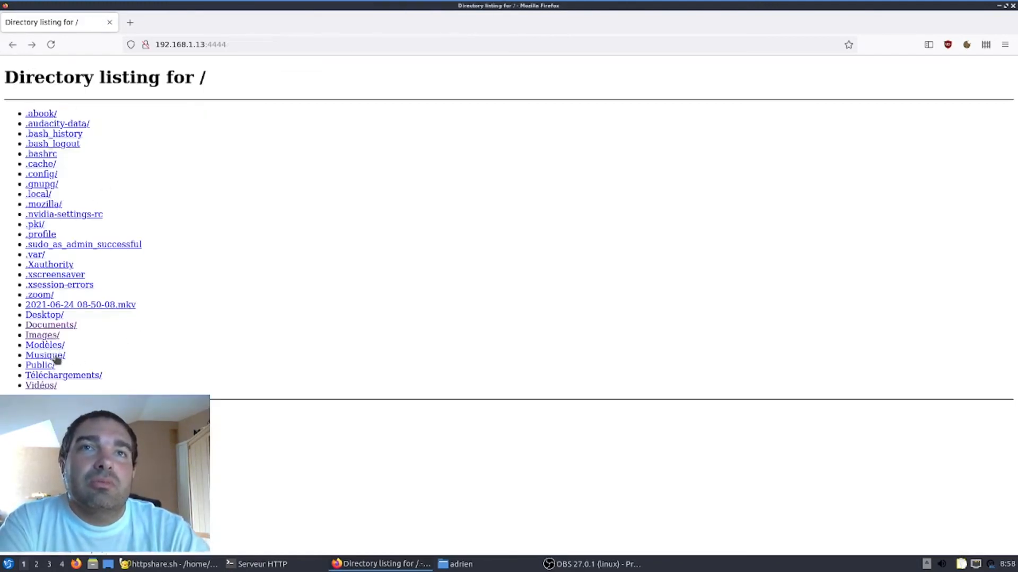
Visit the empty Musique folder, then end on the Téléchargements listing.
{"action": "left_click", "coordinate": [44, 355]}
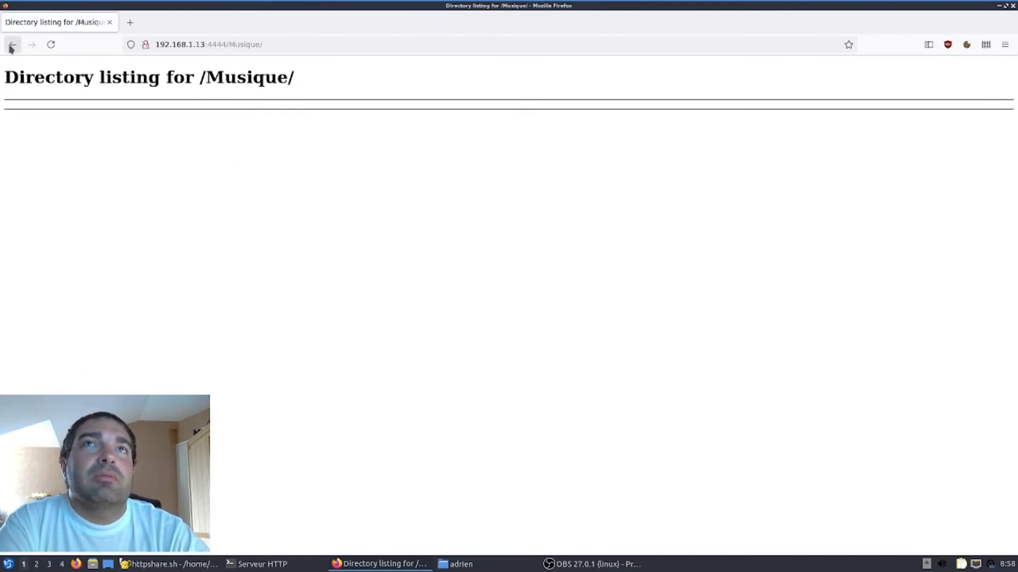
{"action": "left_click", "coordinate": [12, 45]}
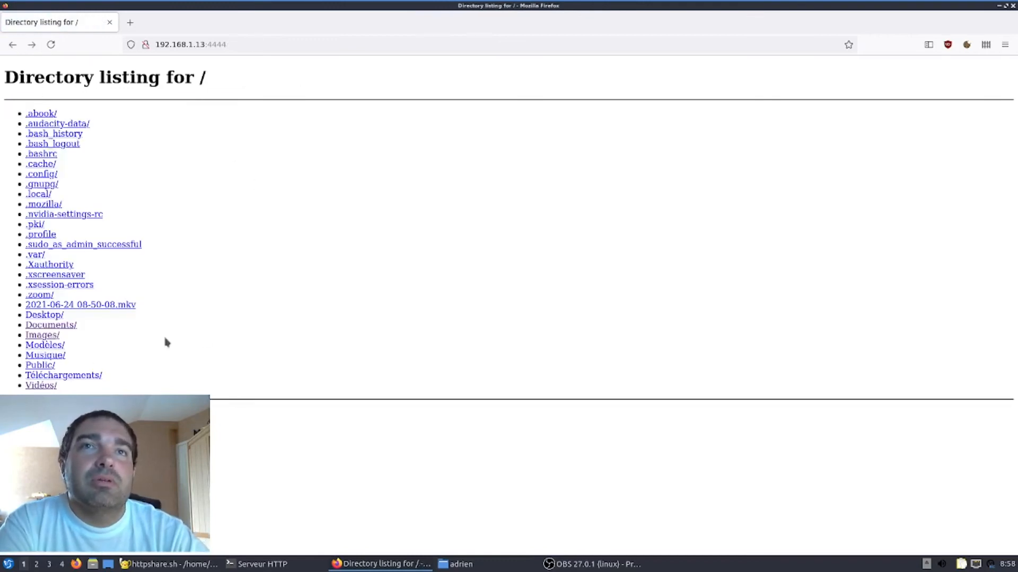
{"action": "mouse_move", "coordinate": [318, 511]}
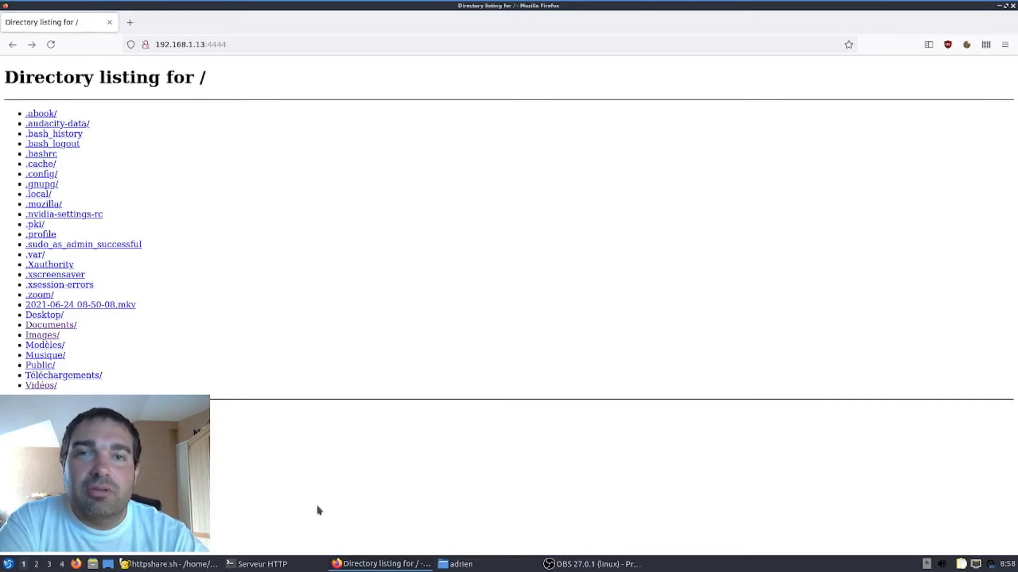
{"action": "mouse_move", "coordinate": [83, 380]}
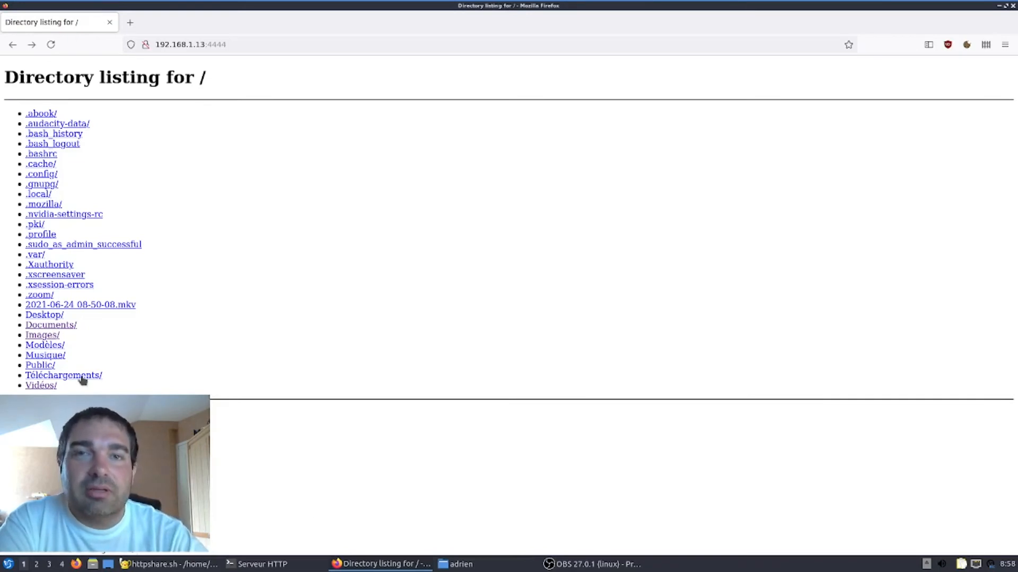
{"action": "left_click", "coordinate": [63, 375]}
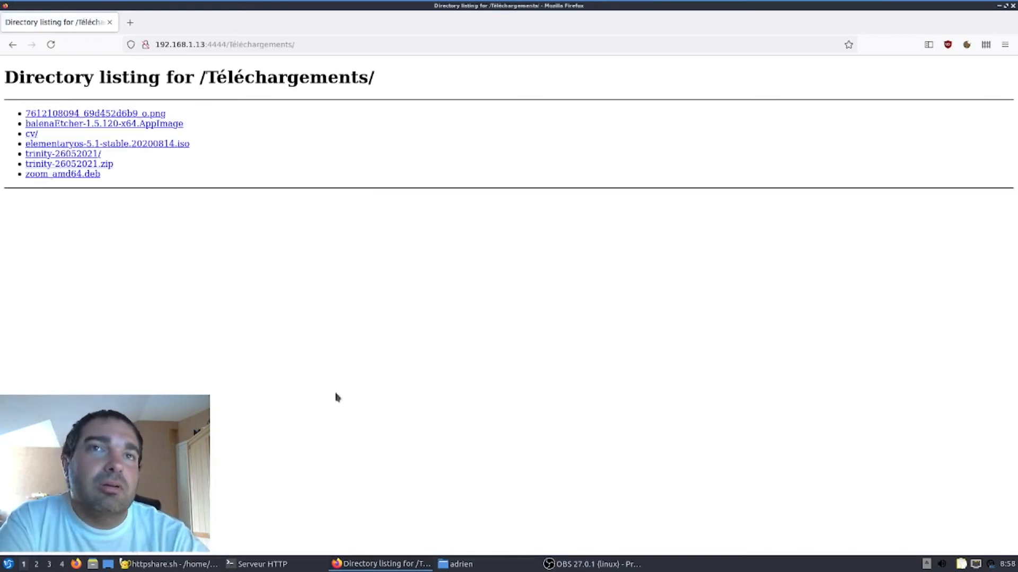
{"action": "mouse_move", "coordinate": [449, 417]}
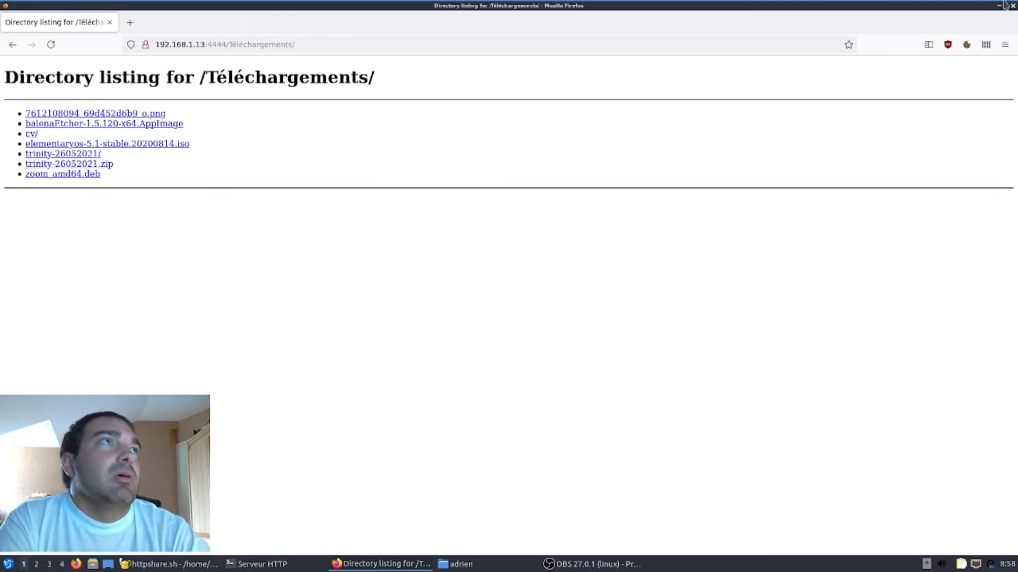
Return to the root listing and bring the PCManFM window to the front.
{"action": "left_click", "coordinate": [12, 44]}
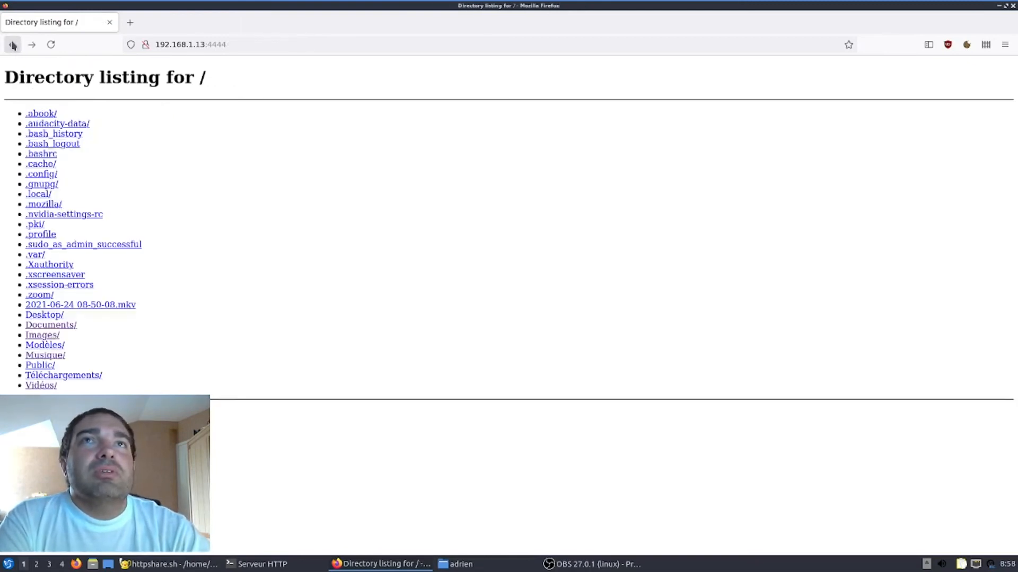
{"action": "mouse_move", "coordinate": [472, 388]}
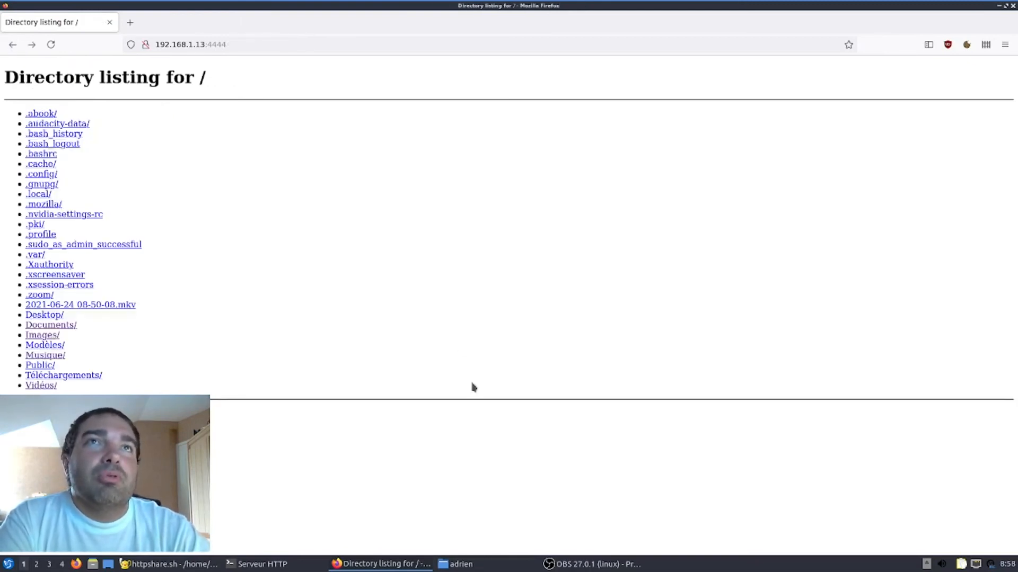
{"action": "left_click", "coordinate": [461, 563]}
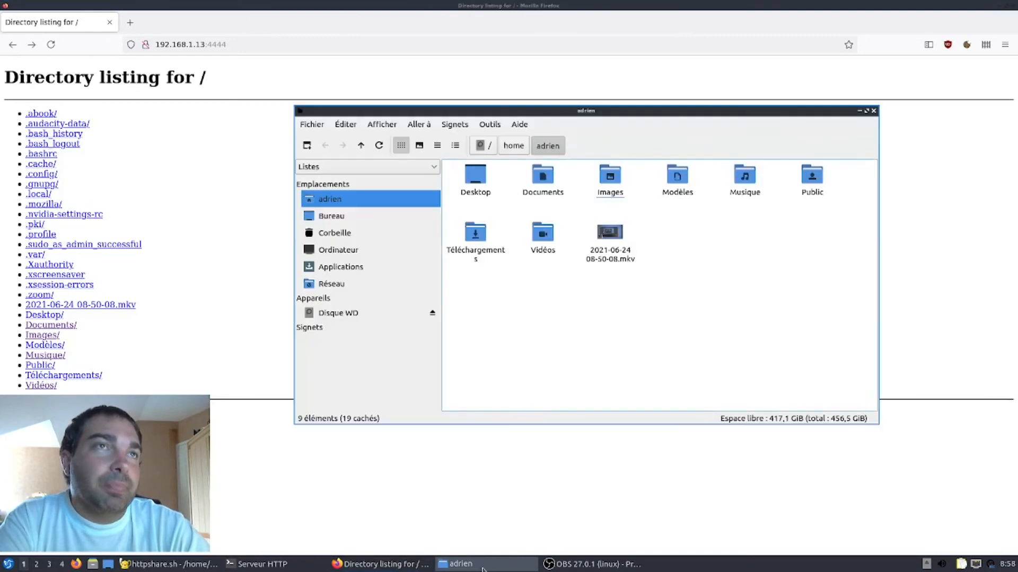
{"action": "mouse_move", "coordinate": [593, 129]}
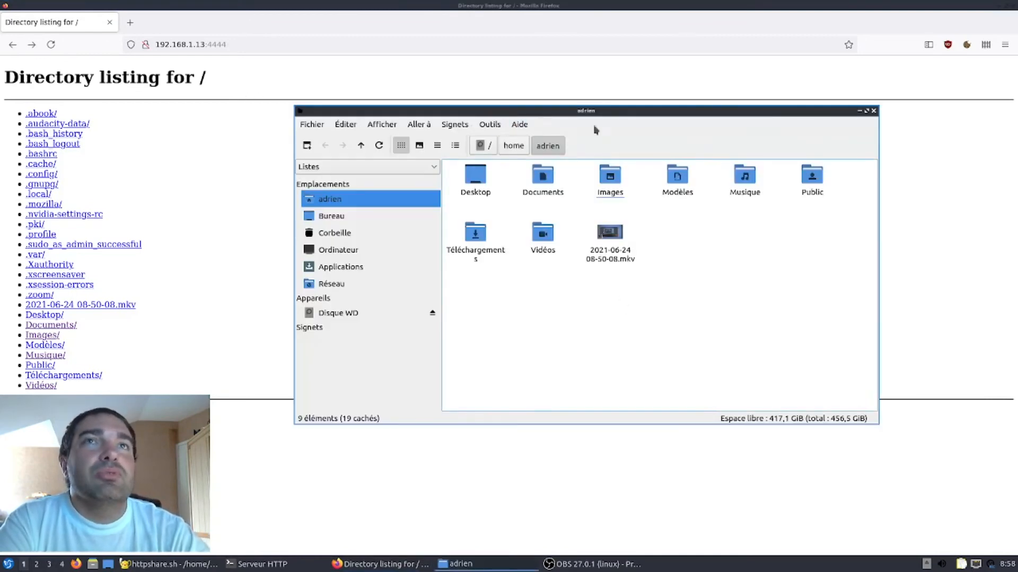
{"action": "mouse_move", "coordinate": [861, 113]}
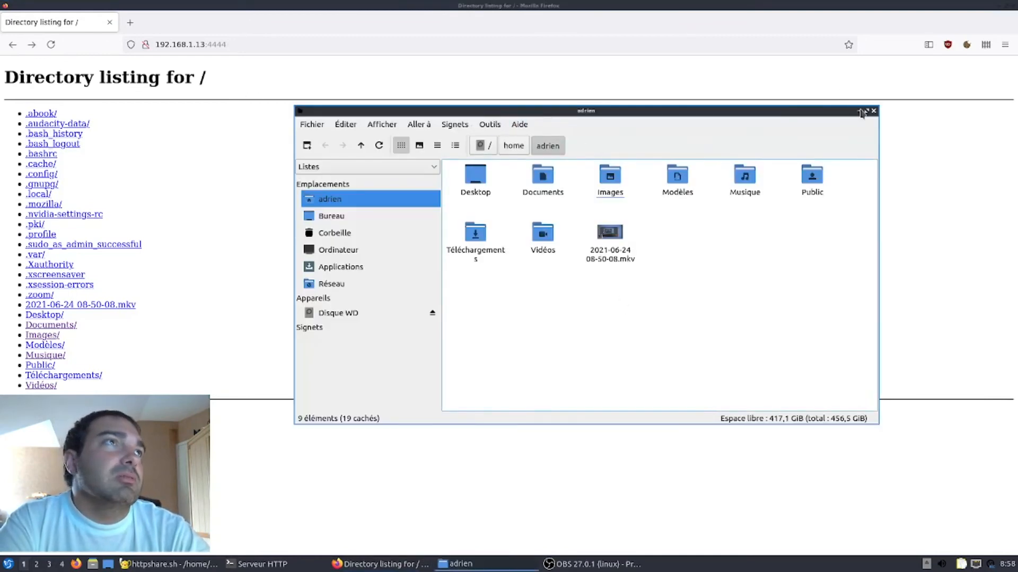
Browse to /tmp from the filesystem root, then show the Serveur HTTP terminal's logged requests.
{"action": "left_click", "coordinate": [490, 145]}
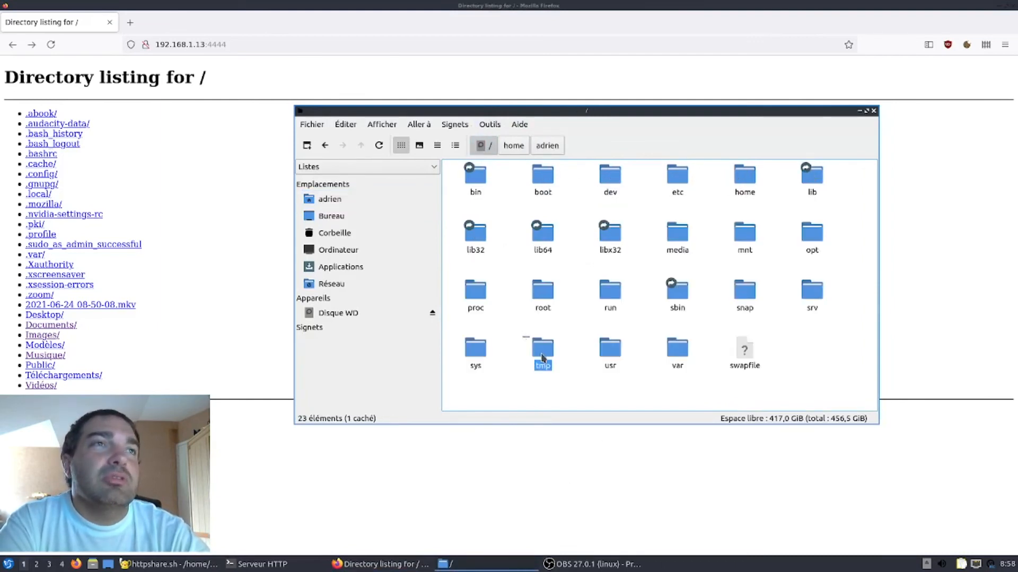
{"action": "double_click", "coordinate": [542, 352]}
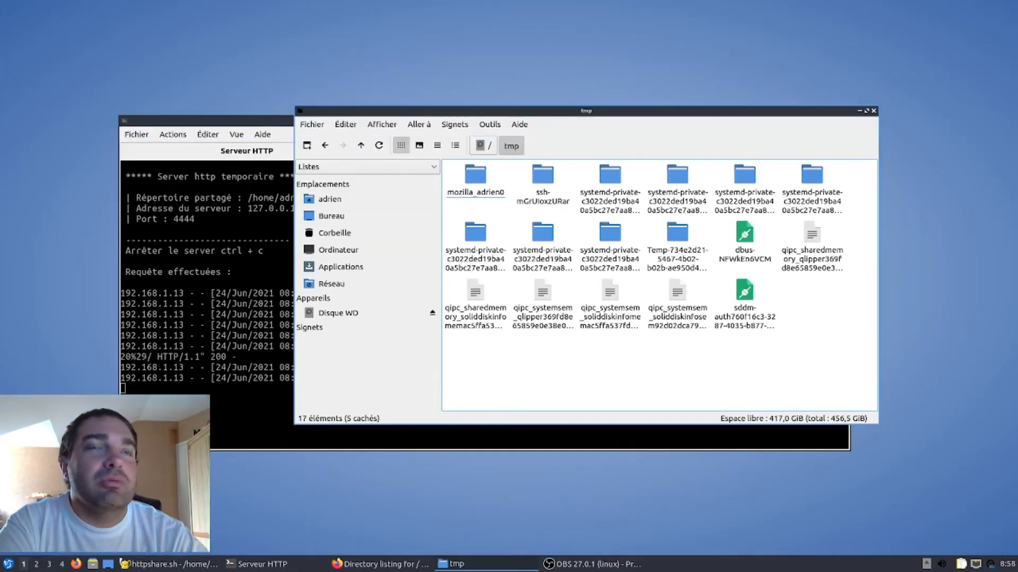
{"action": "left_click", "coordinate": [260, 562]}
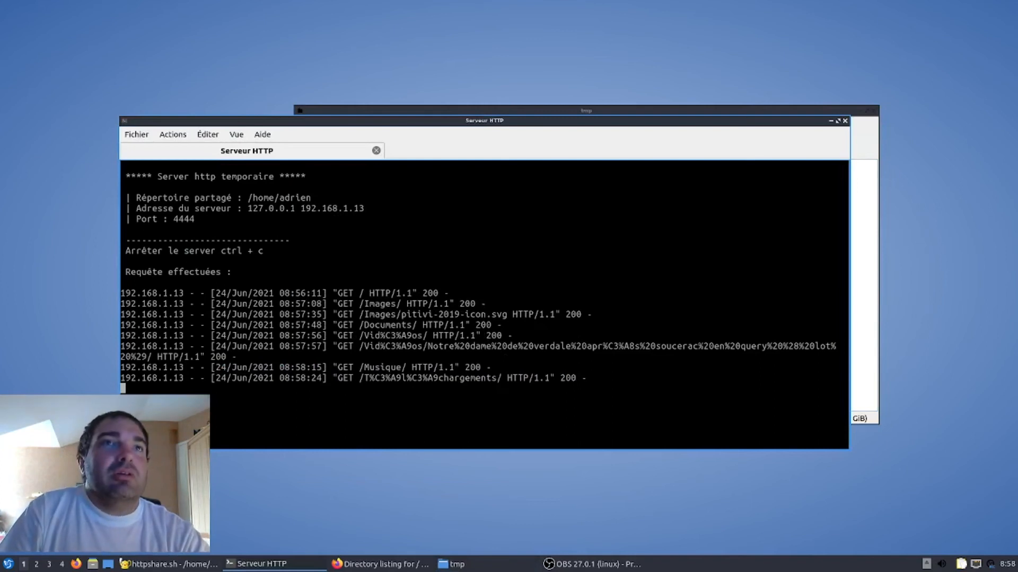
Interrupt the running HTTP server with Ctrl+C and relaunch ./httpshare.sh.
{"action": "key", "text": "ctrl+c"}
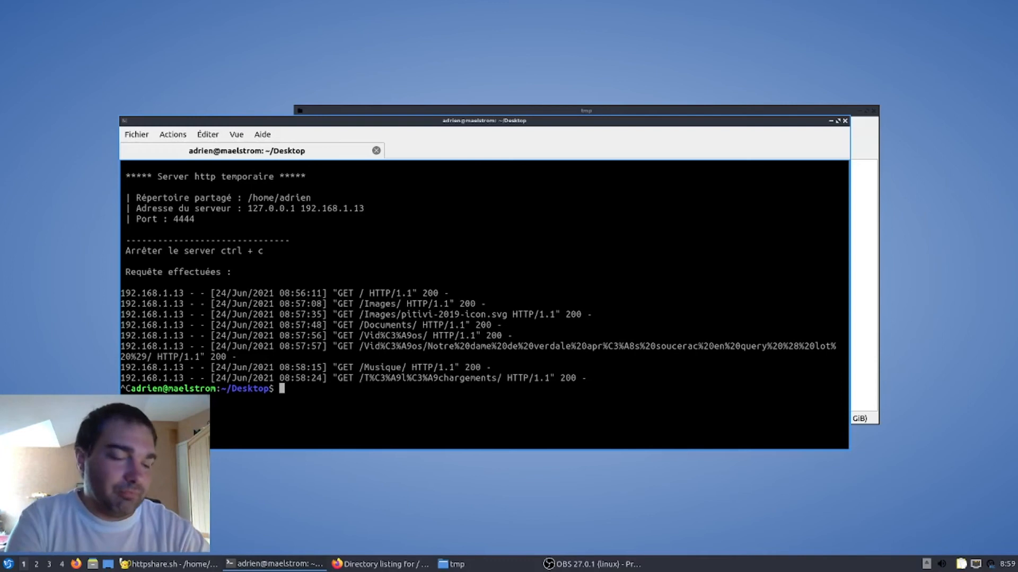
{"action": "type", "text": "./httpshare.sh"}
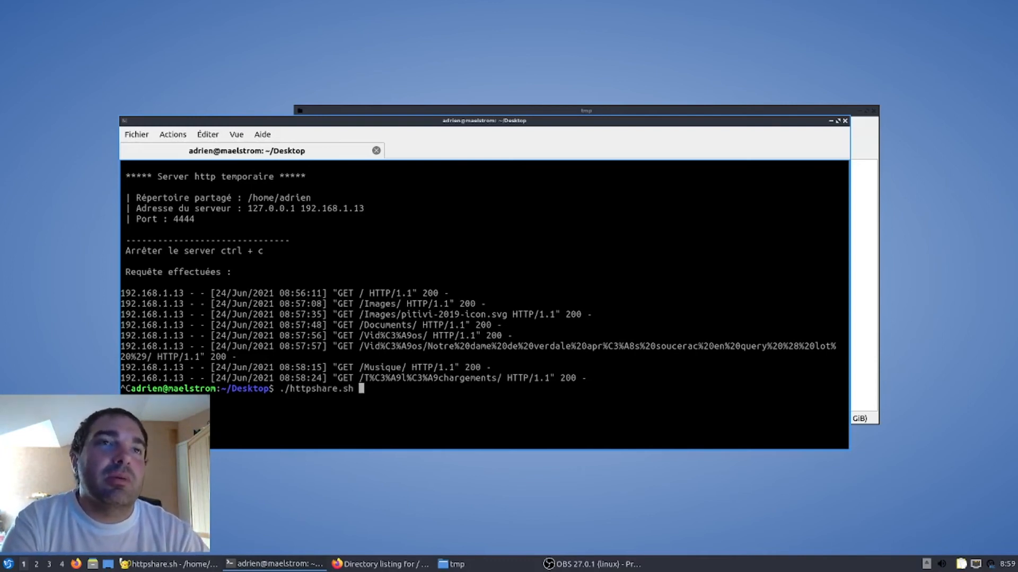
{"action": "key", "text": "Return"}
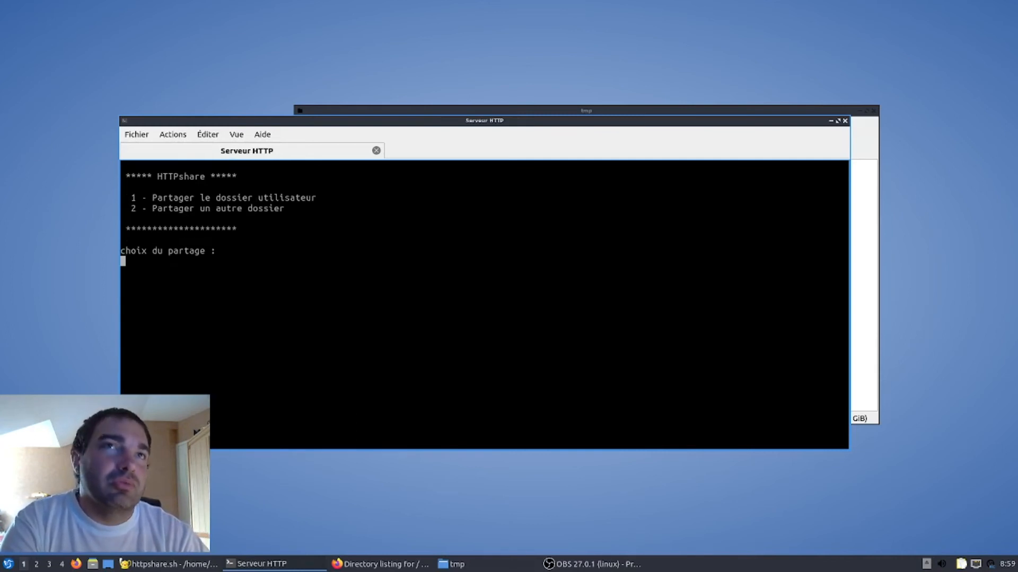
Choose menu option 2 and share the /tmp directory on port 4444.
{"action": "type", "text": "2"}
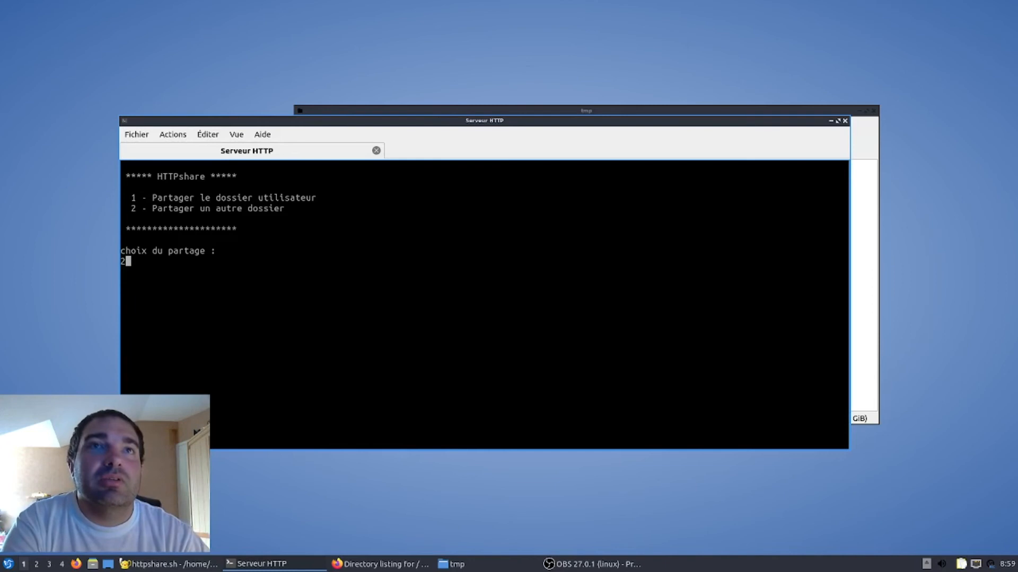
{"action": "key", "text": "Return"}
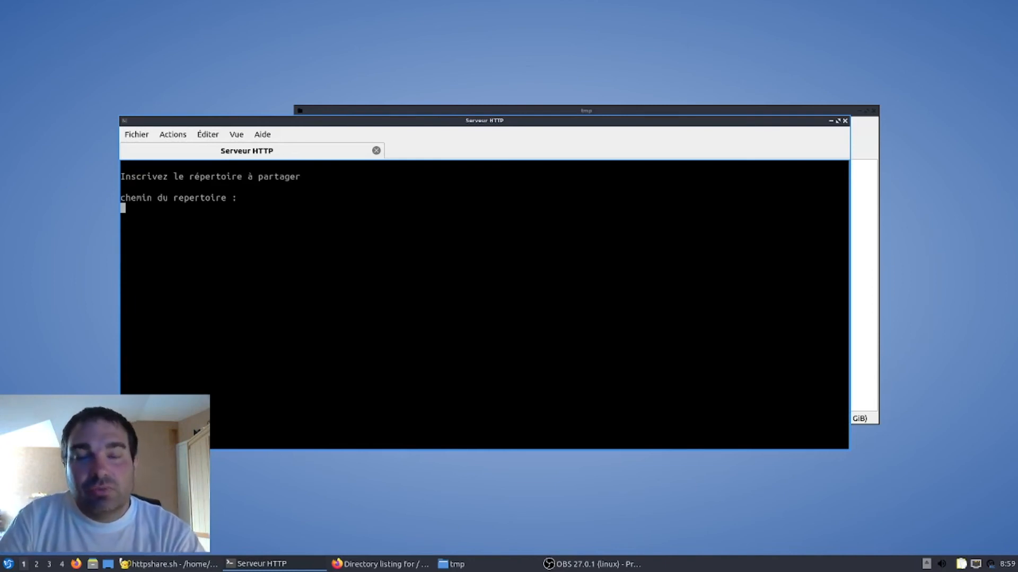
{"action": "type", "text": "/"}
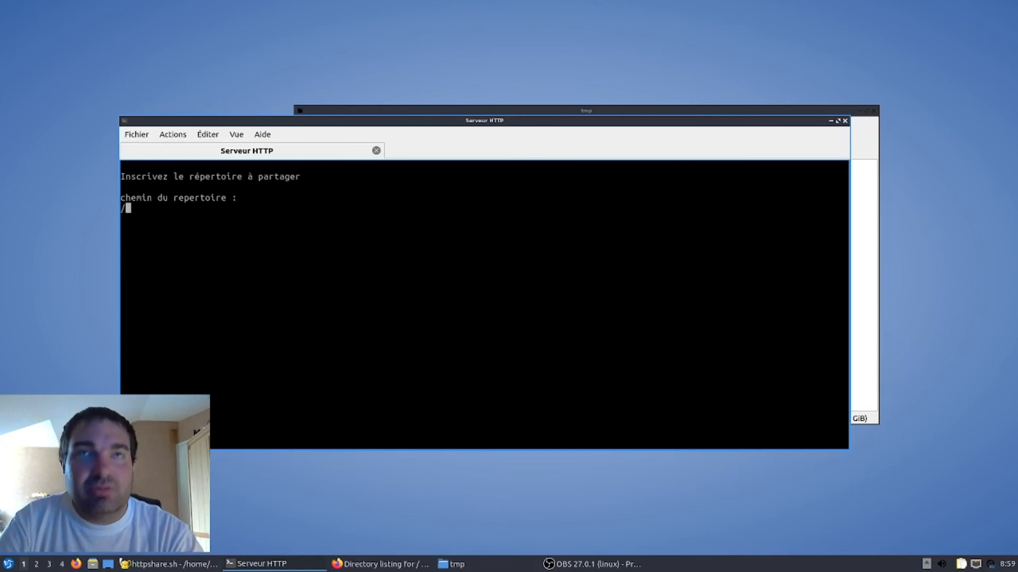
{"action": "type", "text": "tmp"}
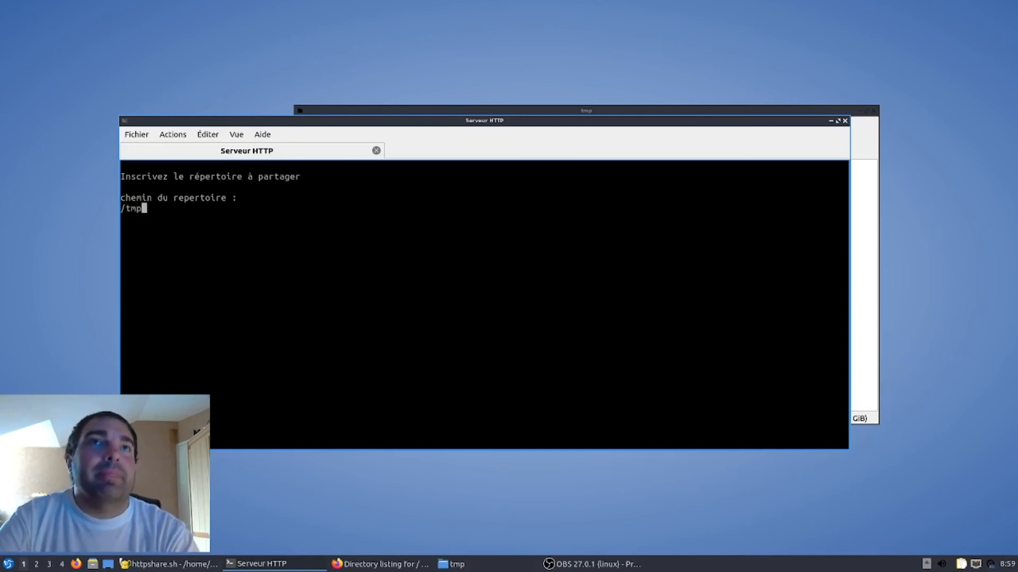
{"action": "key", "text": "Return"}
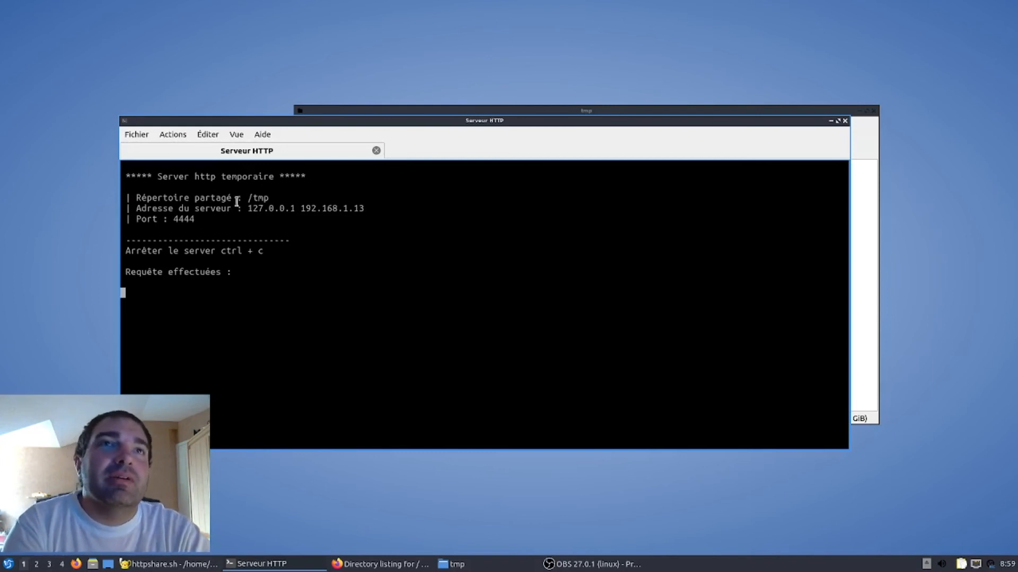
Bring the /tmp folder window up alongside the running server.
{"action": "double_click", "coordinate": [258, 198]}
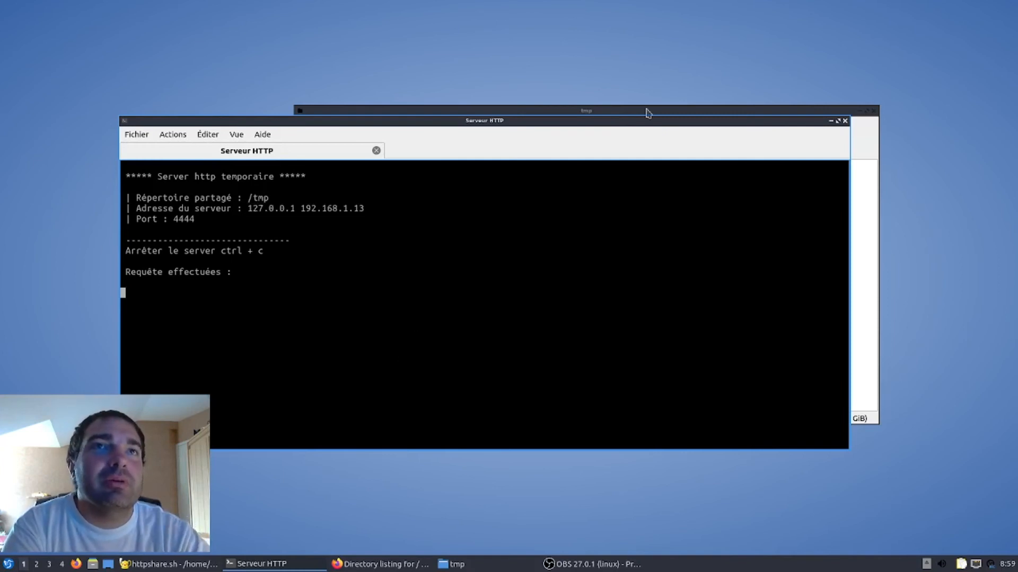
{"action": "mouse_move", "coordinate": [862, 170]}
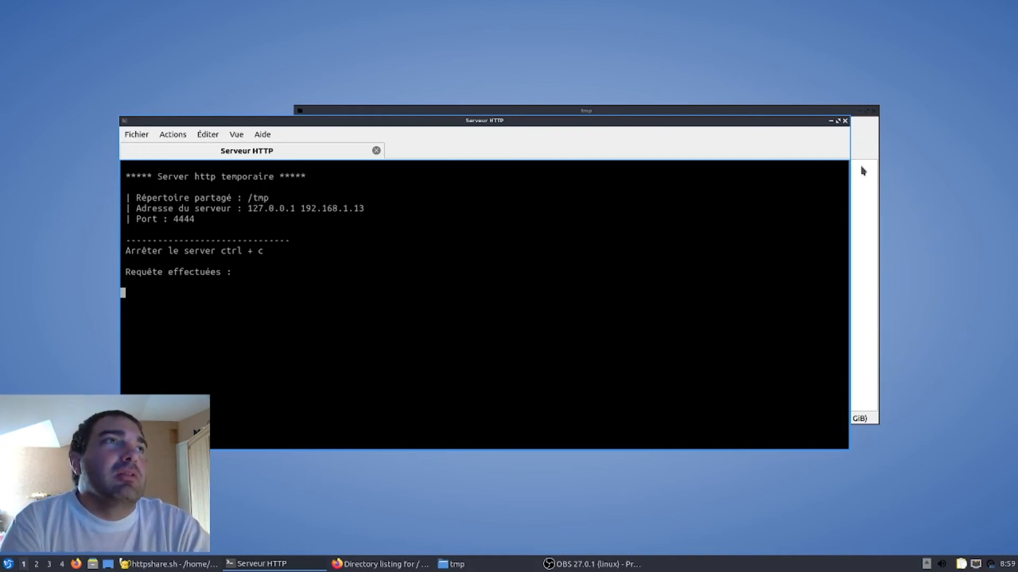
{"action": "left_click", "coordinate": [455, 563]}
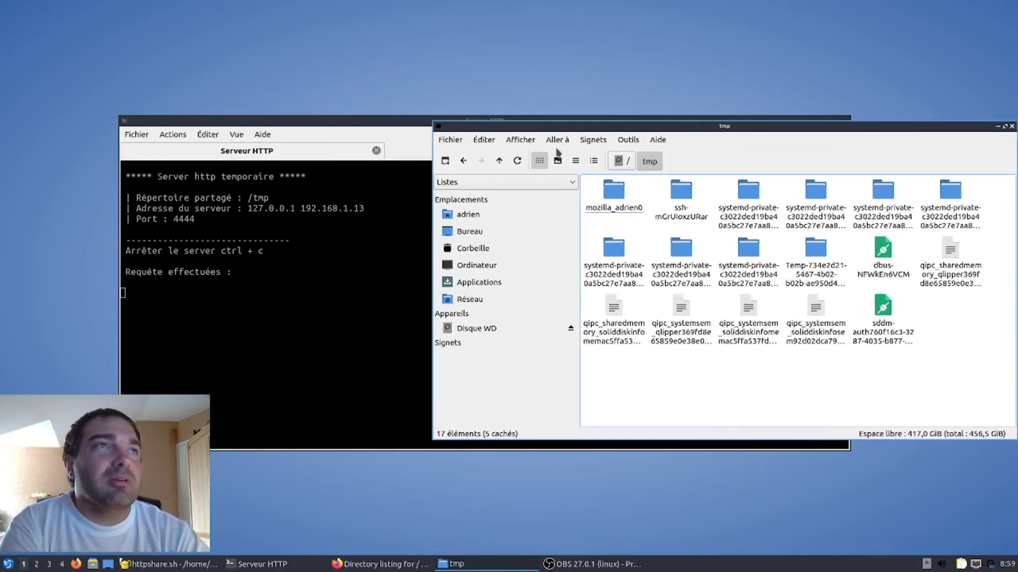
{"action": "mouse_move", "coordinate": [603, 389]}
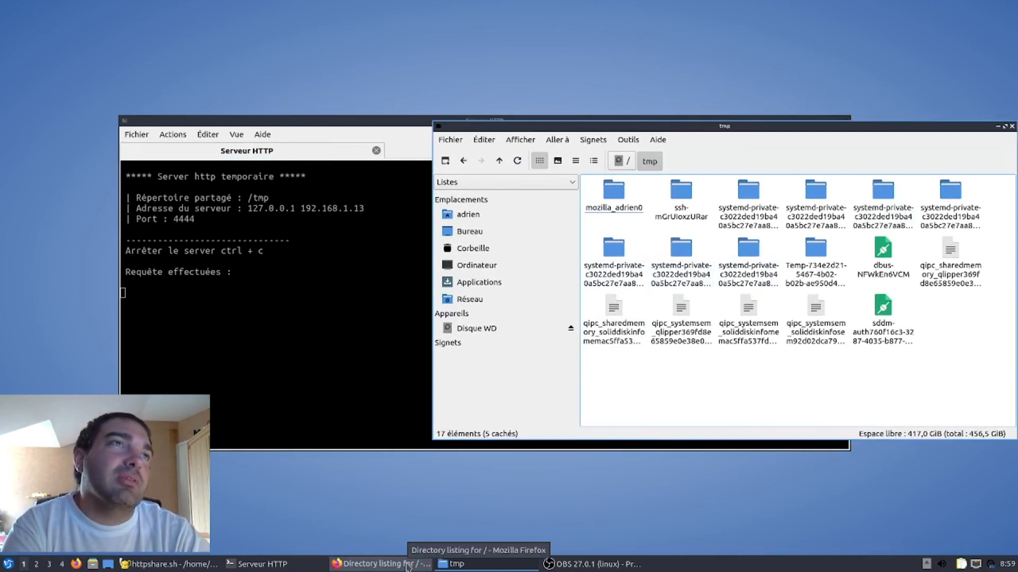
Switch to Firefox's directory listing page at 192.168.1.13:4444.
{"action": "left_click", "coordinate": [382, 564]}
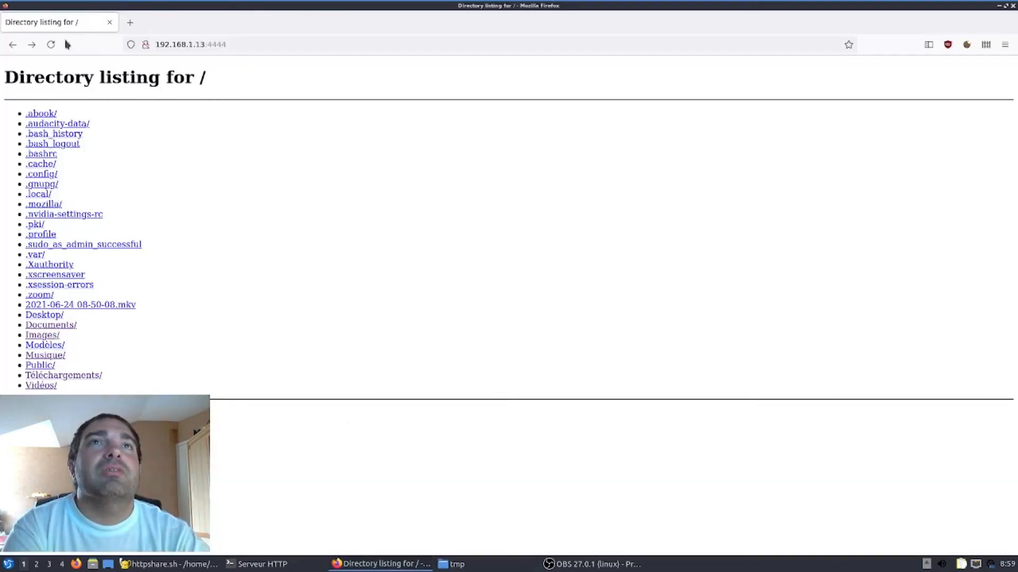
Reload the 192.168.1.13:4444 page so it lists /tmp's files, then return to the server terminal.
{"action": "left_click", "coordinate": [190, 45]}
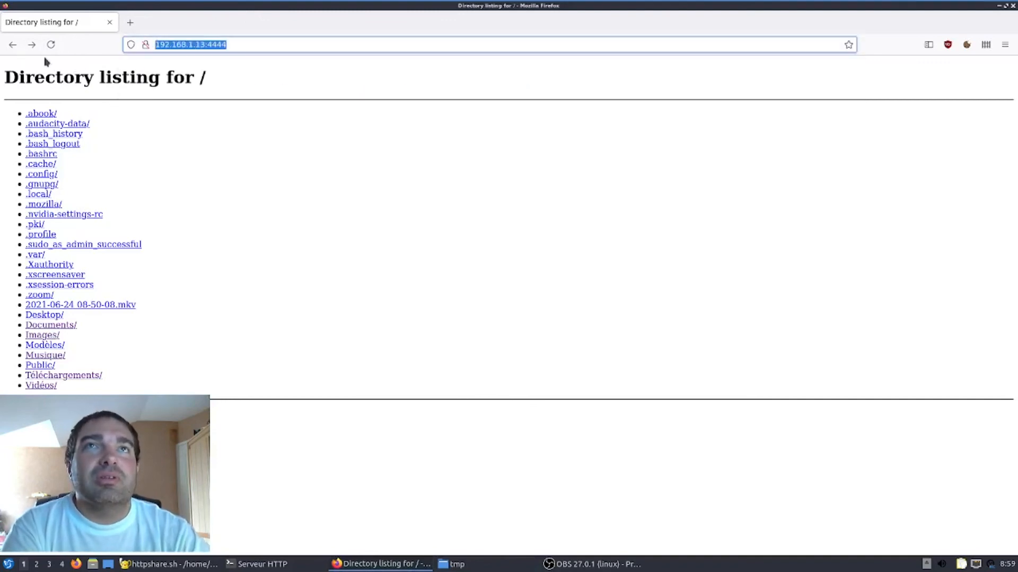
{"action": "left_click", "coordinate": [51, 44]}
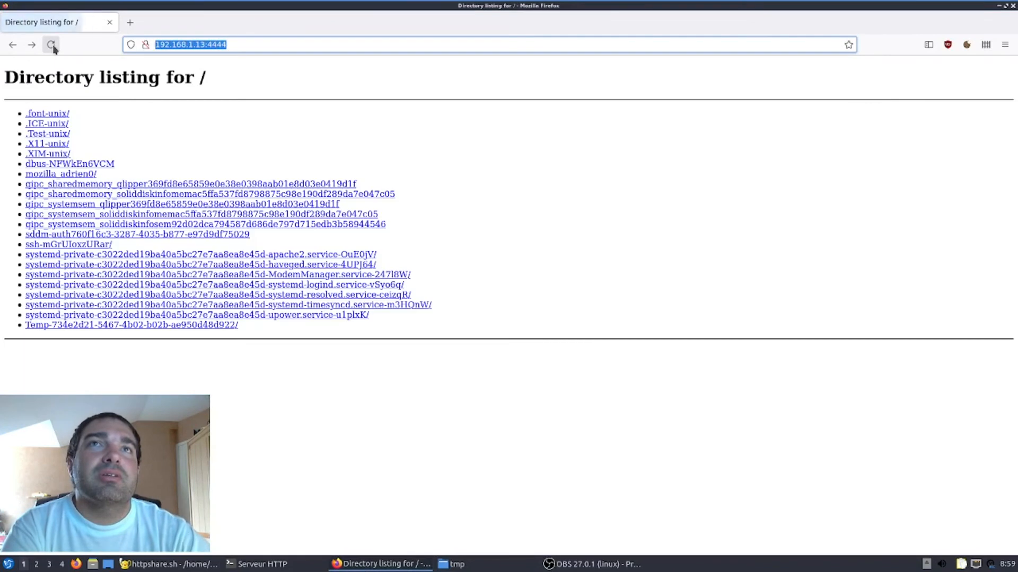
{"action": "left_click", "coordinate": [455, 563]}
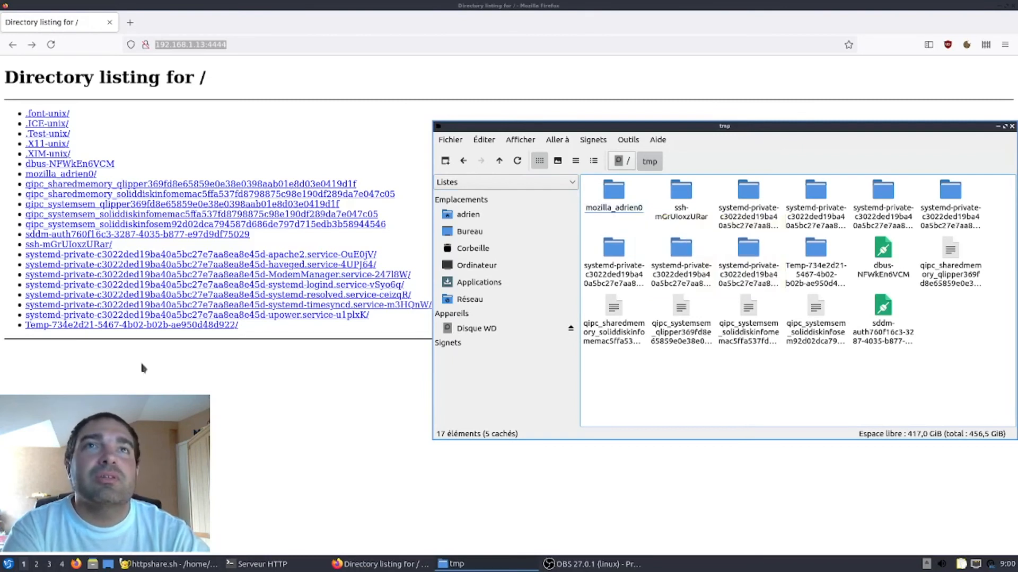
{"action": "mouse_move", "coordinate": [116, 264]}
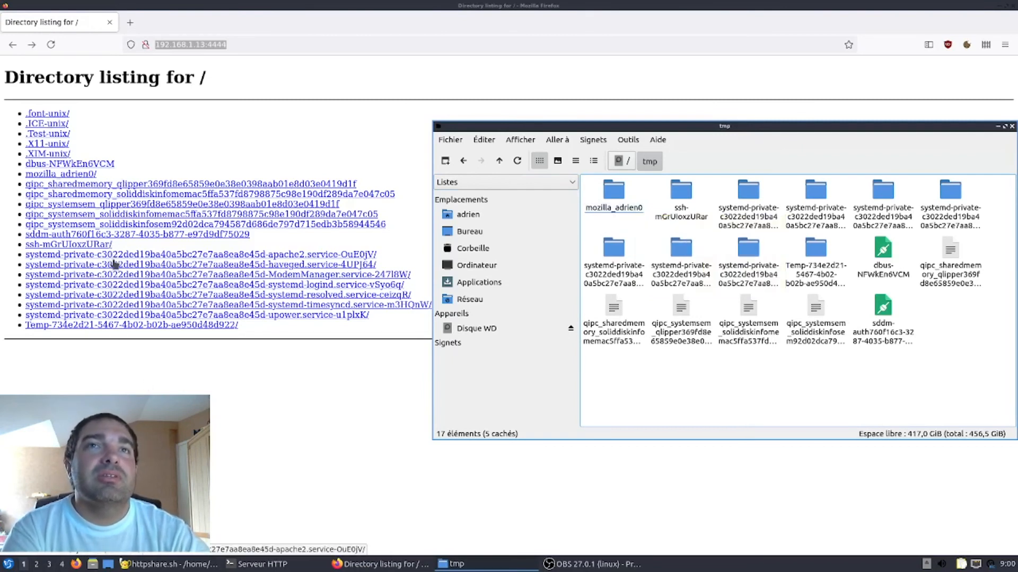
{"action": "mouse_move", "coordinate": [935, 192]}
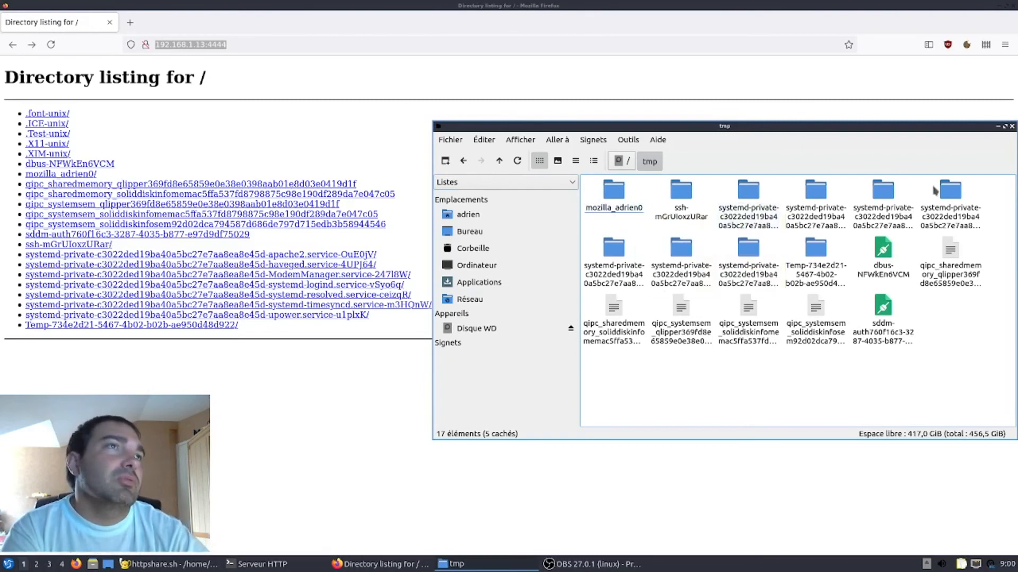
{"action": "mouse_move", "coordinate": [343, 345]}
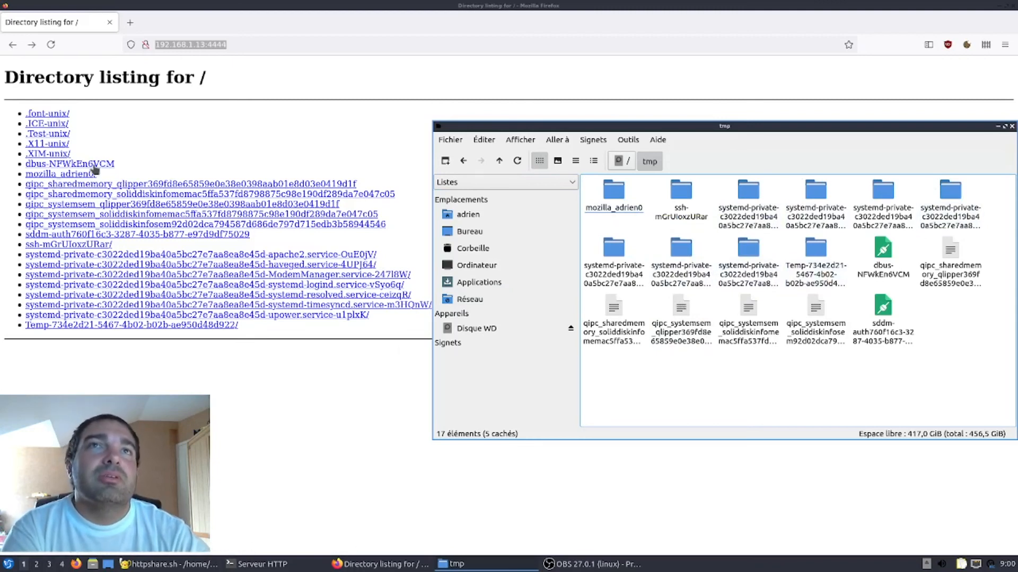
{"action": "mouse_move", "coordinate": [905, 305]}
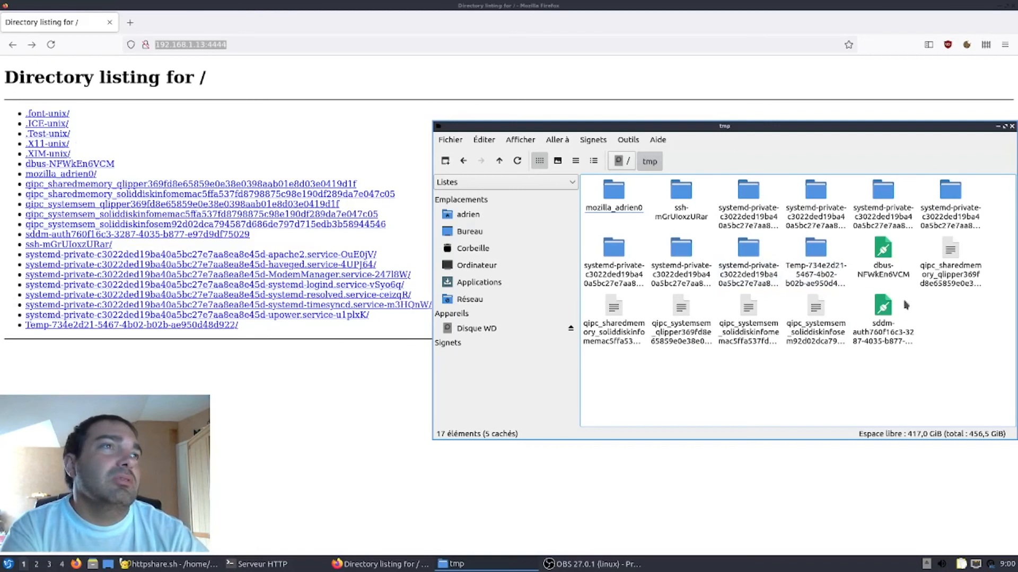
{"action": "mouse_move", "coordinate": [666, 178]}
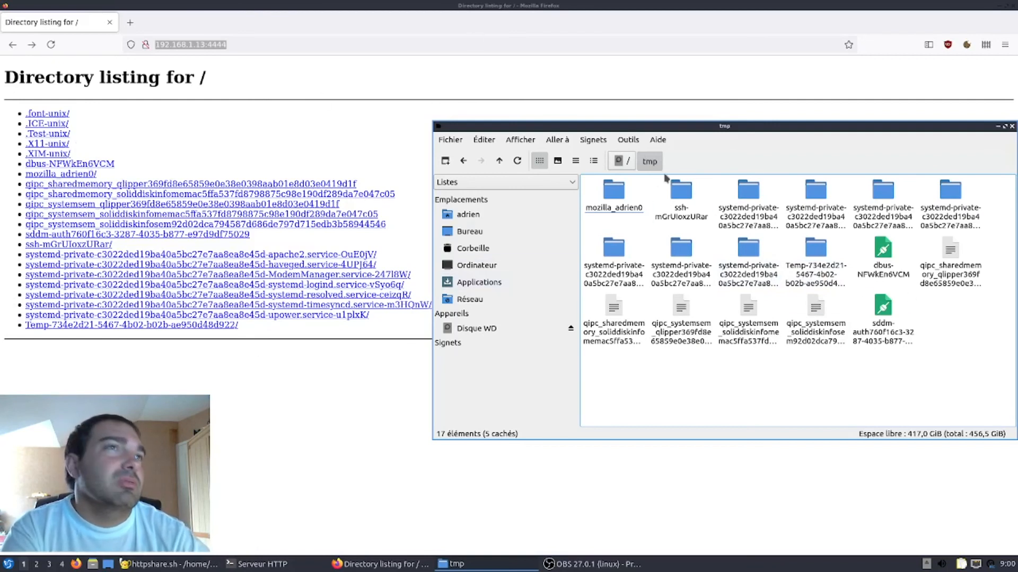
{"action": "mouse_move", "coordinate": [451, 125]}
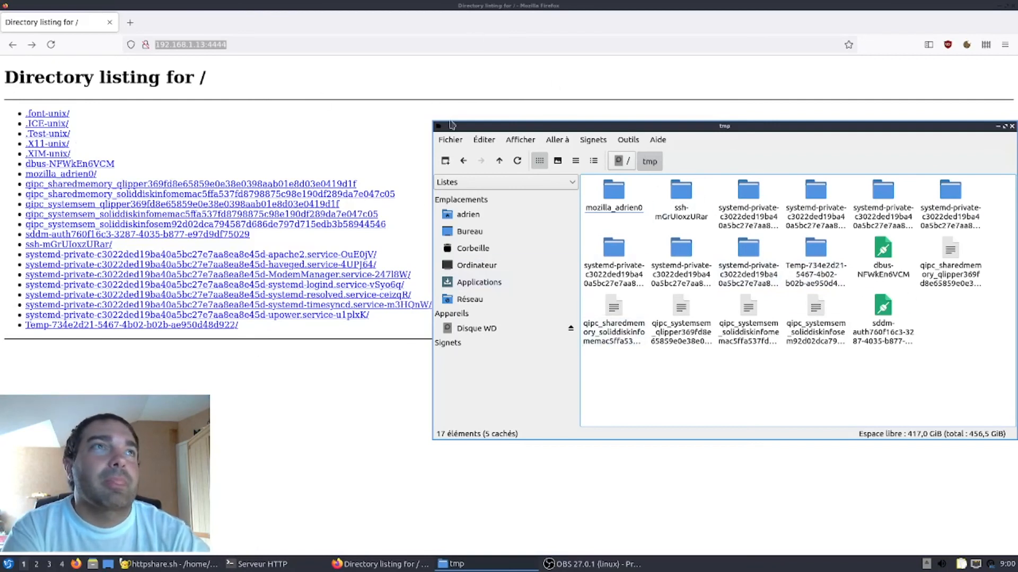
{"action": "left_click", "coordinate": [260, 563]}
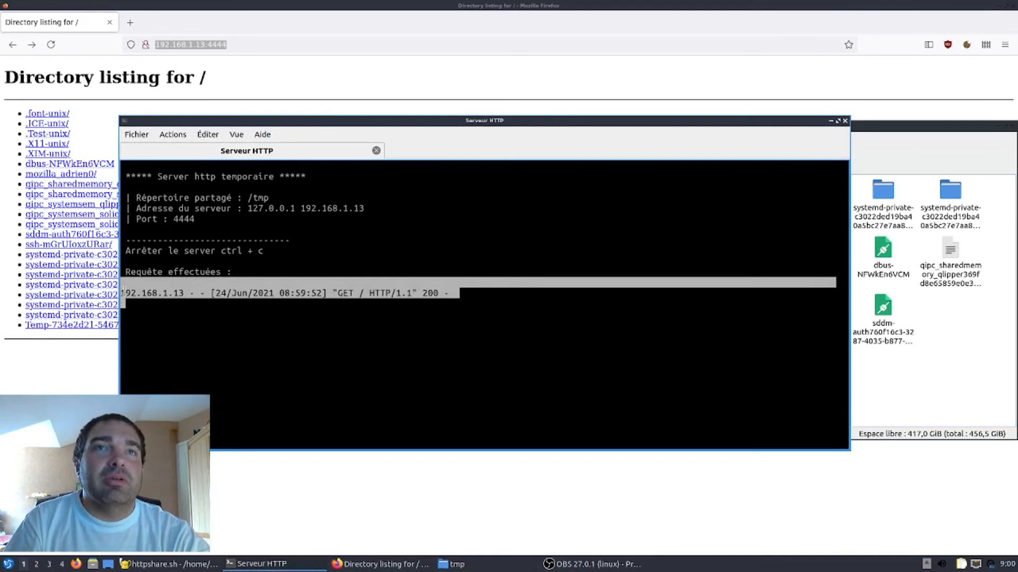
{"action": "mouse_move", "coordinate": [331, 83]}
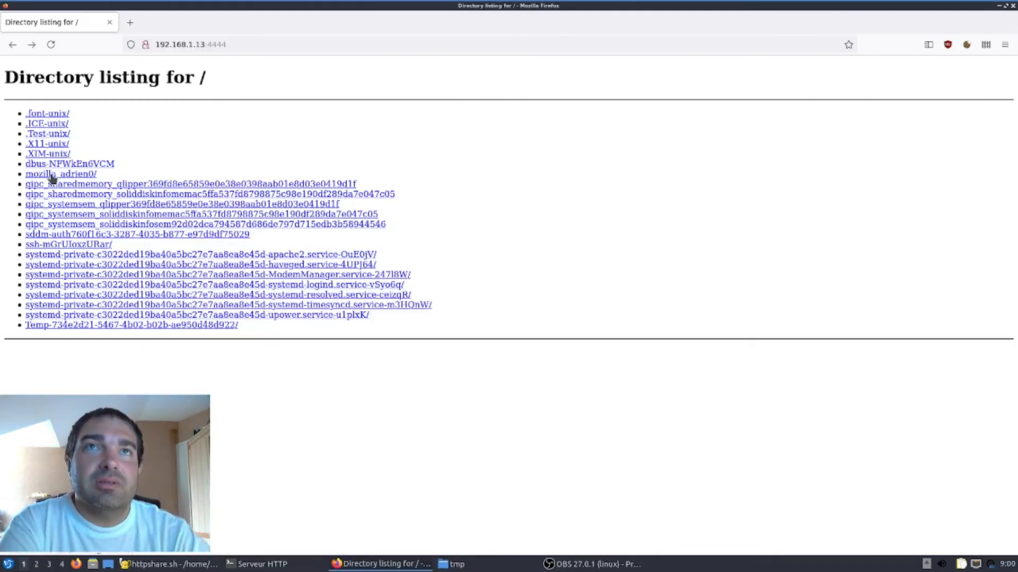
Browse into mozilla_adrien0/ and back so both GET requests appear in the server log.
{"action": "left_click", "coordinate": [60, 174]}
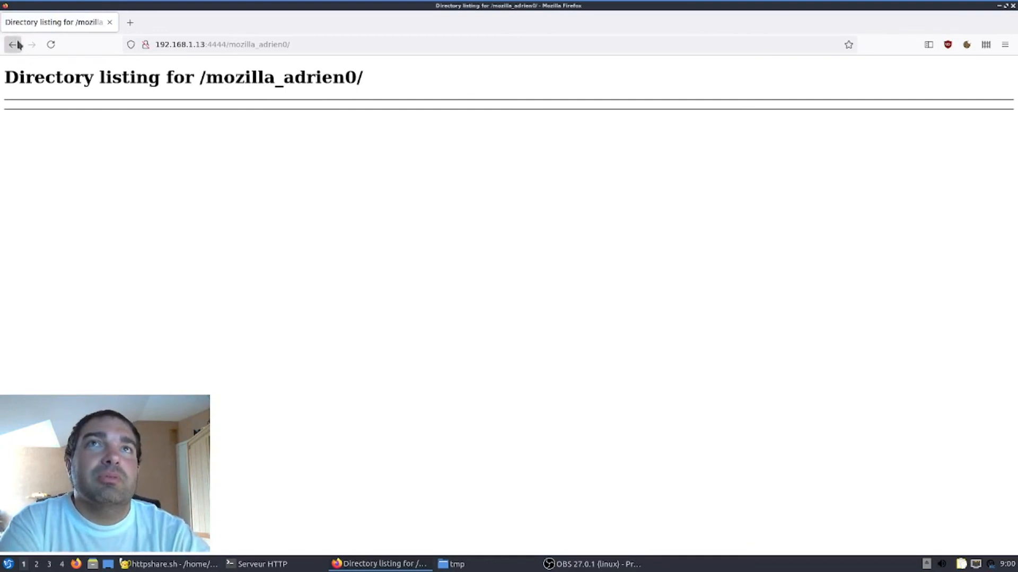
{"action": "left_click", "coordinate": [12, 44]}
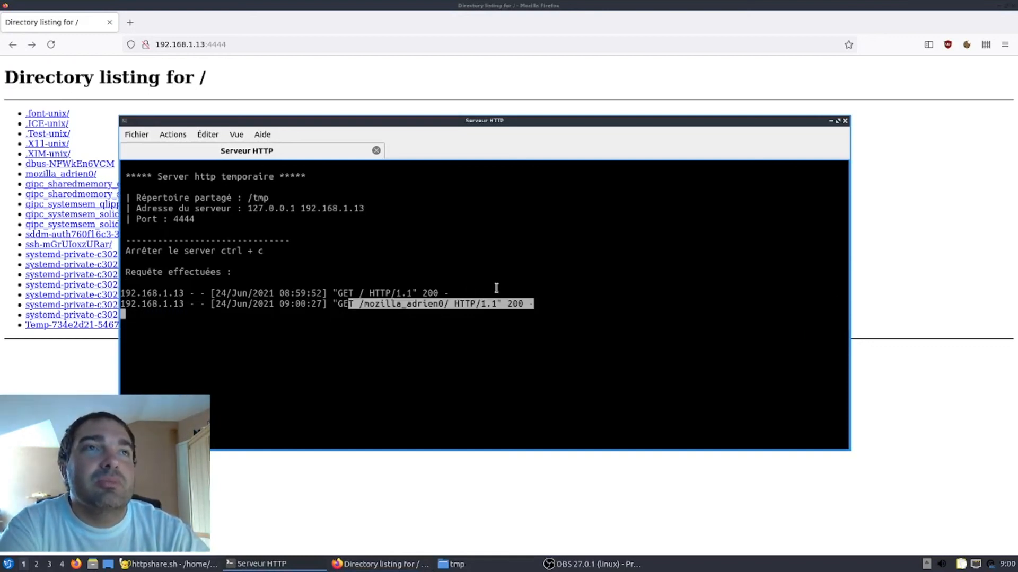
{"action": "mouse_move", "coordinate": [181, 262]}
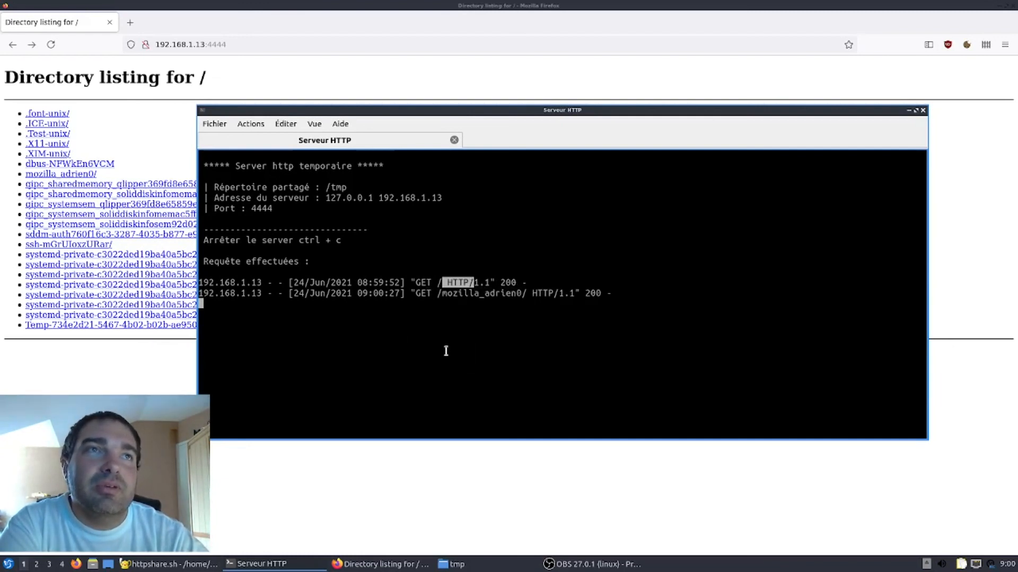
{"action": "mouse_move", "coordinate": [324, 325]}
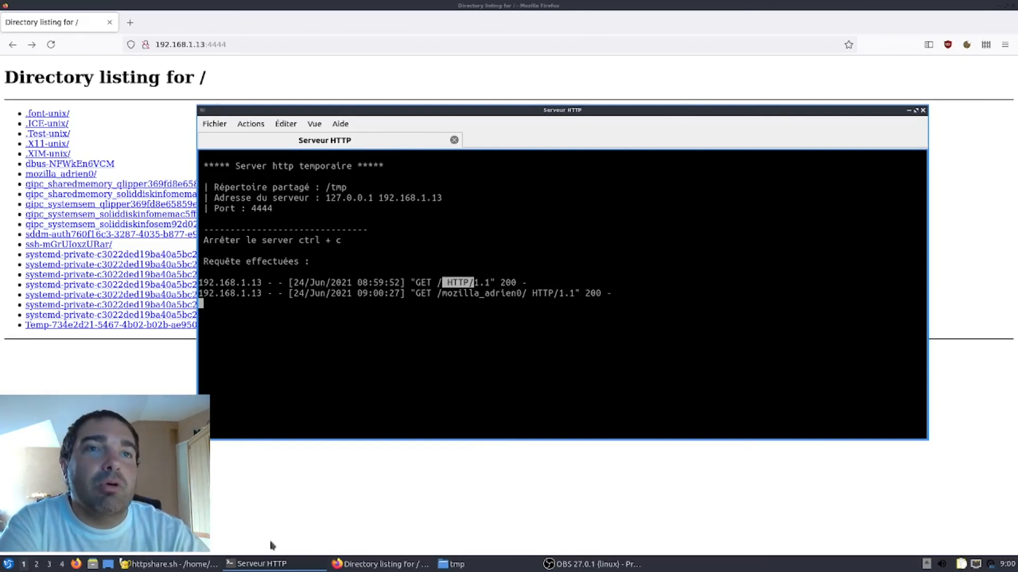
{"action": "left_click", "coordinate": [165, 562]}
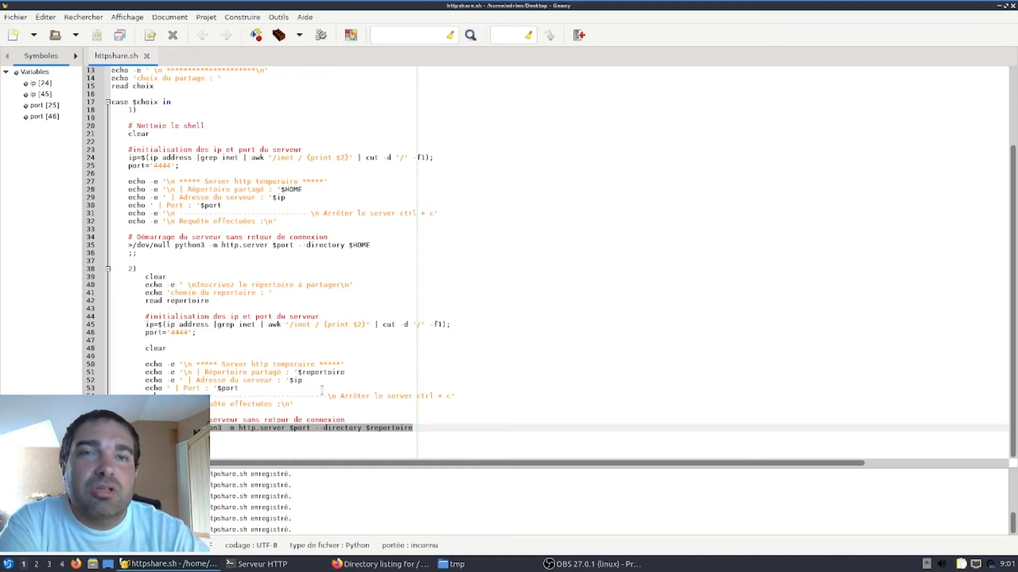
{"action": "mouse_move", "coordinate": [336, 65]}
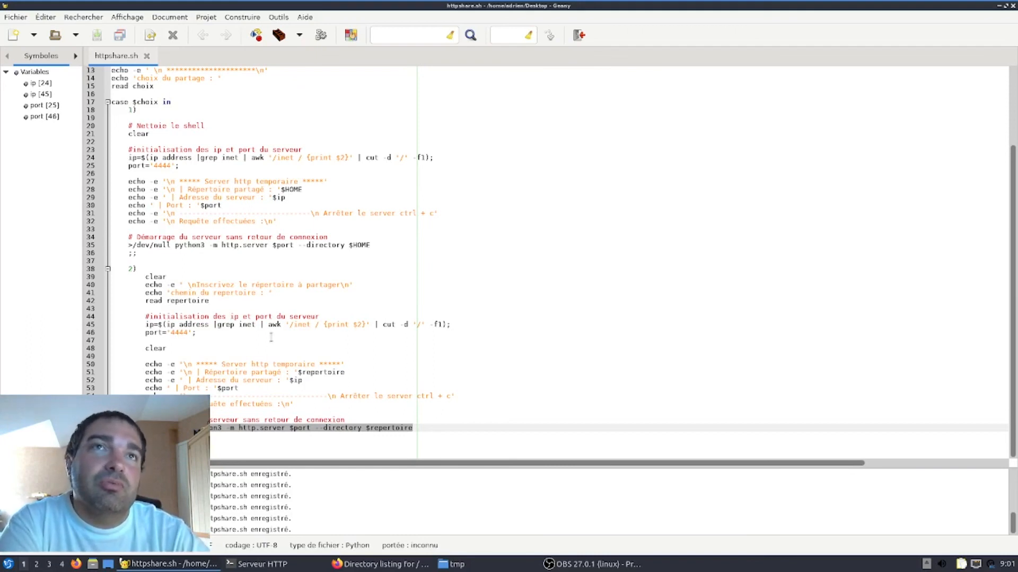
{"action": "mouse_move", "coordinate": [588, 268]}
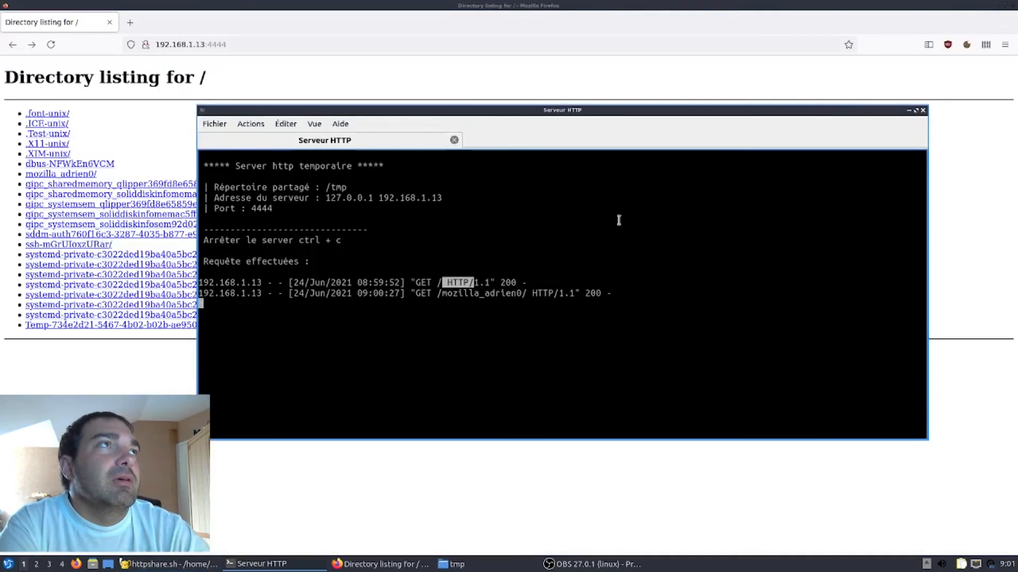
{"action": "mouse_move", "coordinate": [911, 112]}
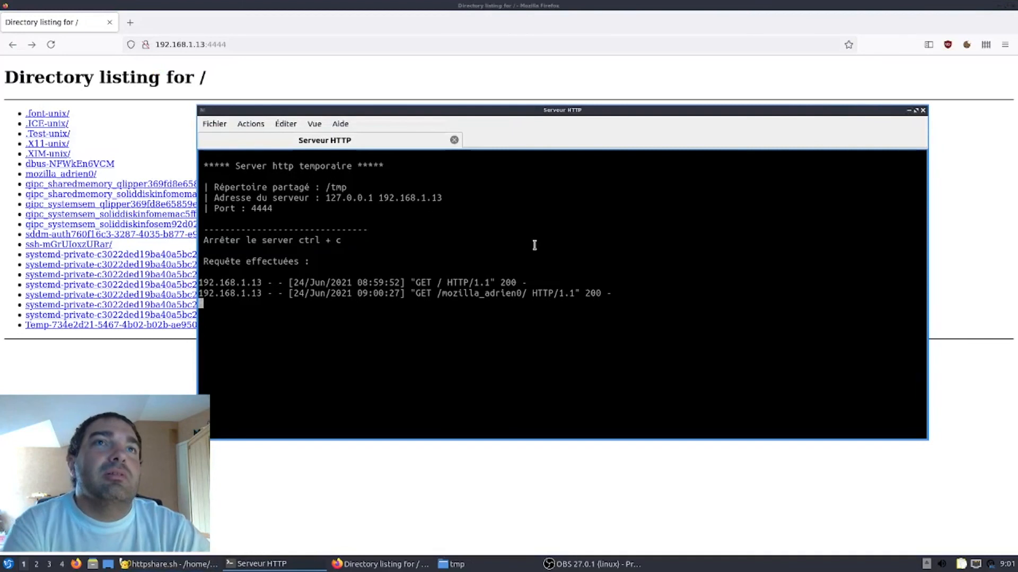
Stop the HTTP server with Ctrl+C and return to httpshare.sh in Geany.
{"action": "key", "text": "ctrl+c"}
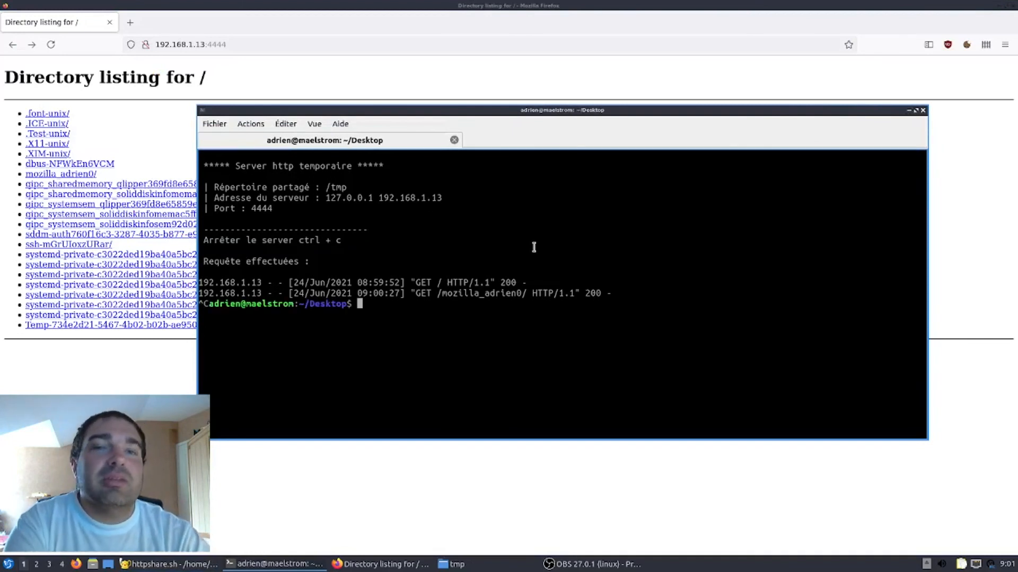
{"action": "mouse_move", "coordinate": [898, 127]}
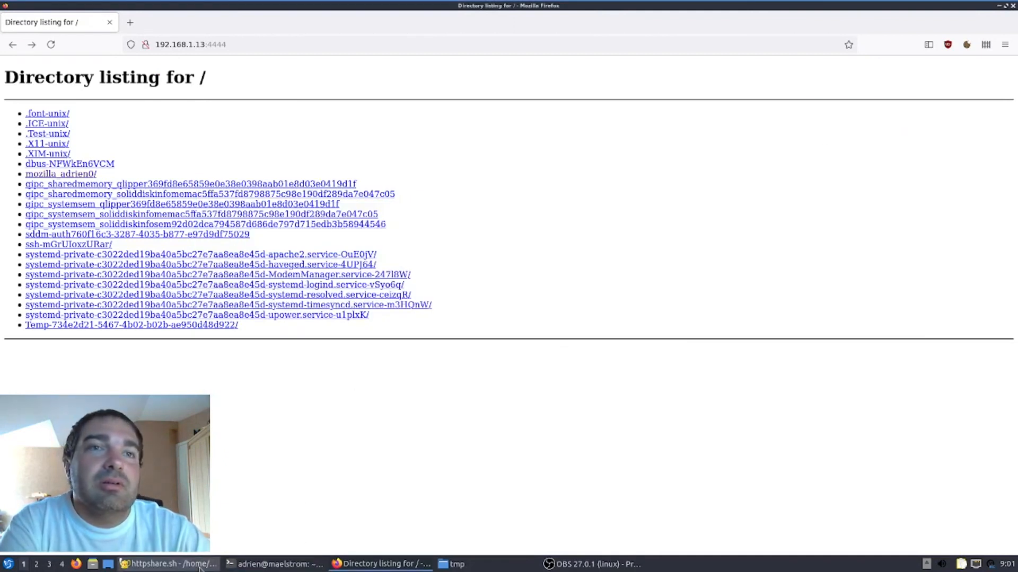
{"action": "left_click", "coordinate": [164, 563]}
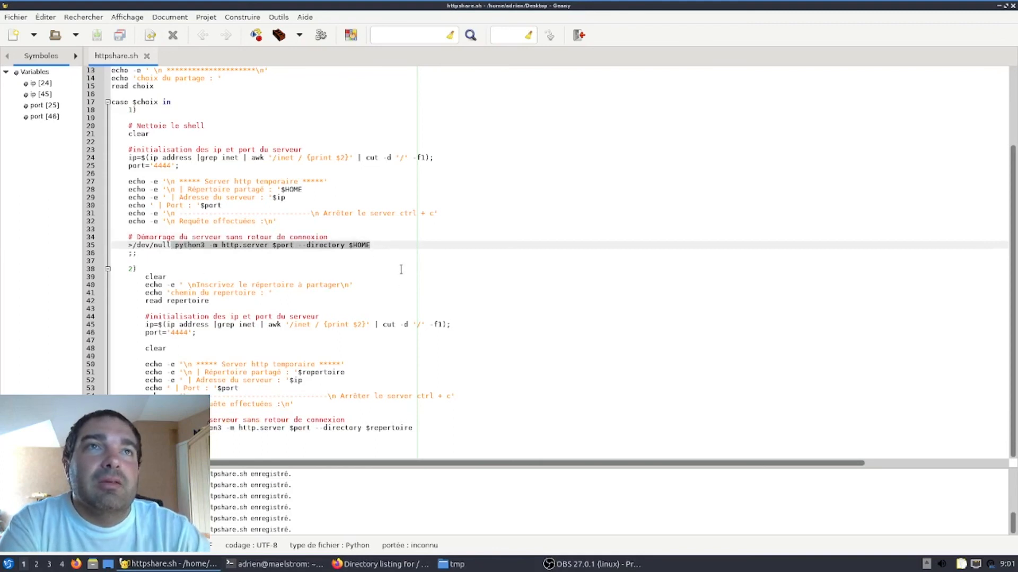
{"action": "mouse_move", "coordinate": [248, 254]}
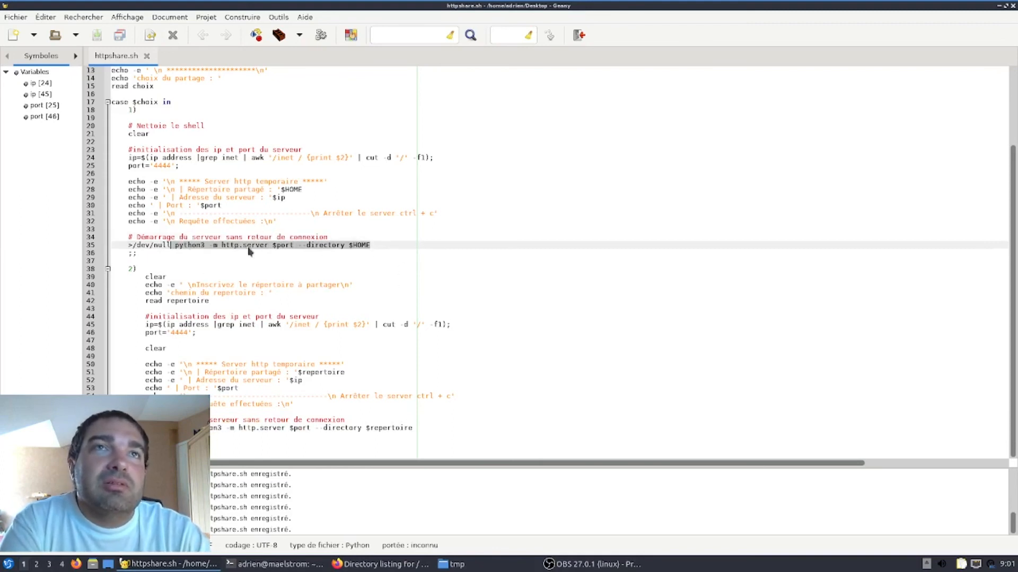